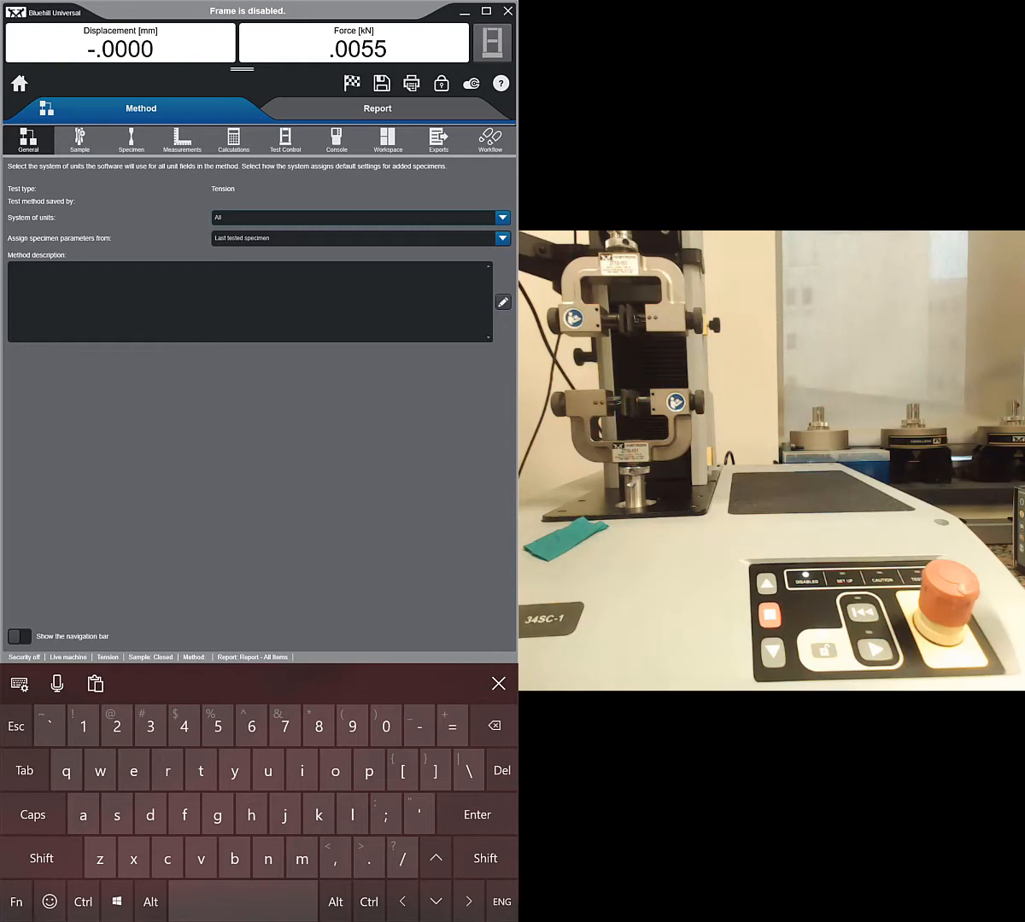
Step through the Sample, Measurements and Calculations tabs to Test Control.
{"action": "left_click", "coordinate": [78, 139]}
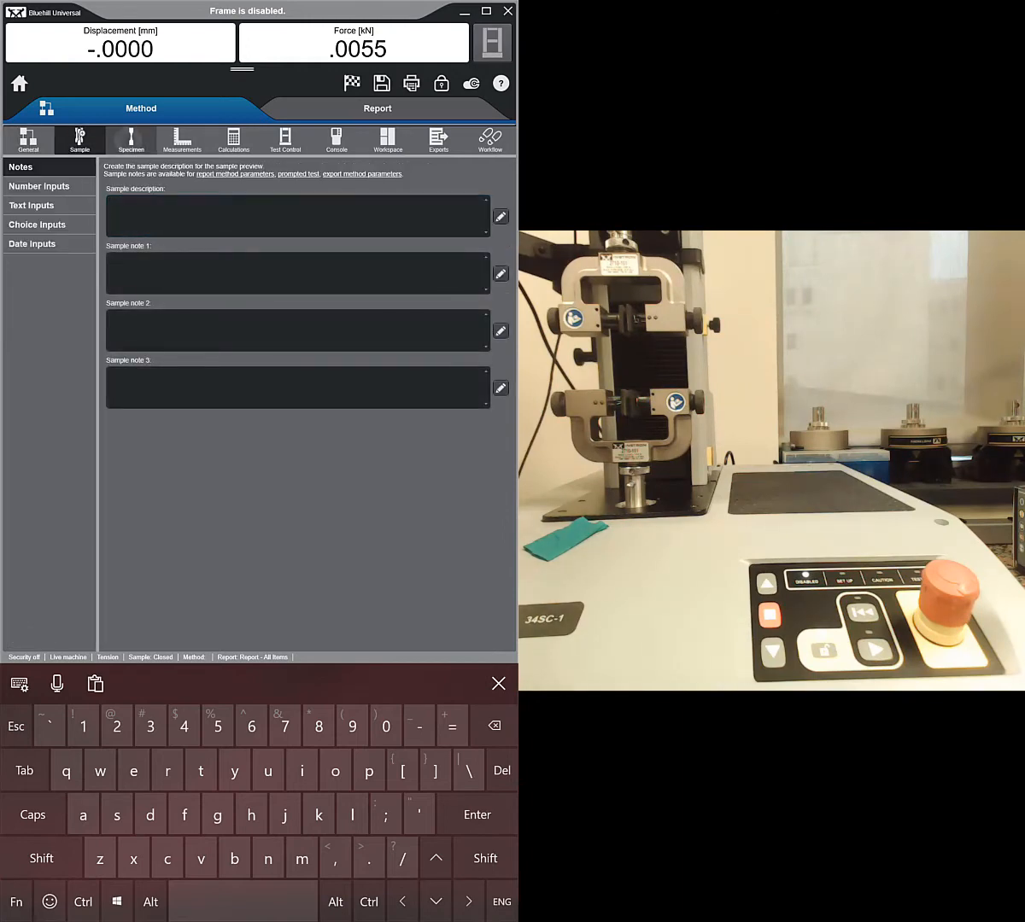
{"action": "left_click", "coordinate": [181, 139]}
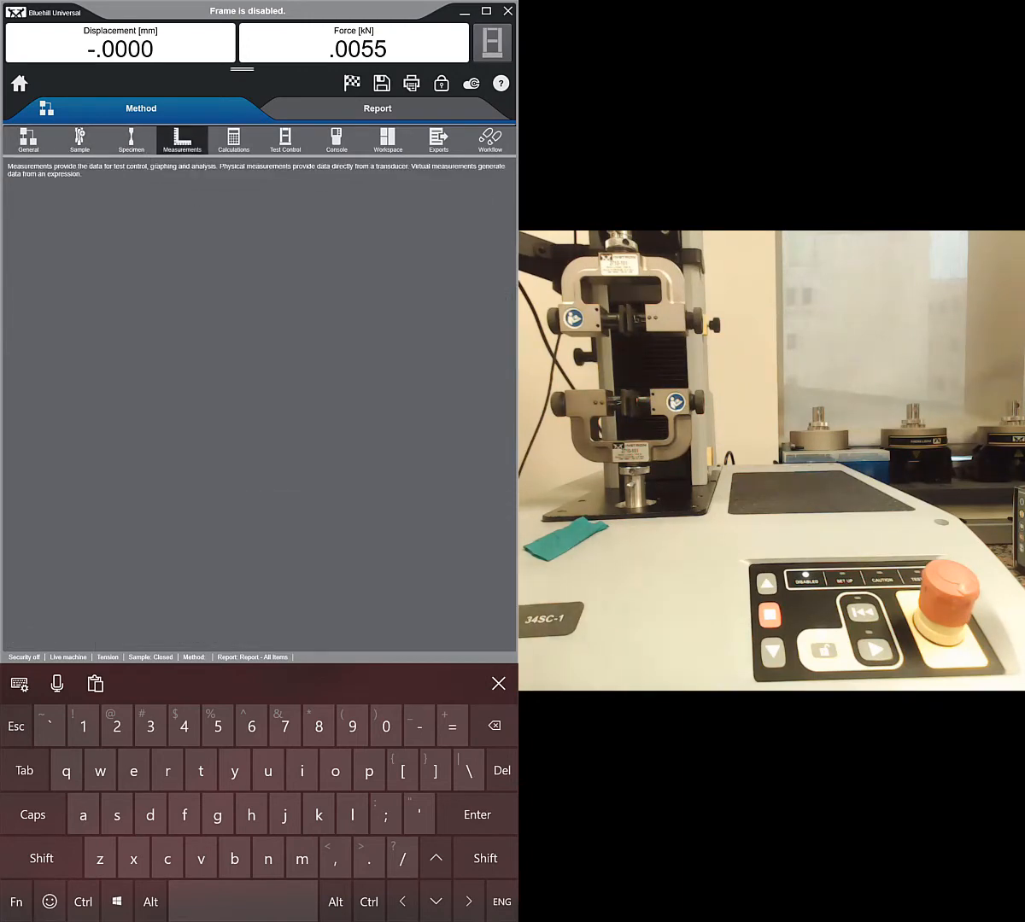
{"action": "left_click", "coordinate": [233, 139]}
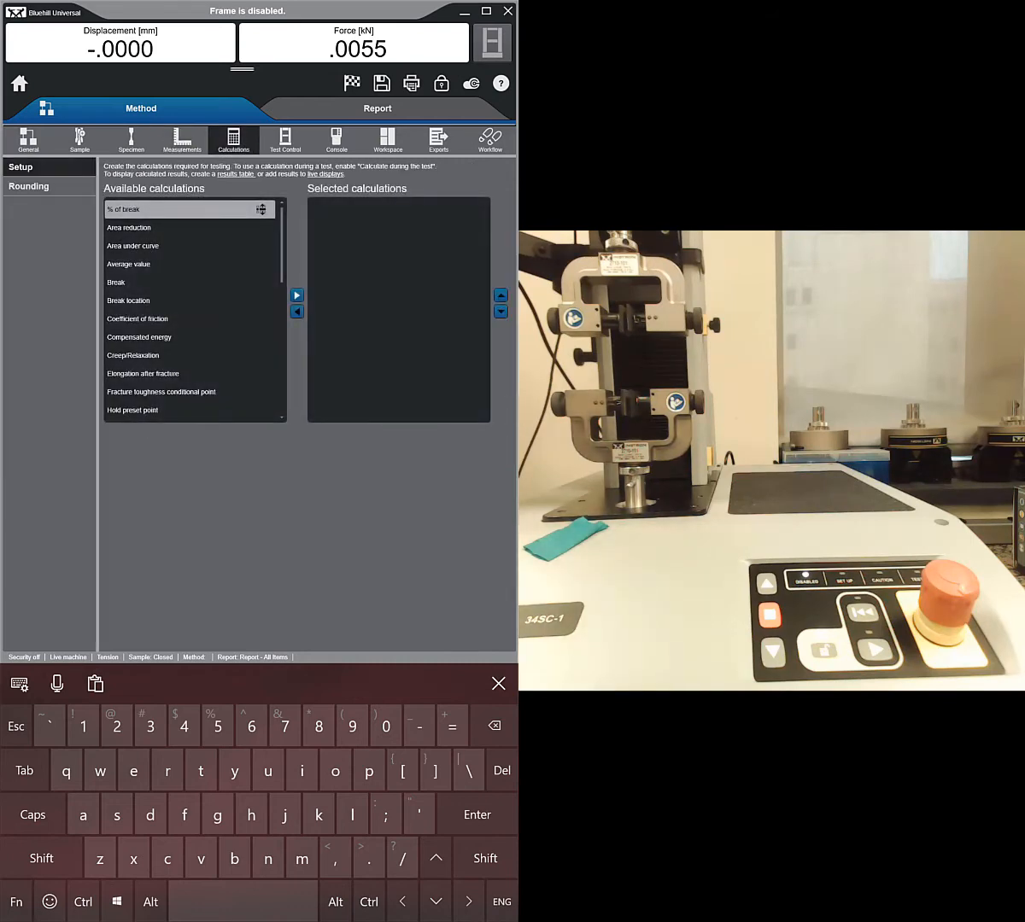
{"action": "left_click", "coordinate": [286, 139]}
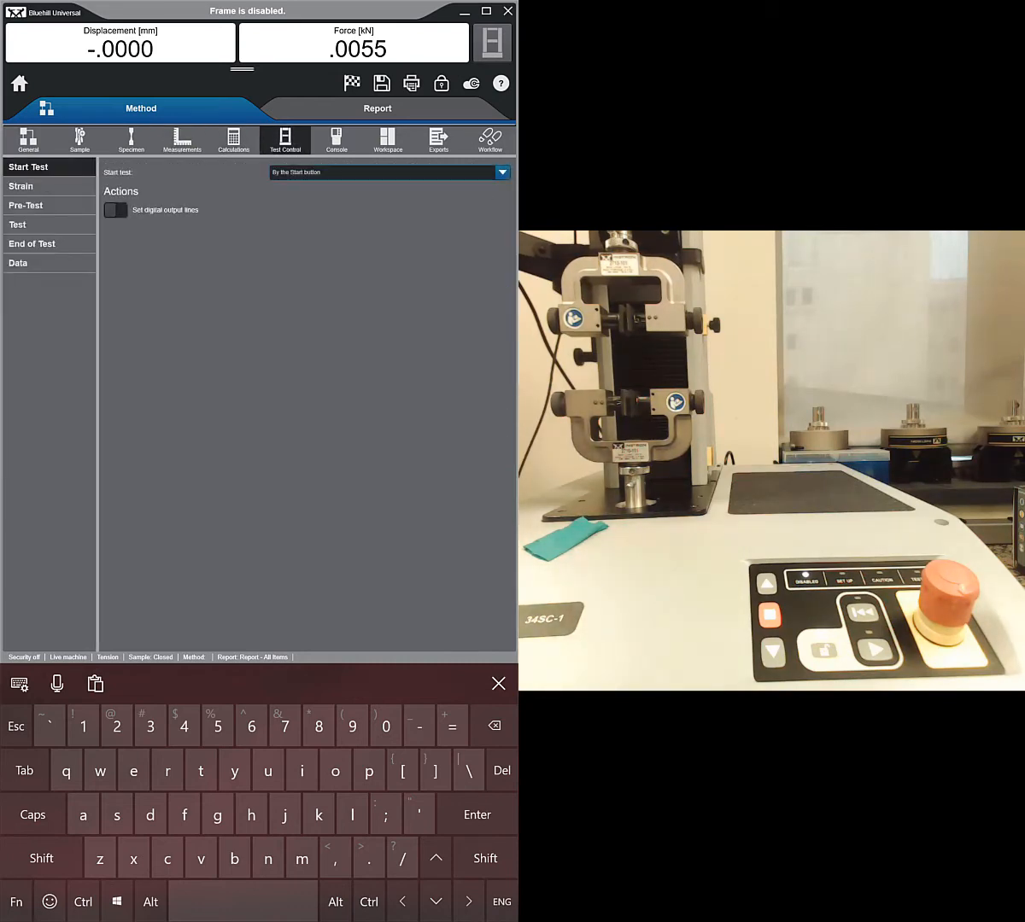
Set the Test ramp Rate 1 to 25 mm/min and view End of Test criteria.
{"action": "left_click", "coordinate": [17, 225]}
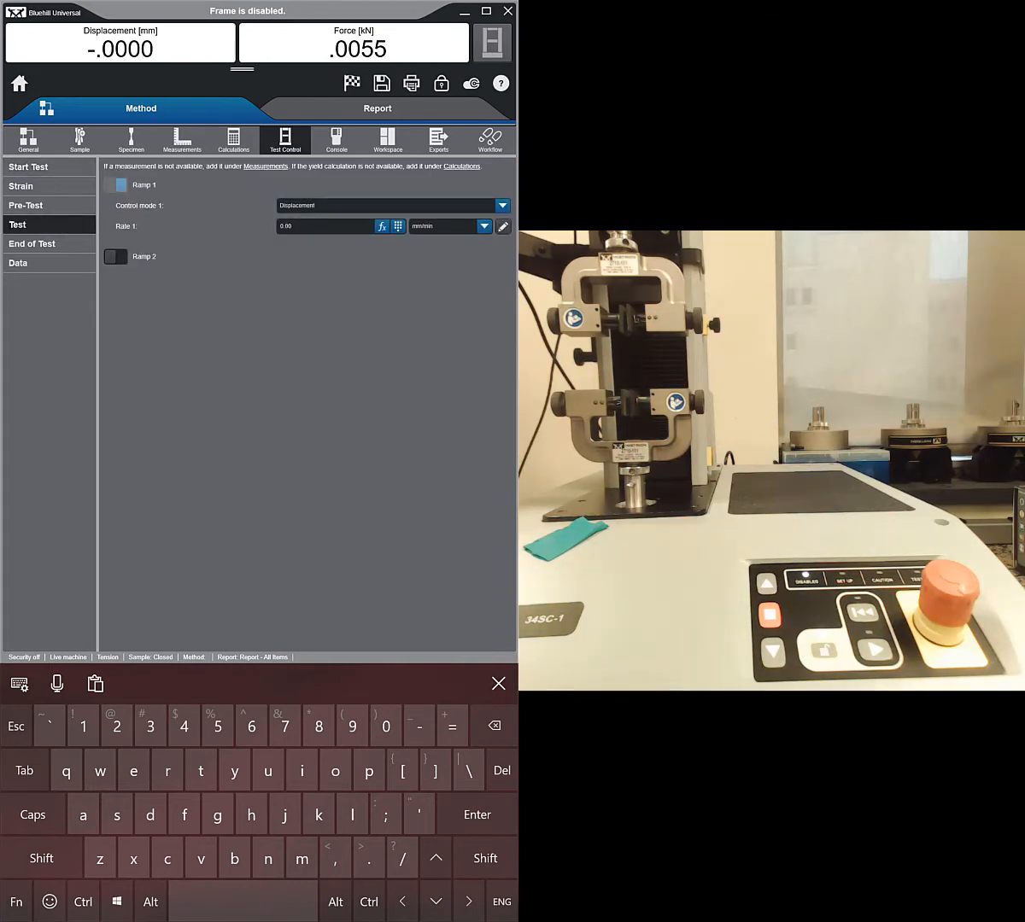
{"action": "left_click", "coordinate": [32, 244]}
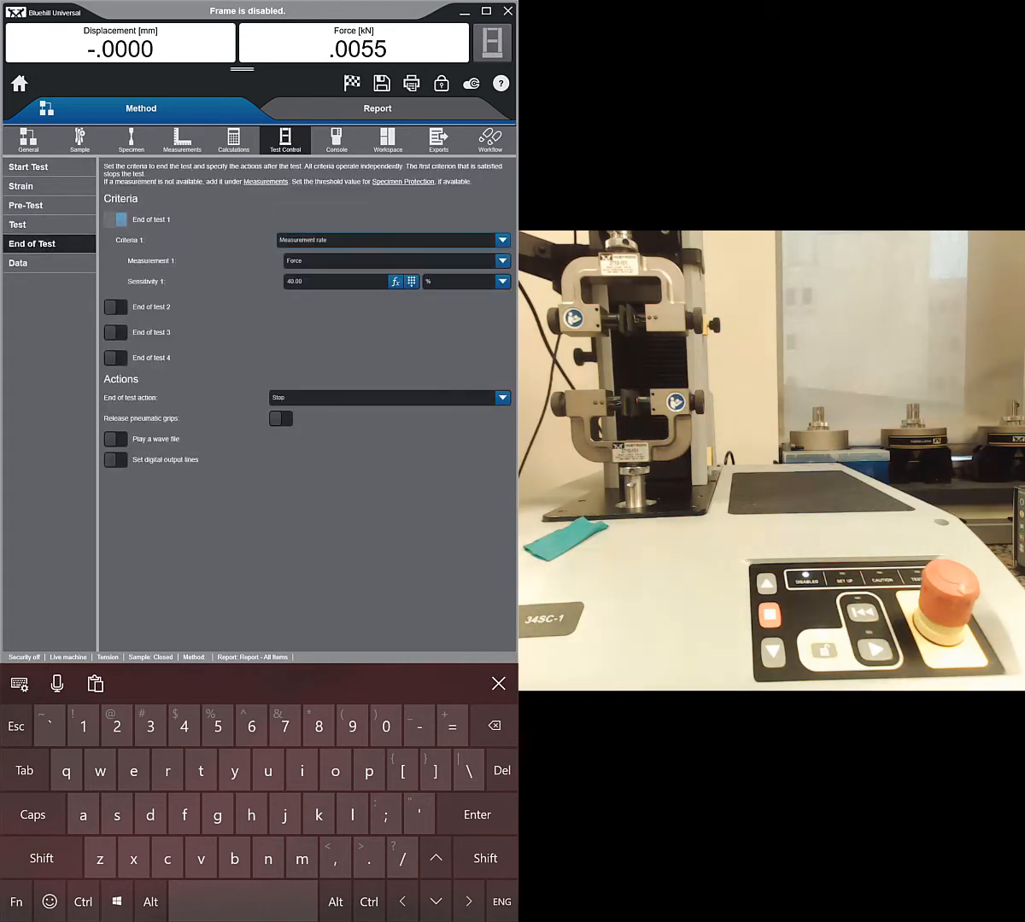
{"action": "left_click", "coordinate": [17, 225]}
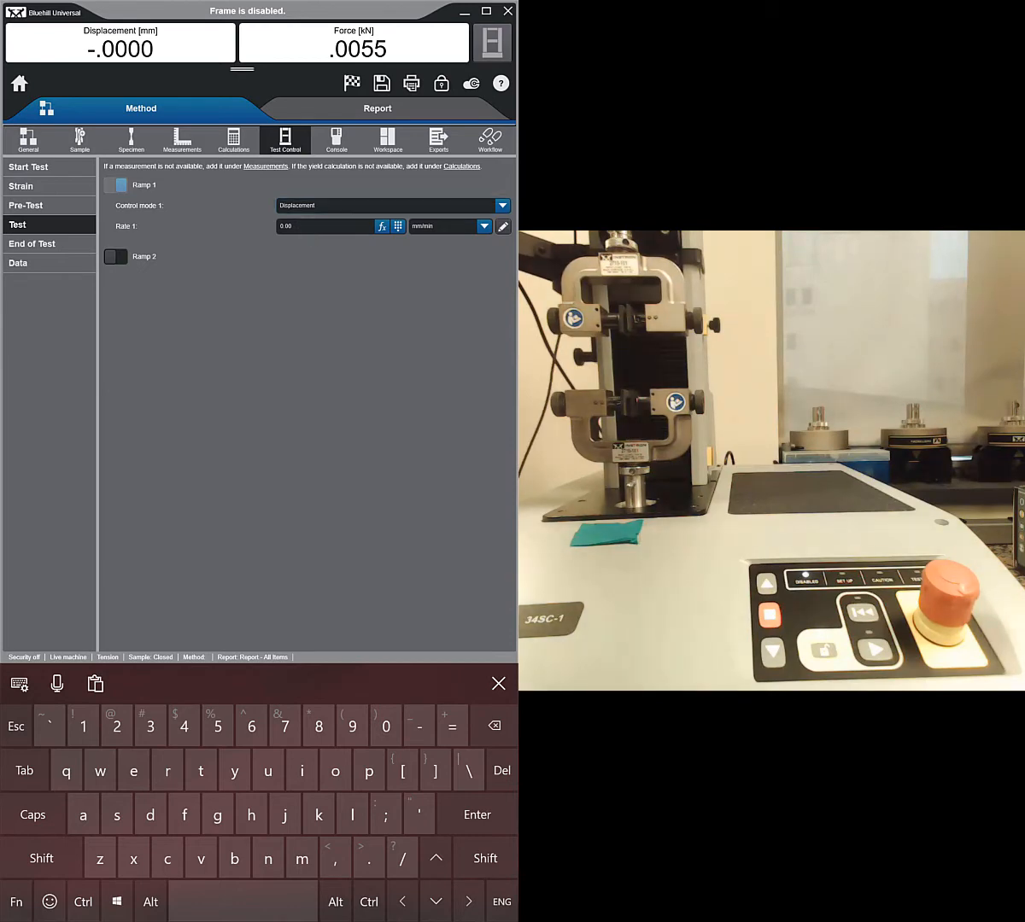
{"action": "type", "text": "25"}
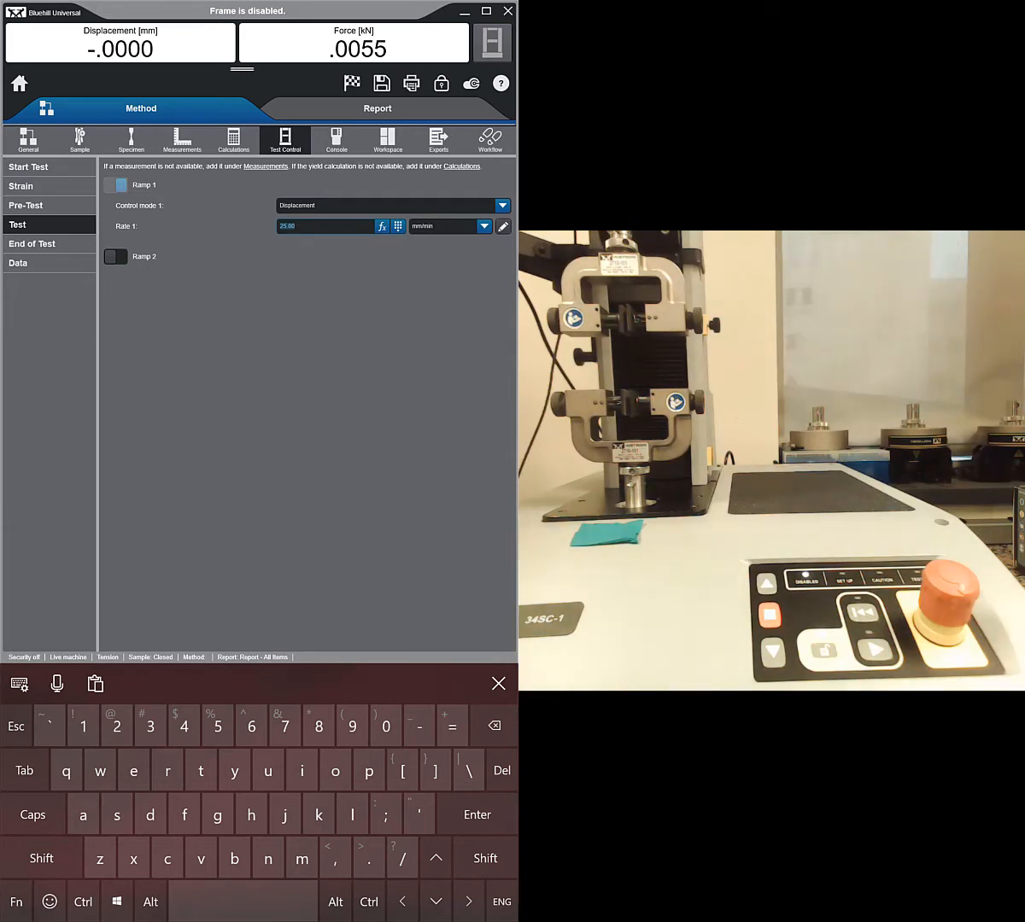
{"action": "left_click", "coordinate": [31, 243]}
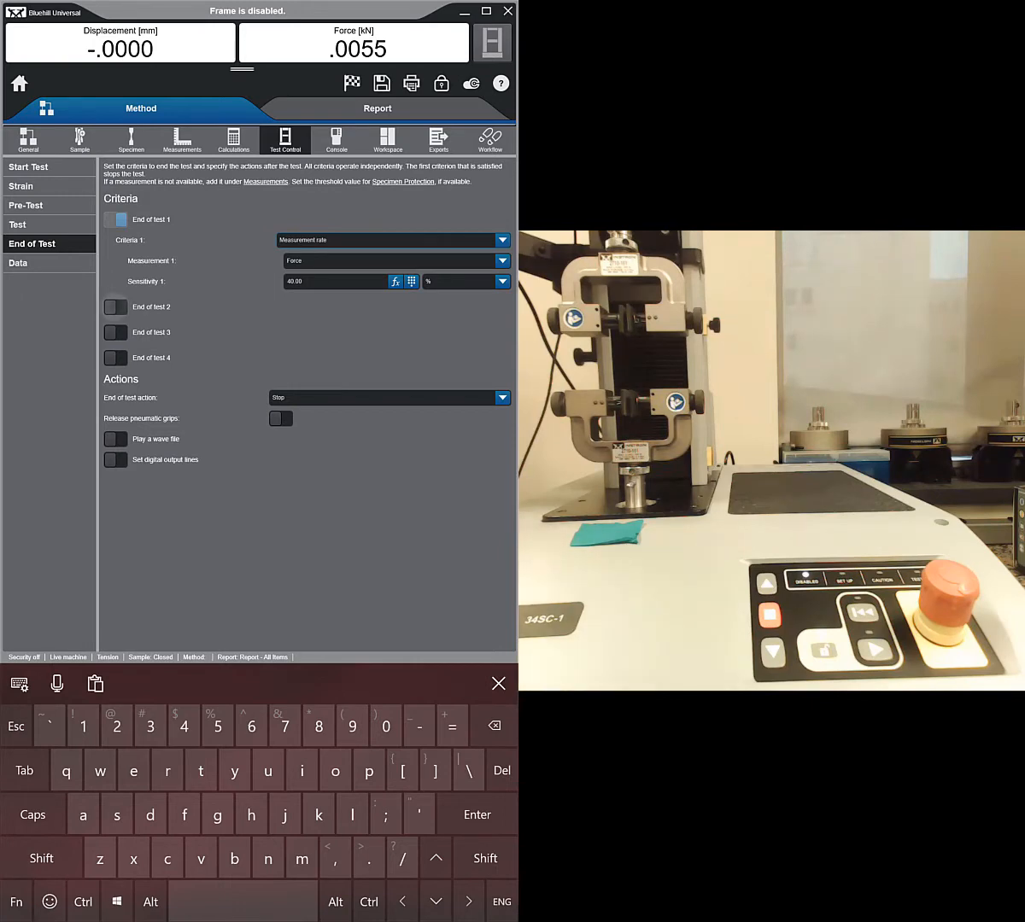
Enable end-of-test criterion 2 as a 0.80 kN Force level, and enable criterion 3.
{"action": "left_click", "coordinate": [116, 307]}
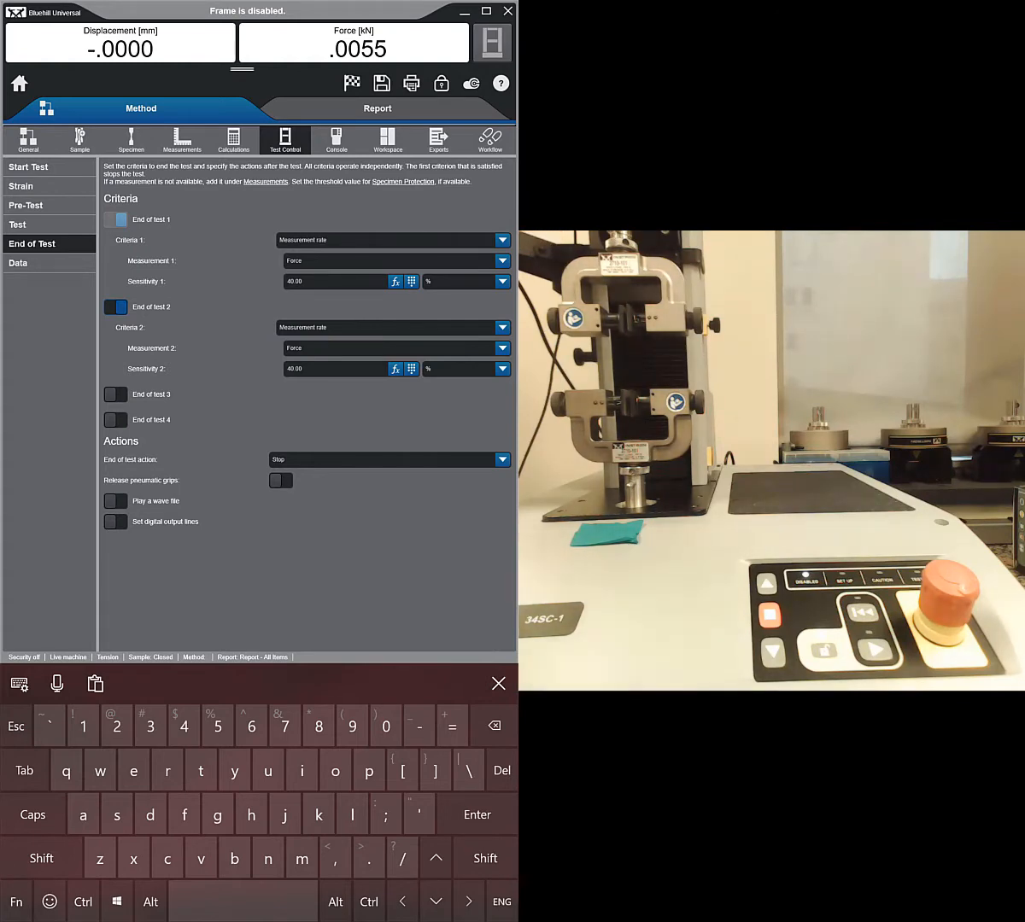
{"action": "left_click", "coordinate": [502, 327]}
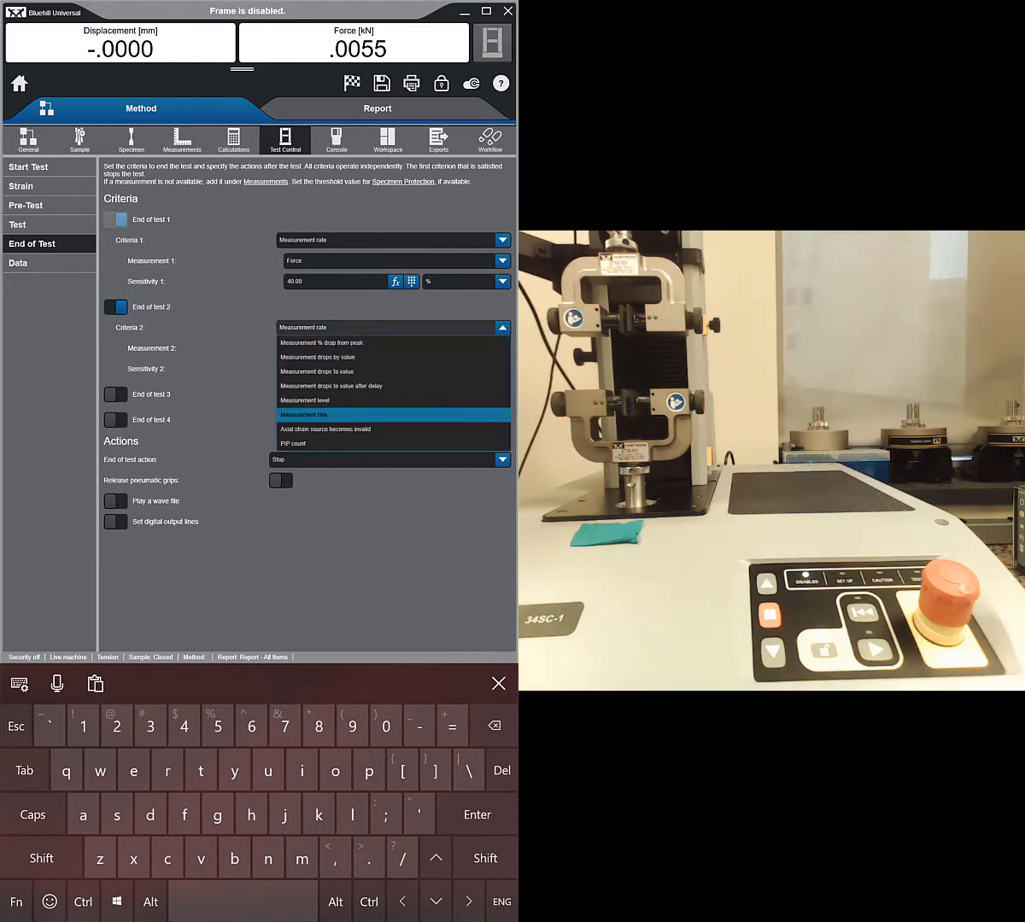
{"action": "left_click", "coordinate": [316, 399]}
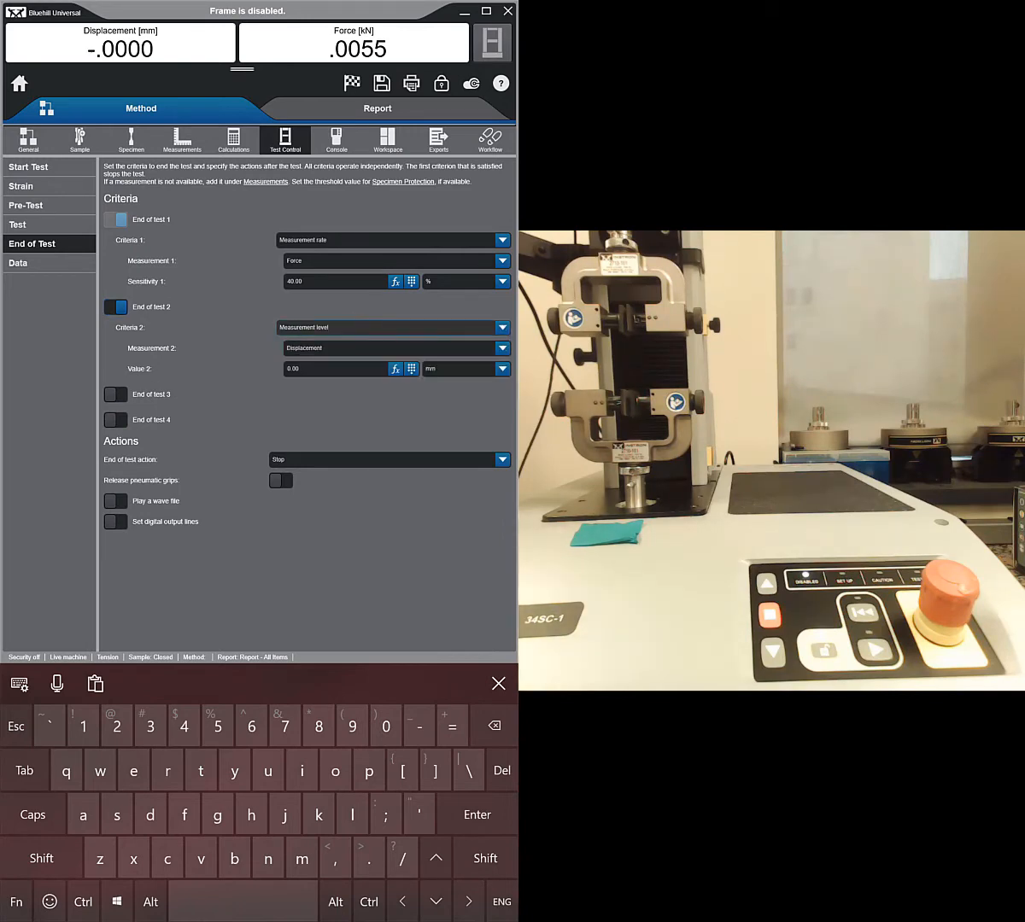
{"action": "left_click", "coordinate": [502, 348]}
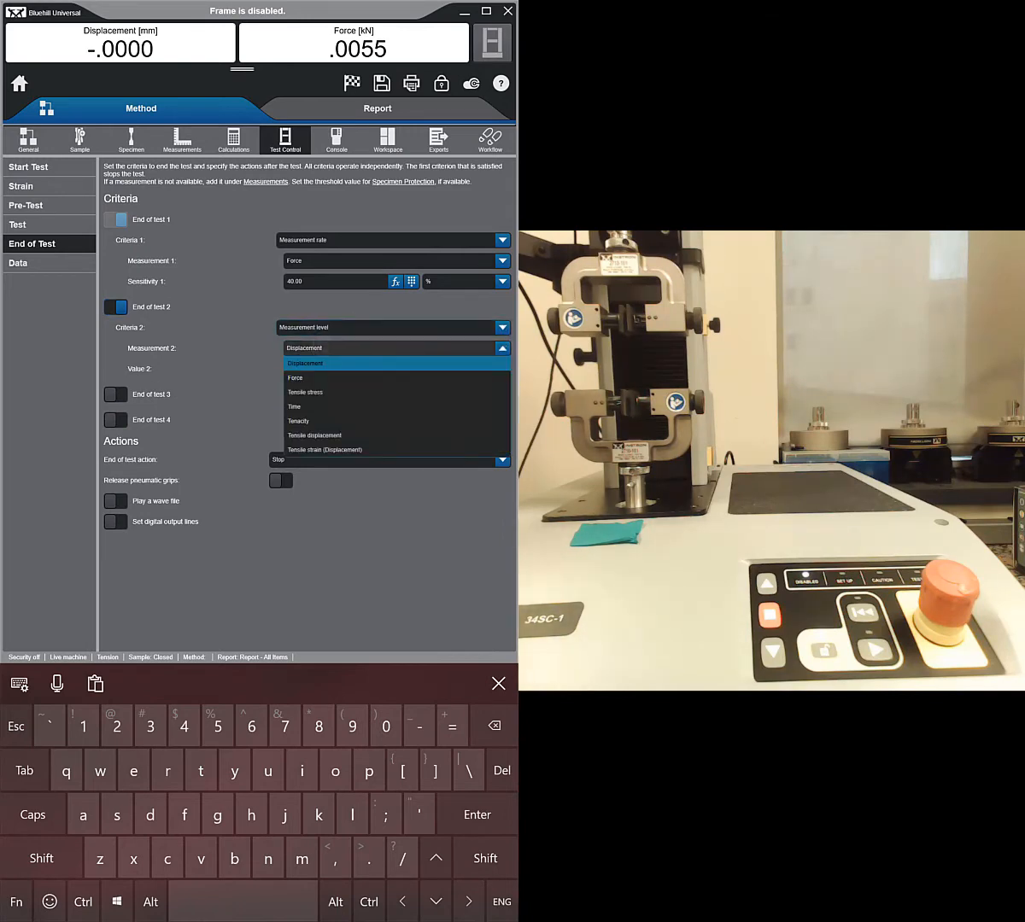
{"action": "left_click", "coordinate": [294, 378]}
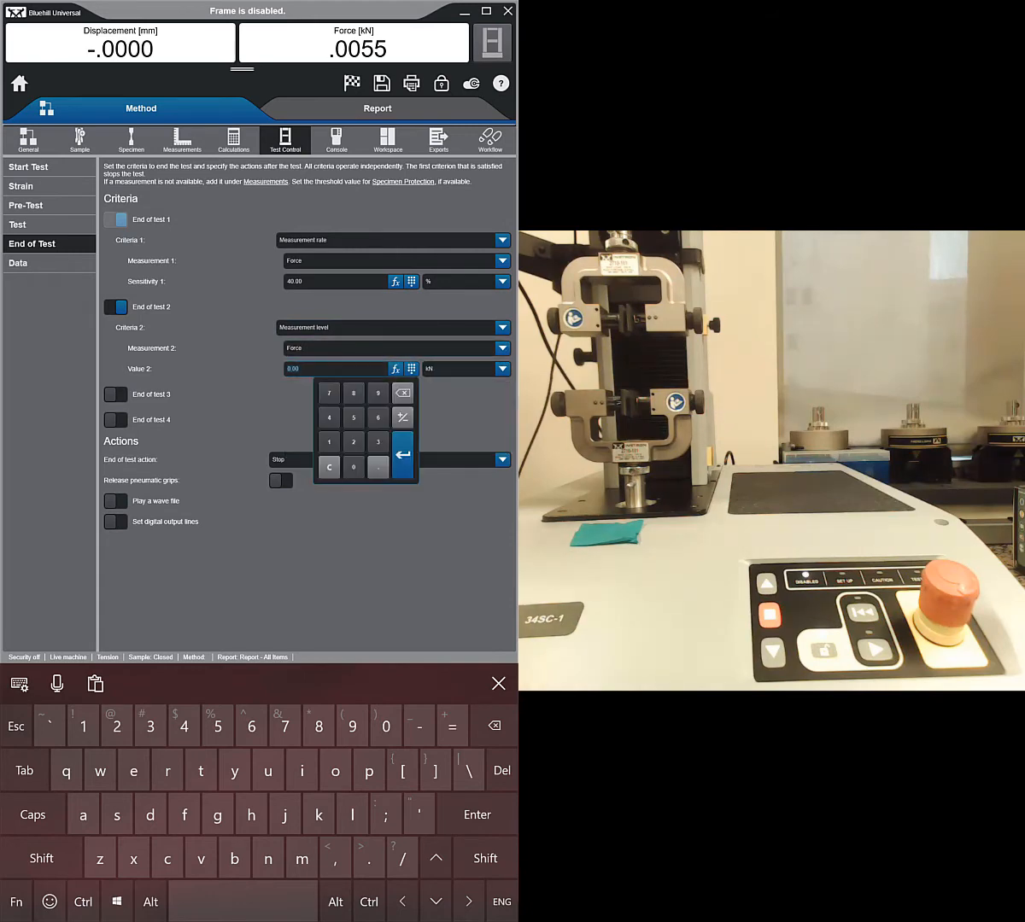
{"action": "left_click", "coordinate": [352, 392]}
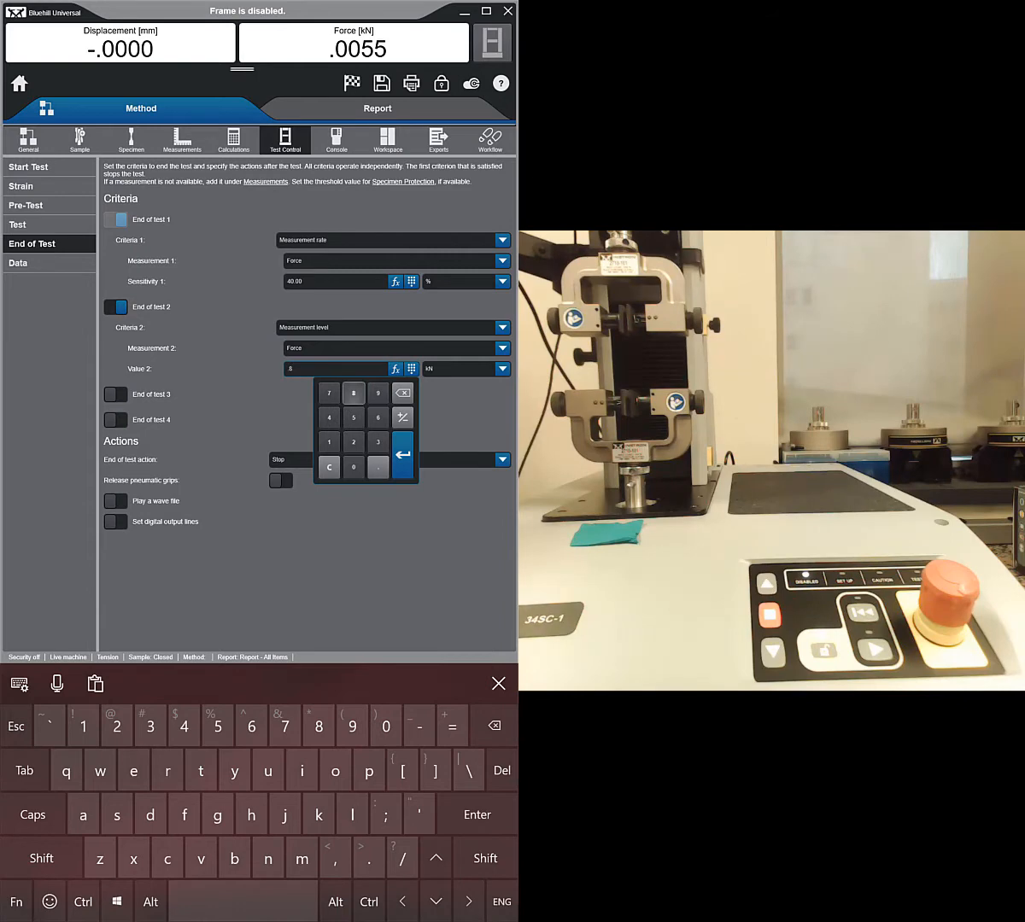
{"action": "left_click", "coordinate": [402, 454]}
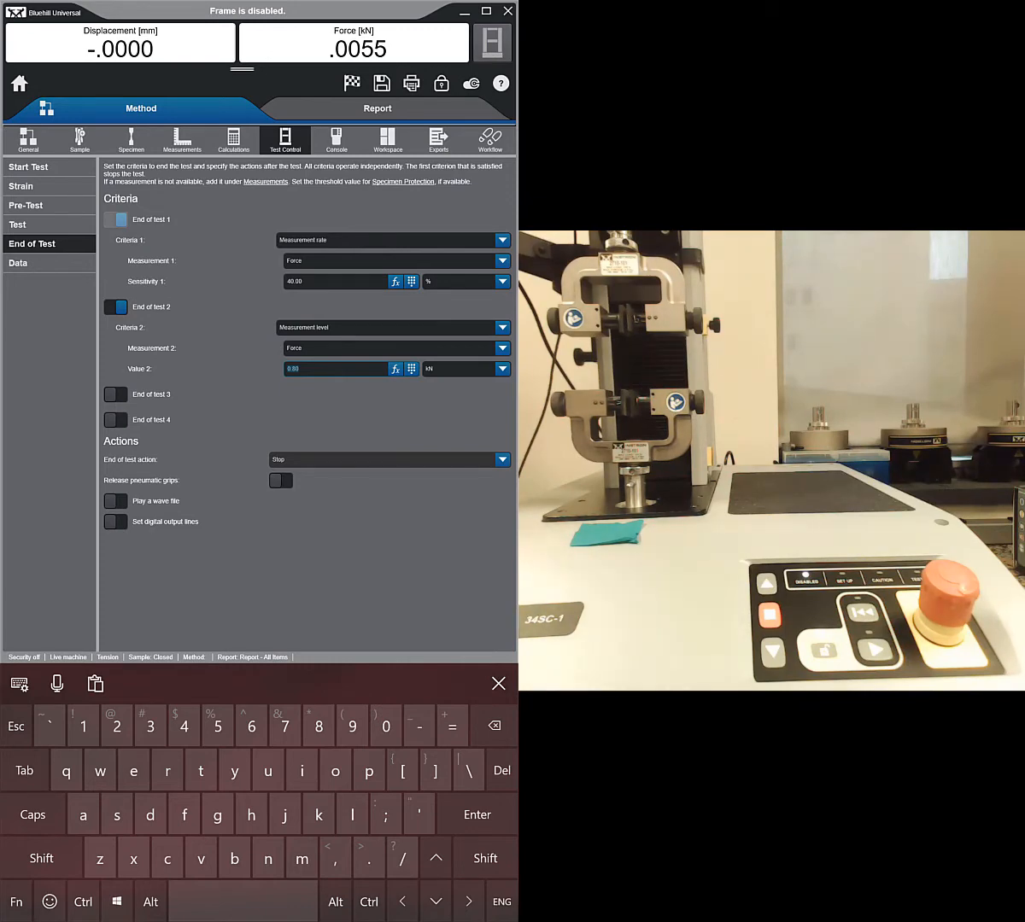
{"action": "left_click", "coordinate": [115, 394]}
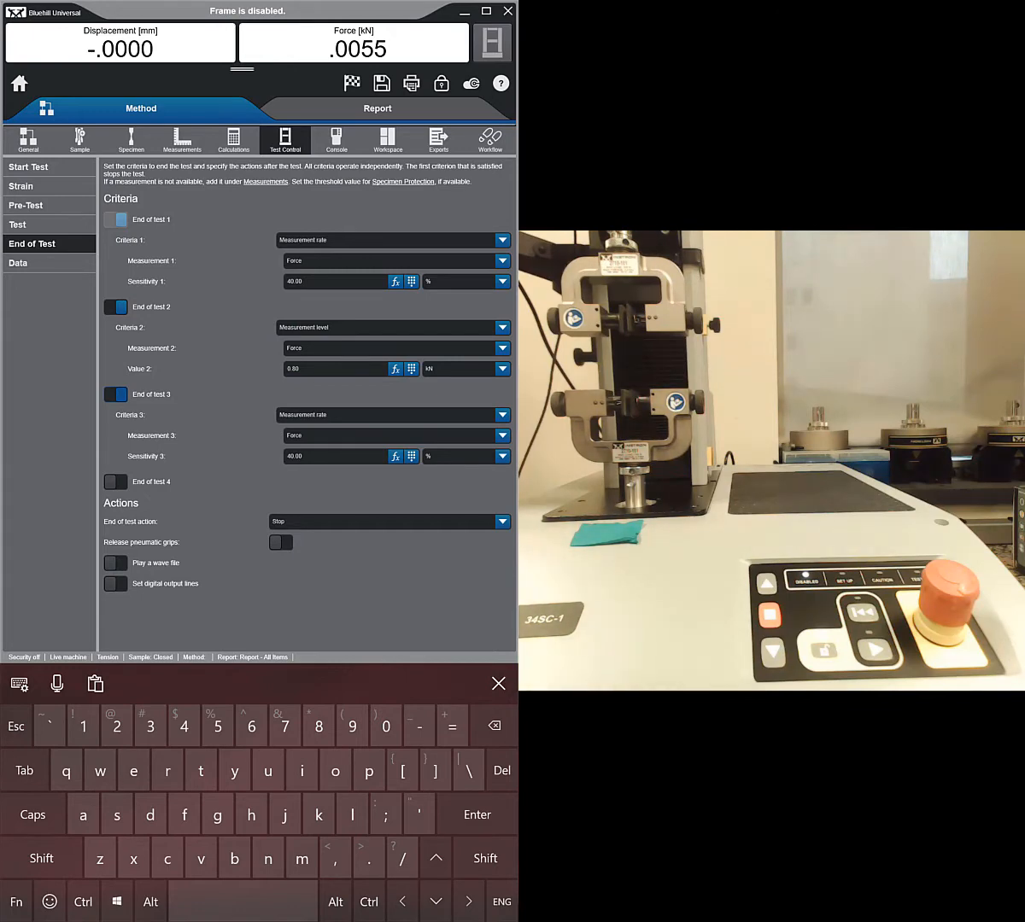
Set end-of-test criterion 3 to a 12.5 mm Displacement measurement level.
{"action": "left_click", "coordinate": [502, 415]}
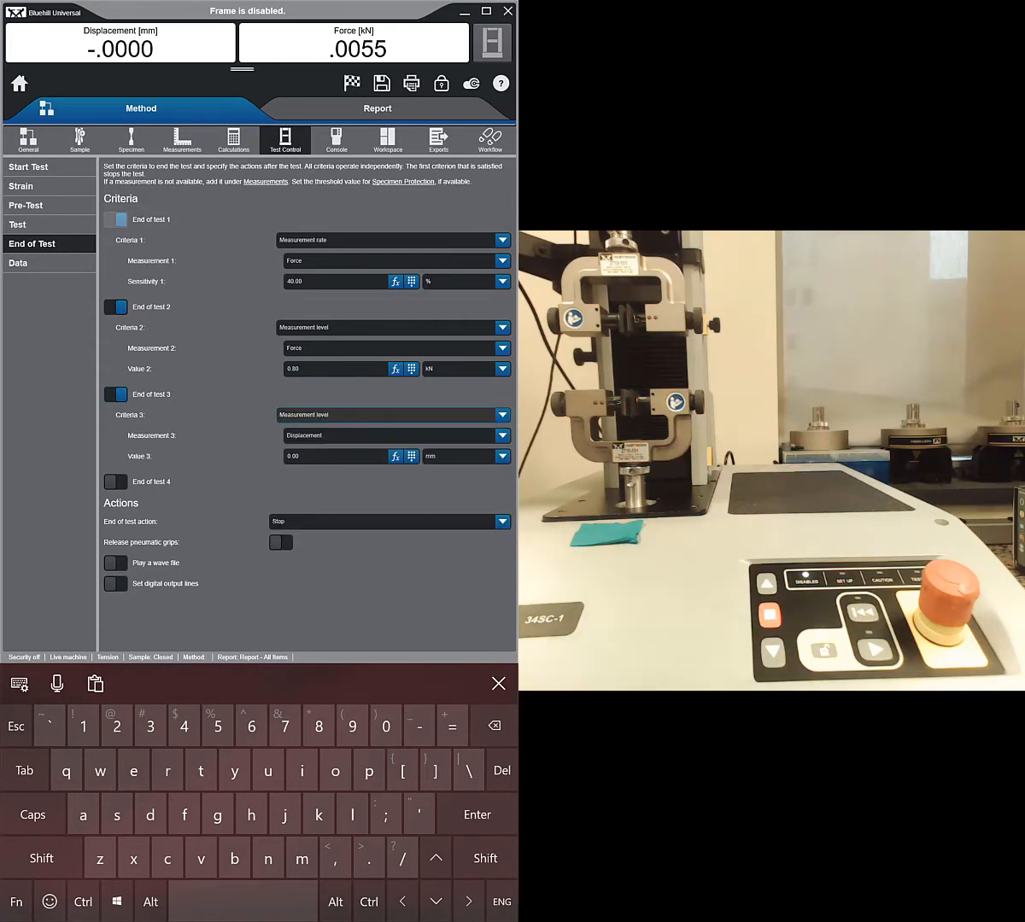
{"action": "left_click", "coordinate": [502, 436]}
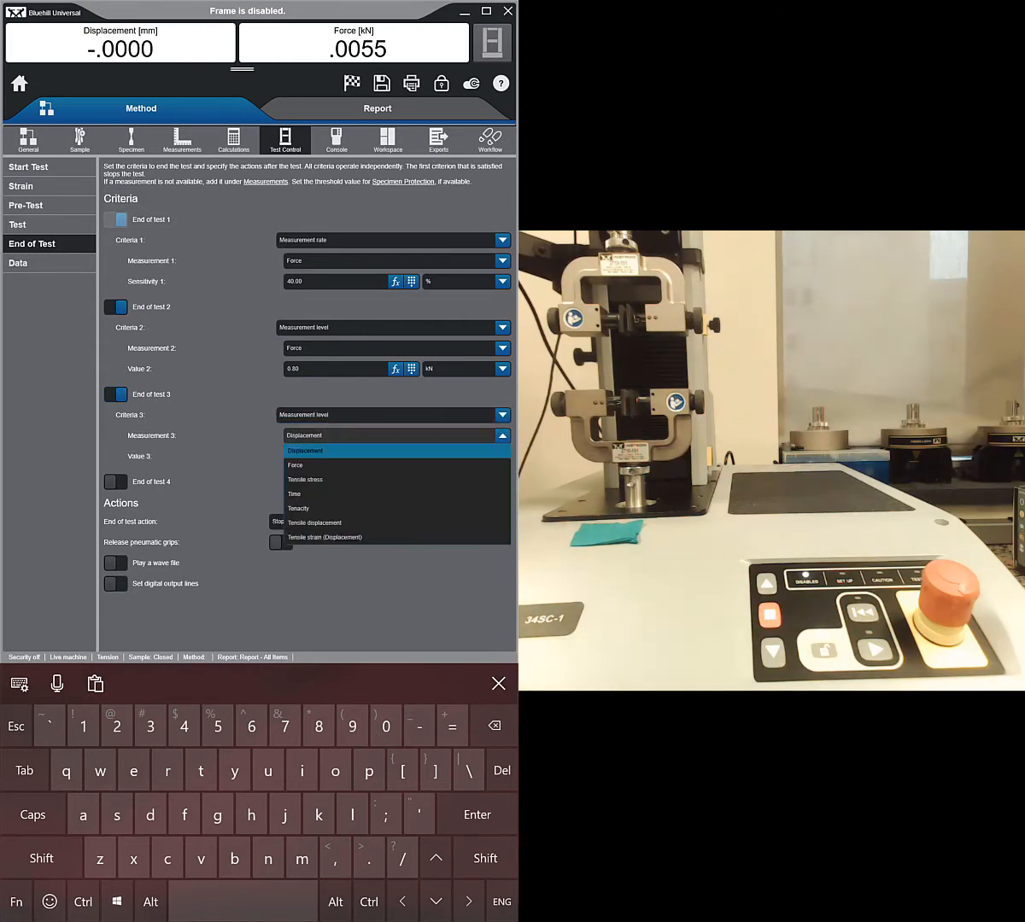
{"action": "left_click", "coordinate": [305, 450]}
{"action": "type", "text": "12.5"}
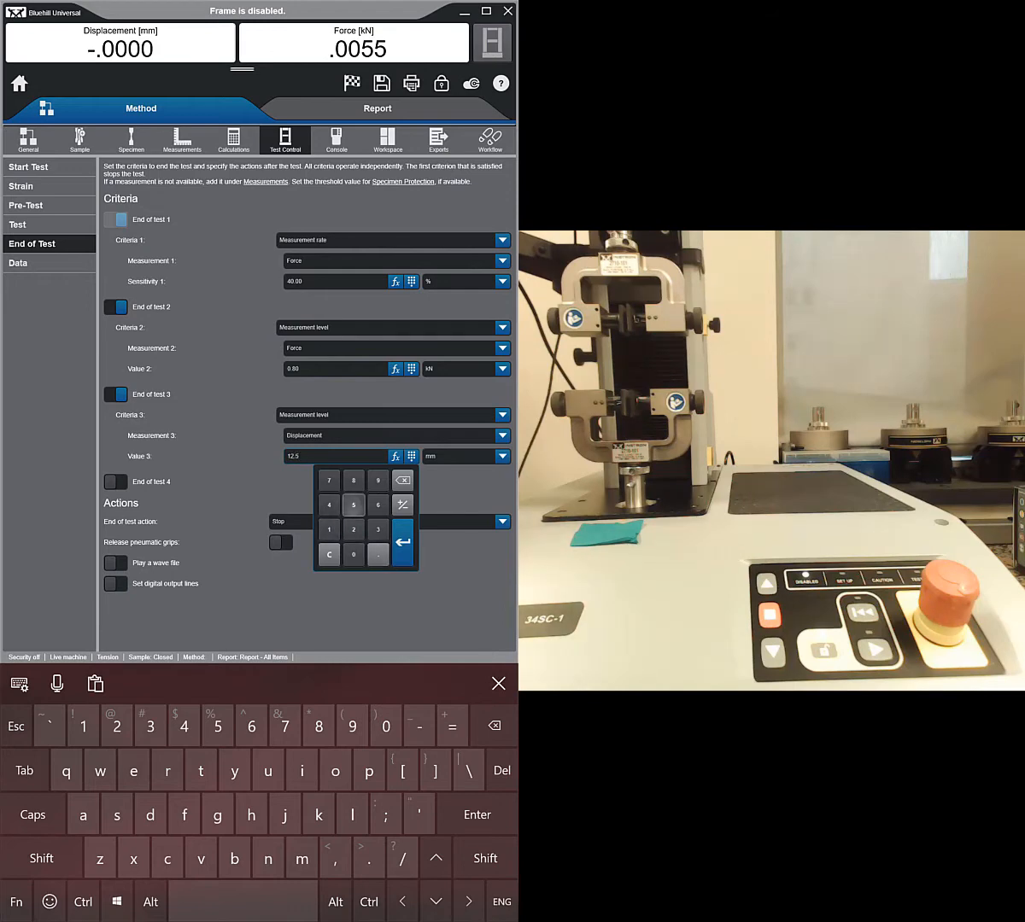
{"action": "left_click", "coordinate": [402, 543]}
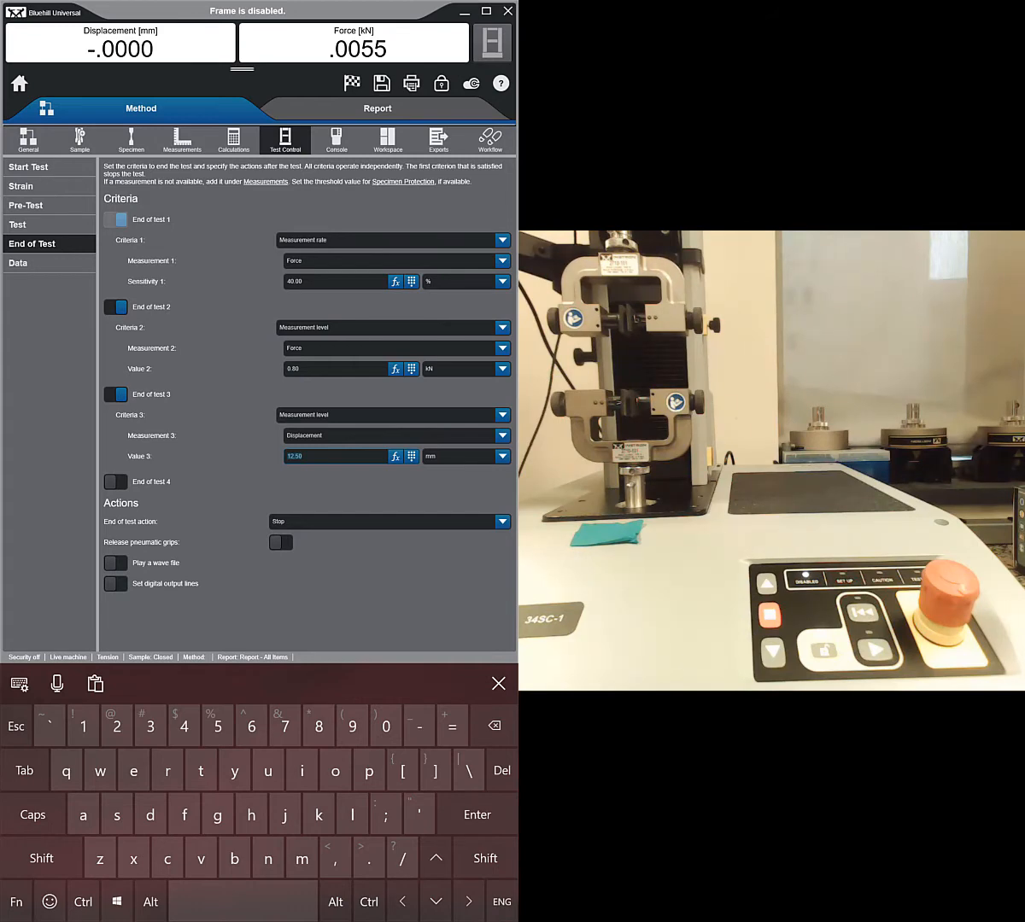
Check the Data capture page, then return to the test ramp settings.
{"action": "left_click", "coordinate": [18, 263]}
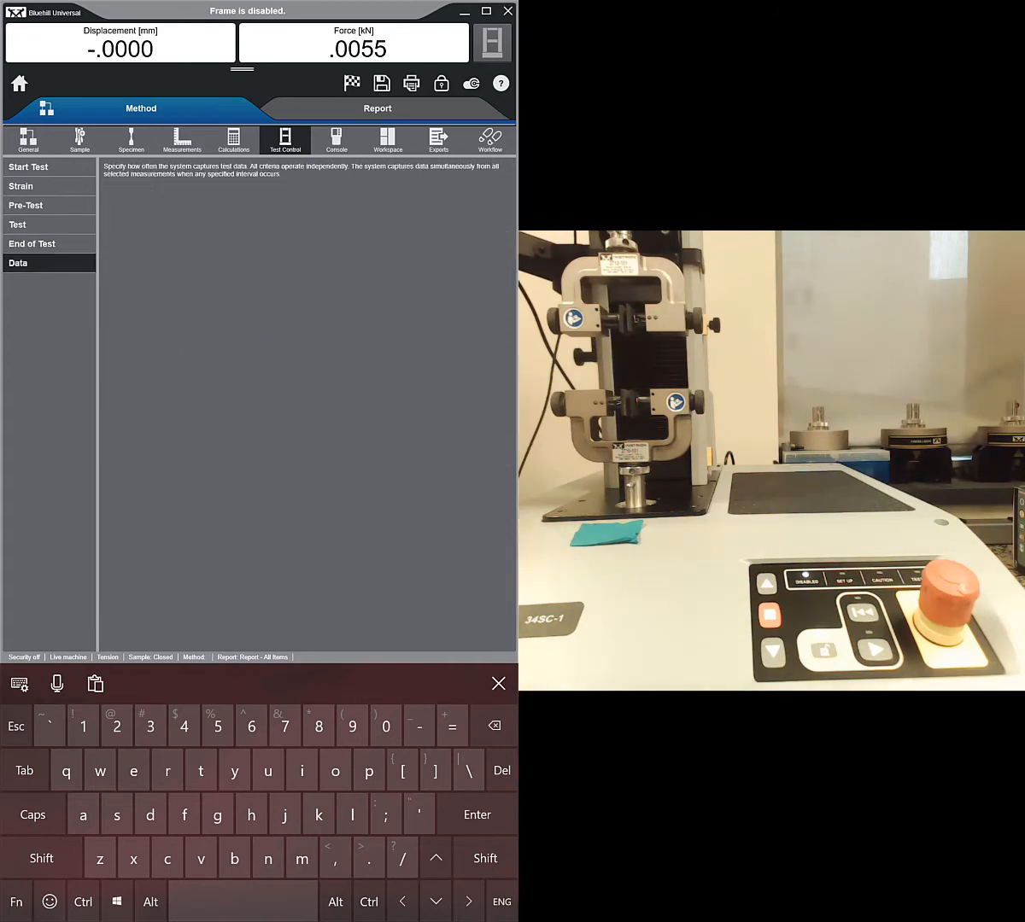
{"action": "left_click", "coordinate": [18, 262]}
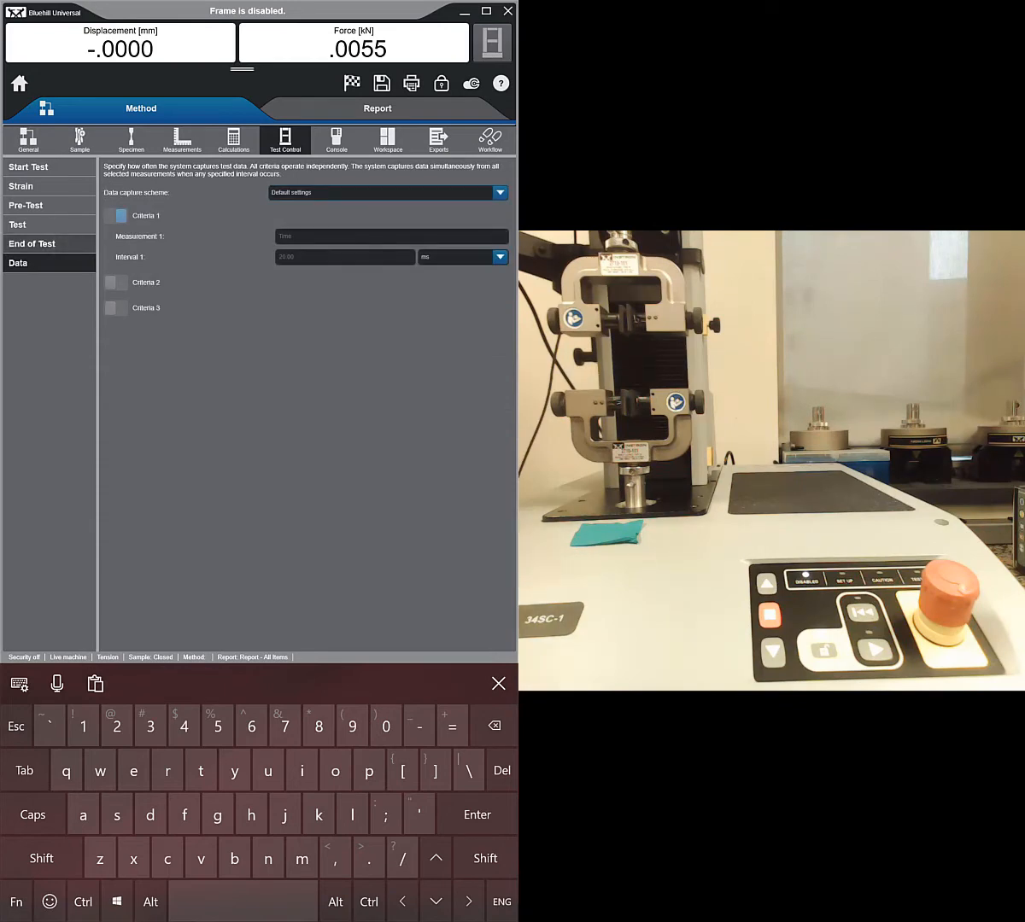
{"action": "left_click", "coordinate": [17, 225]}
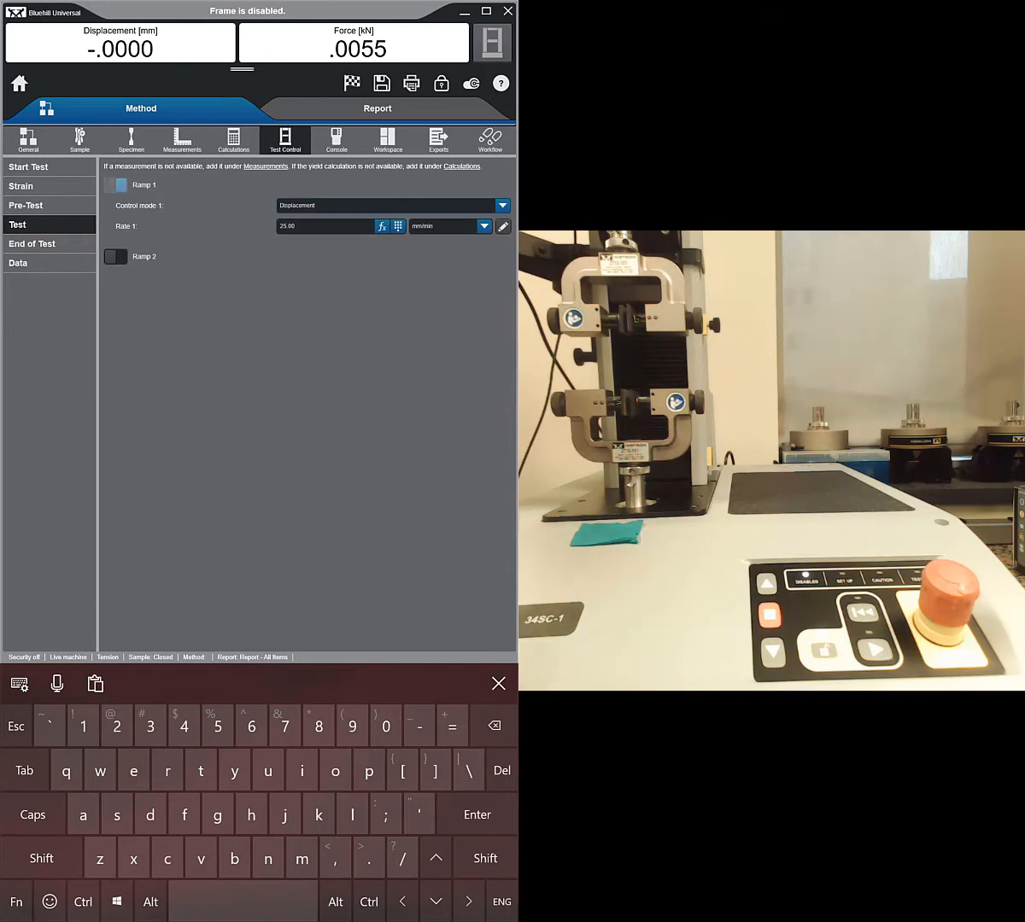
Set the live Force display to 3 digits, then go to the Workspace parameters.
{"action": "left_click", "coordinate": [337, 139]}
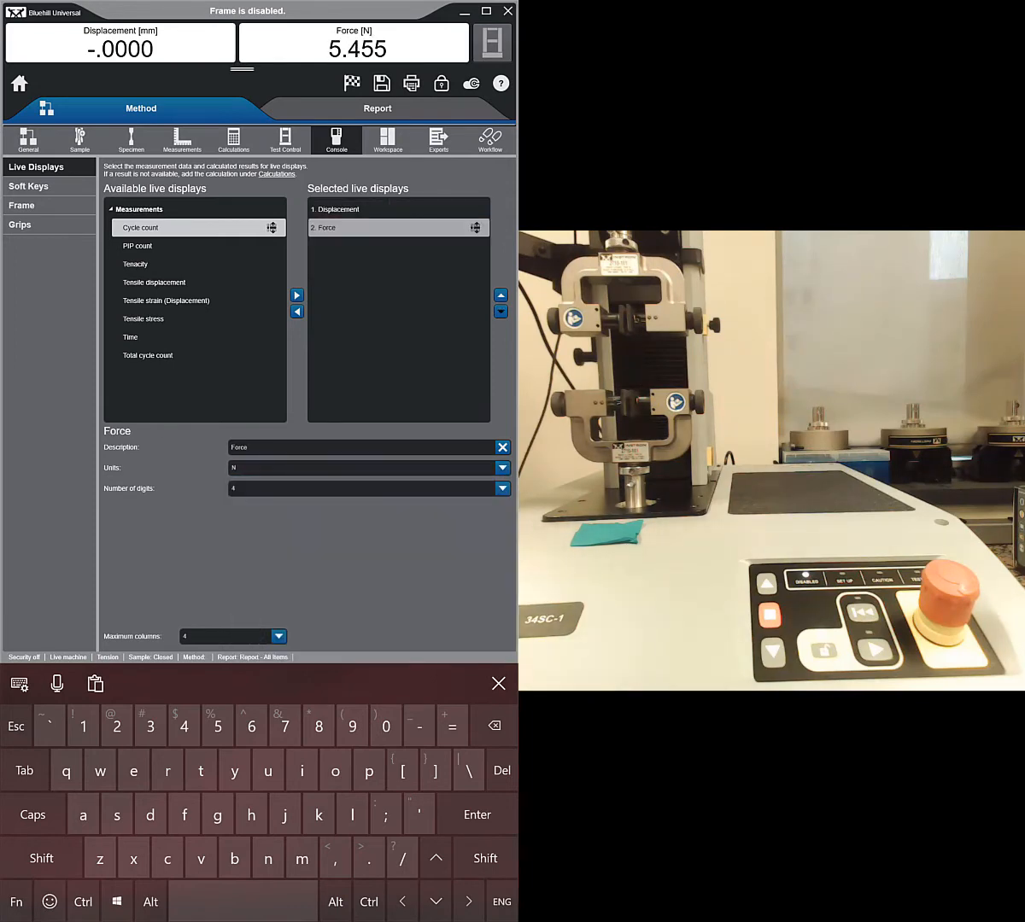
{"action": "left_click", "coordinate": [502, 488]}
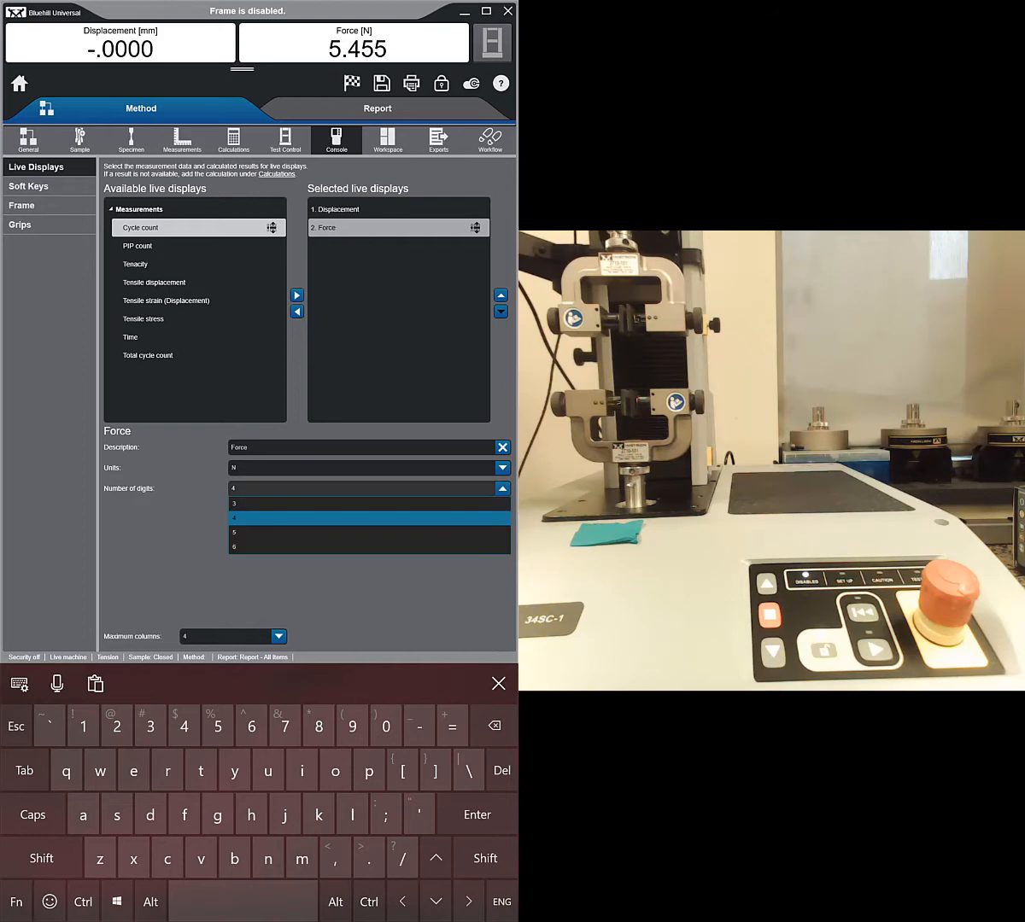
{"action": "left_click", "coordinate": [367, 503]}
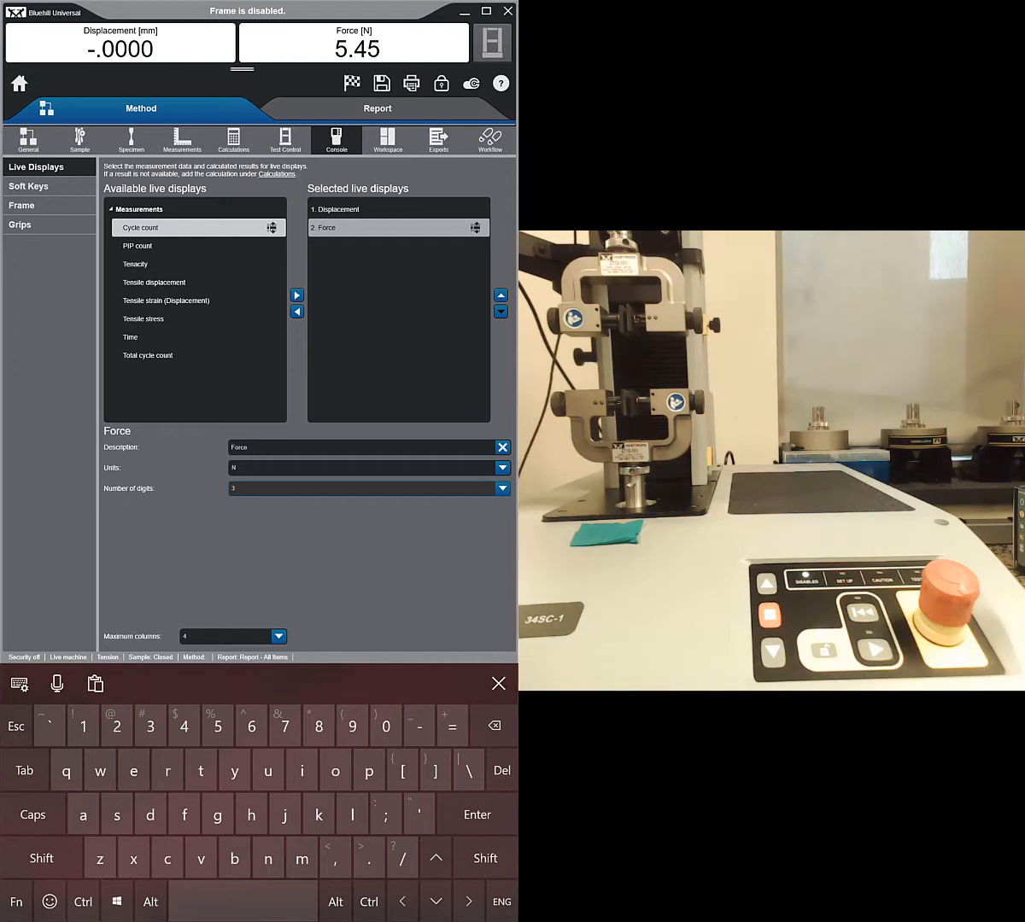
{"action": "left_click", "coordinate": [387, 139]}
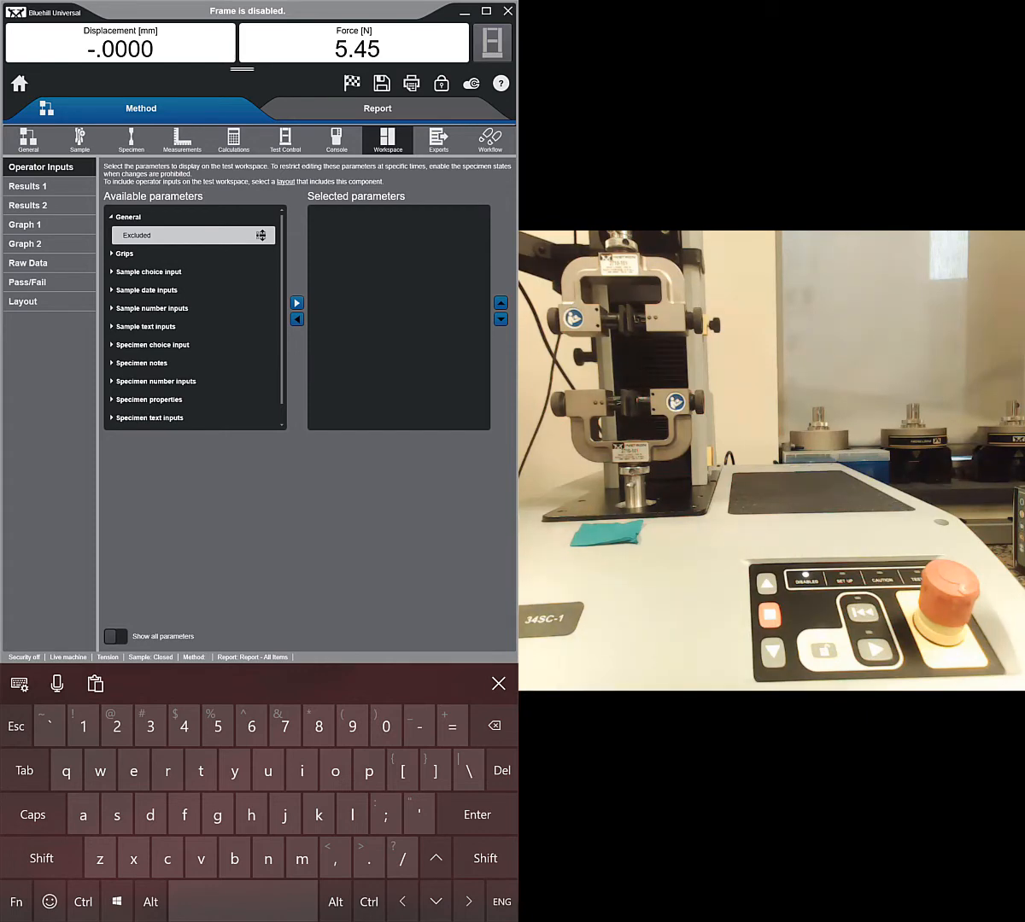
Edit the decimal places of the Force column in the raw data table.
{"action": "left_click", "coordinate": [28, 263]}
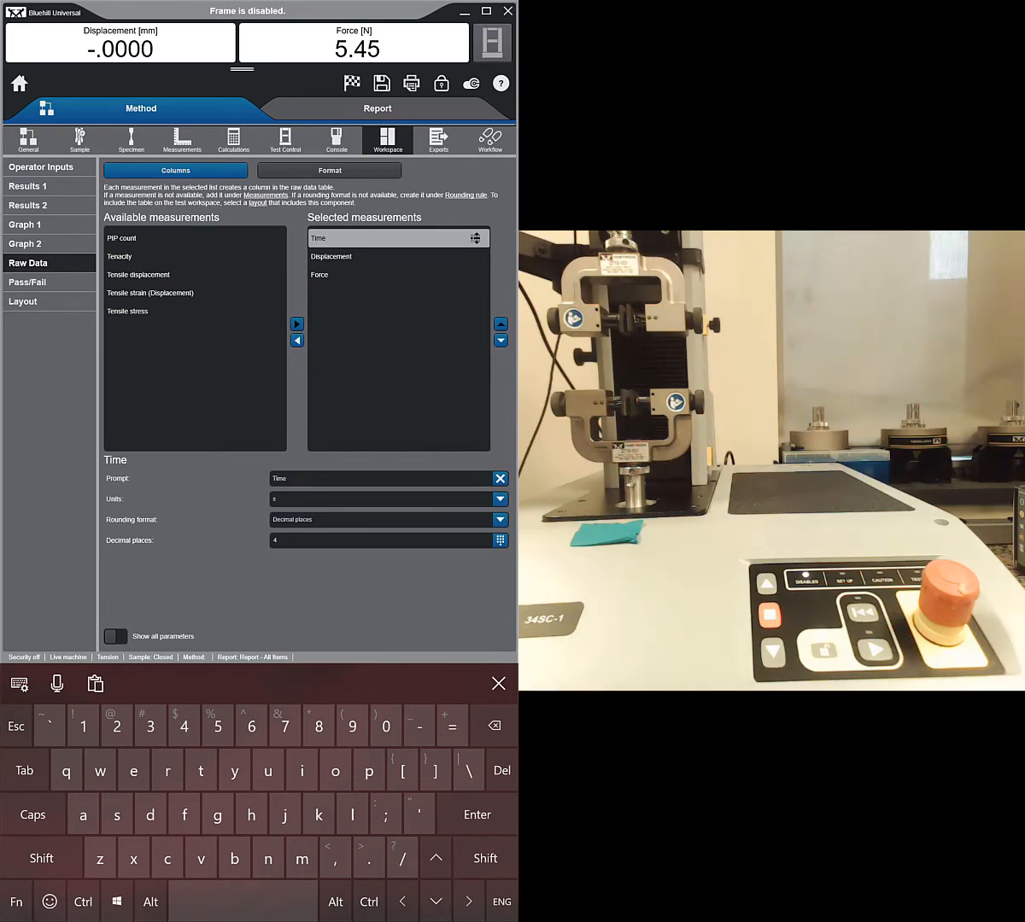
{"action": "left_click", "coordinate": [397, 238]}
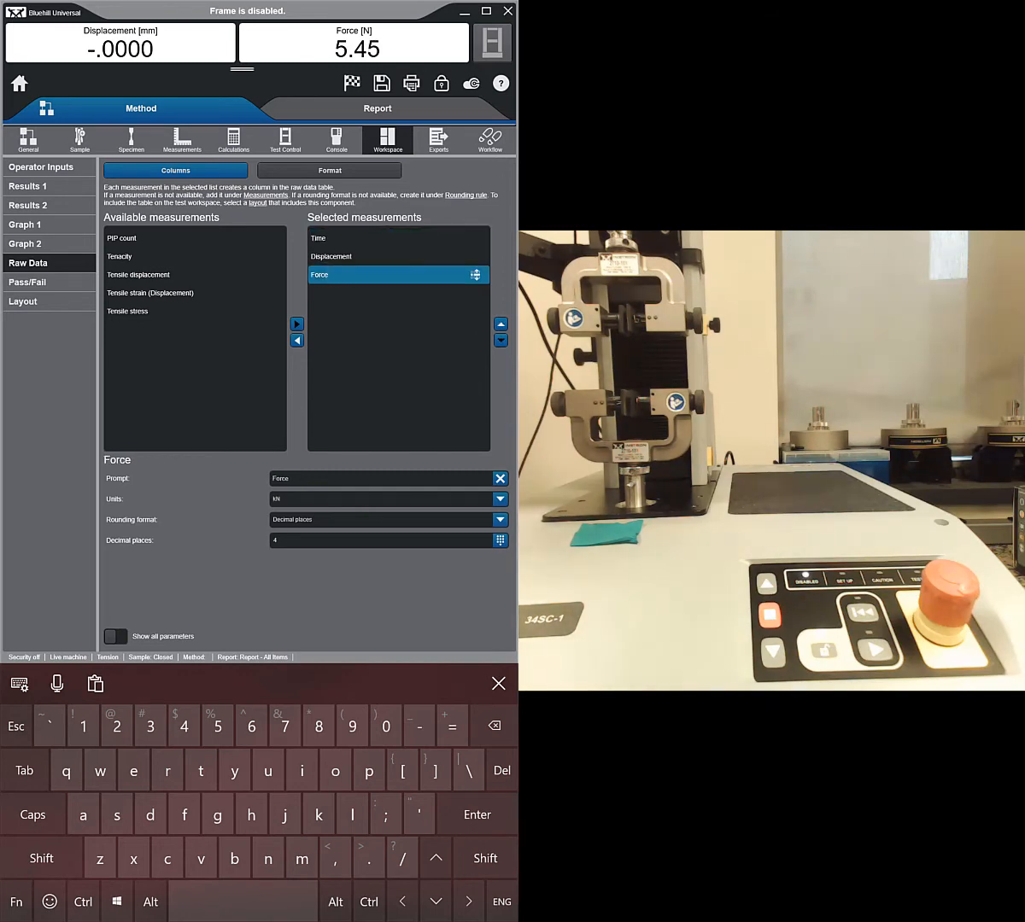
{"action": "left_click", "coordinate": [499, 499]}
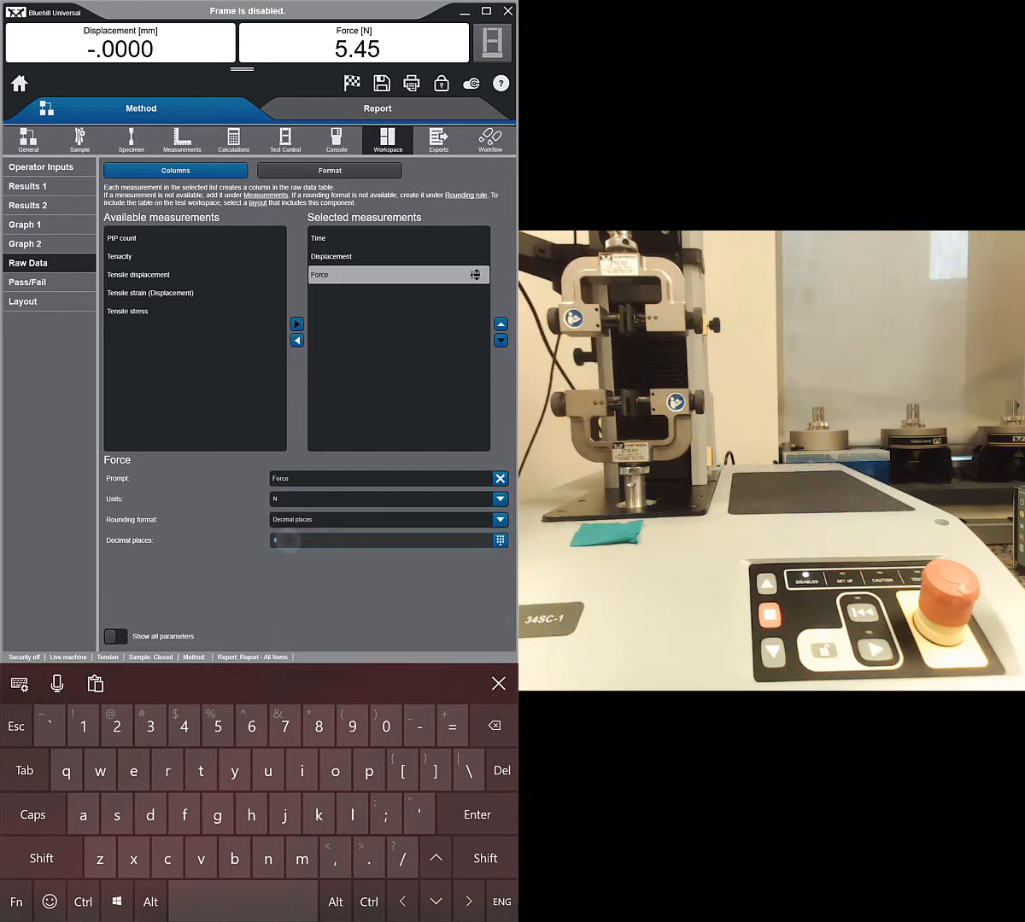
{"action": "left_click", "coordinate": [499, 541]}
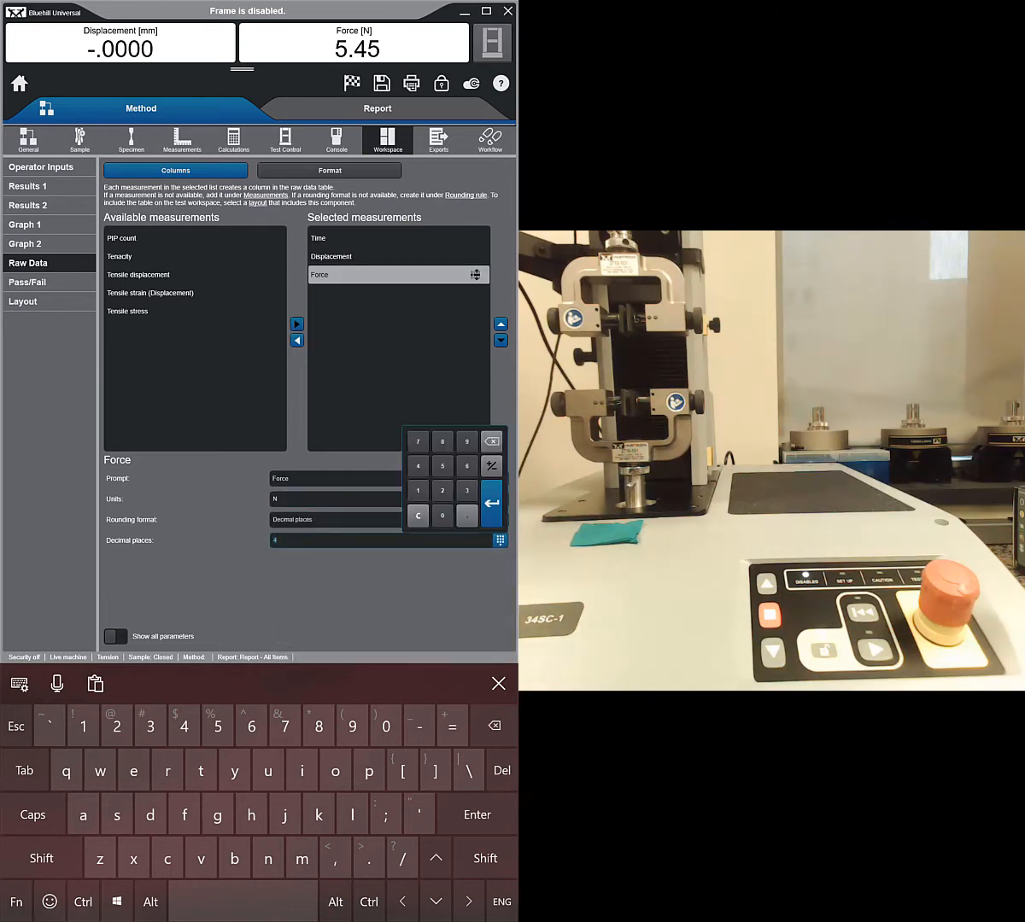
{"action": "left_click", "coordinate": [466, 491]}
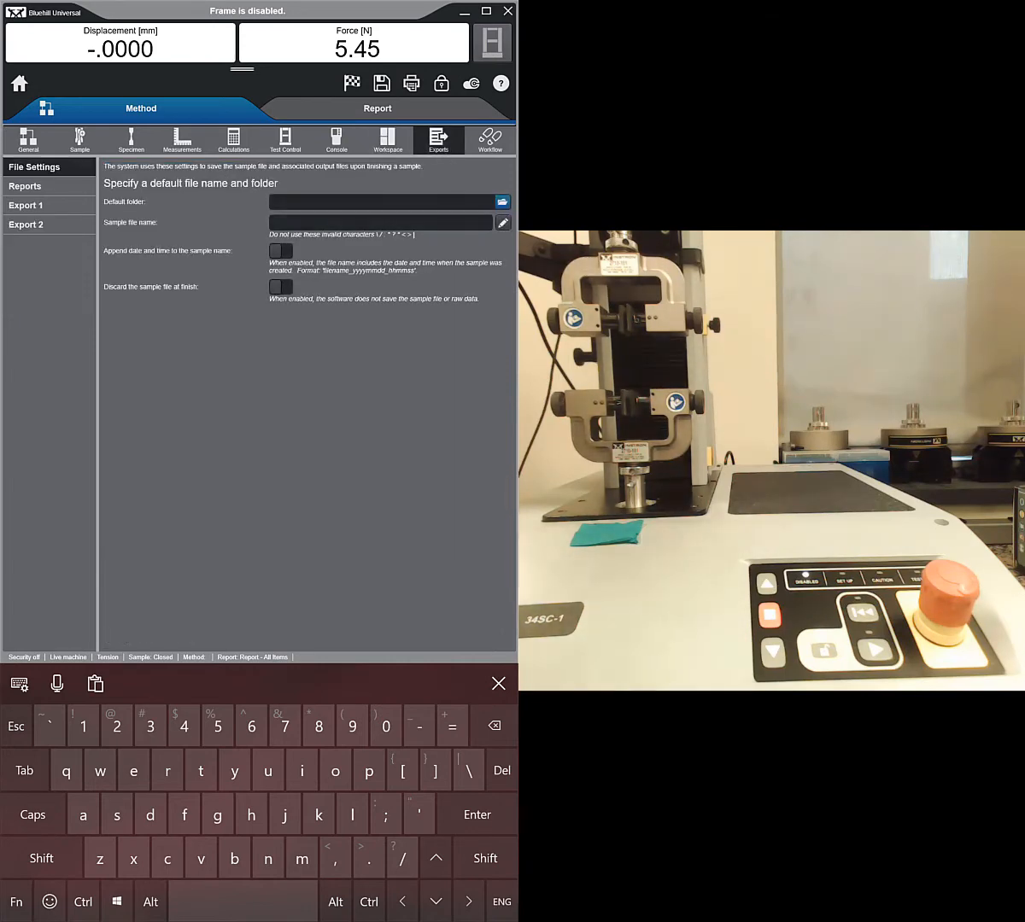
Set the default output folder to Desktop and turn off saving the report.
{"action": "left_click", "coordinate": [502, 202]}
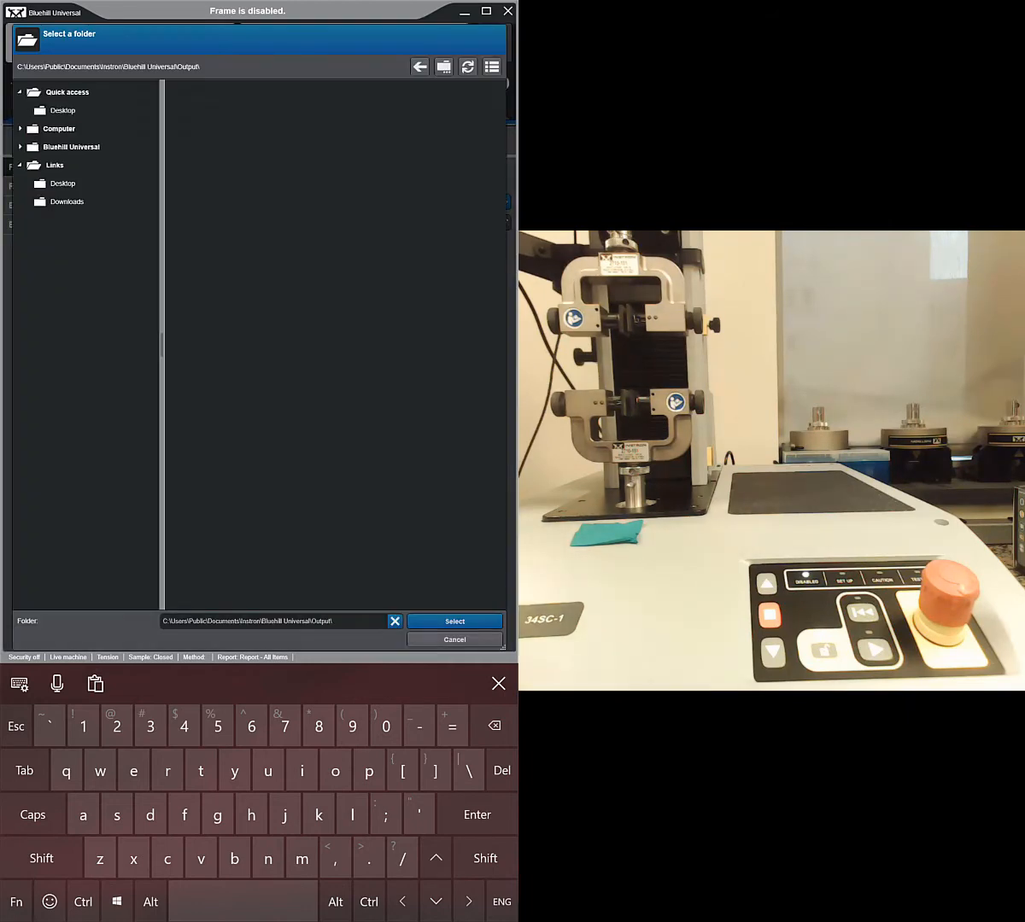
{"action": "left_click", "coordinate": [65, 110]}
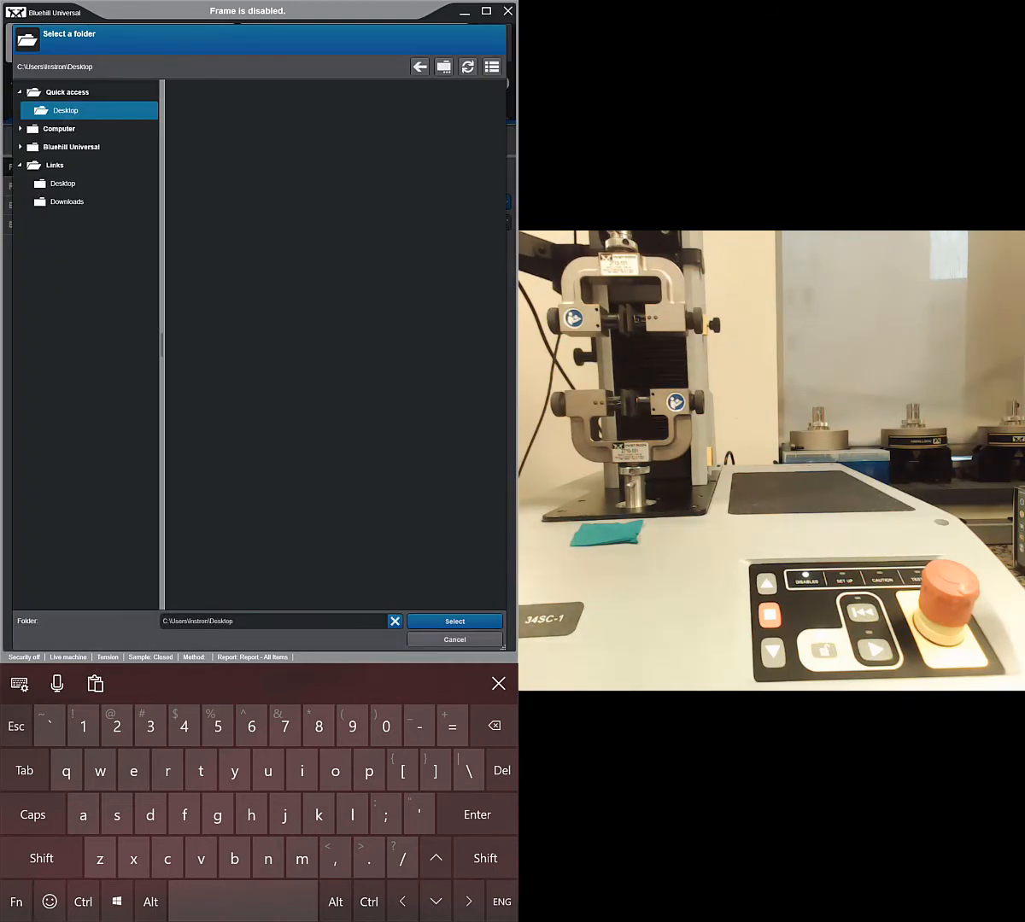
{"action": "left_click", "coordinate": [455, 621]}
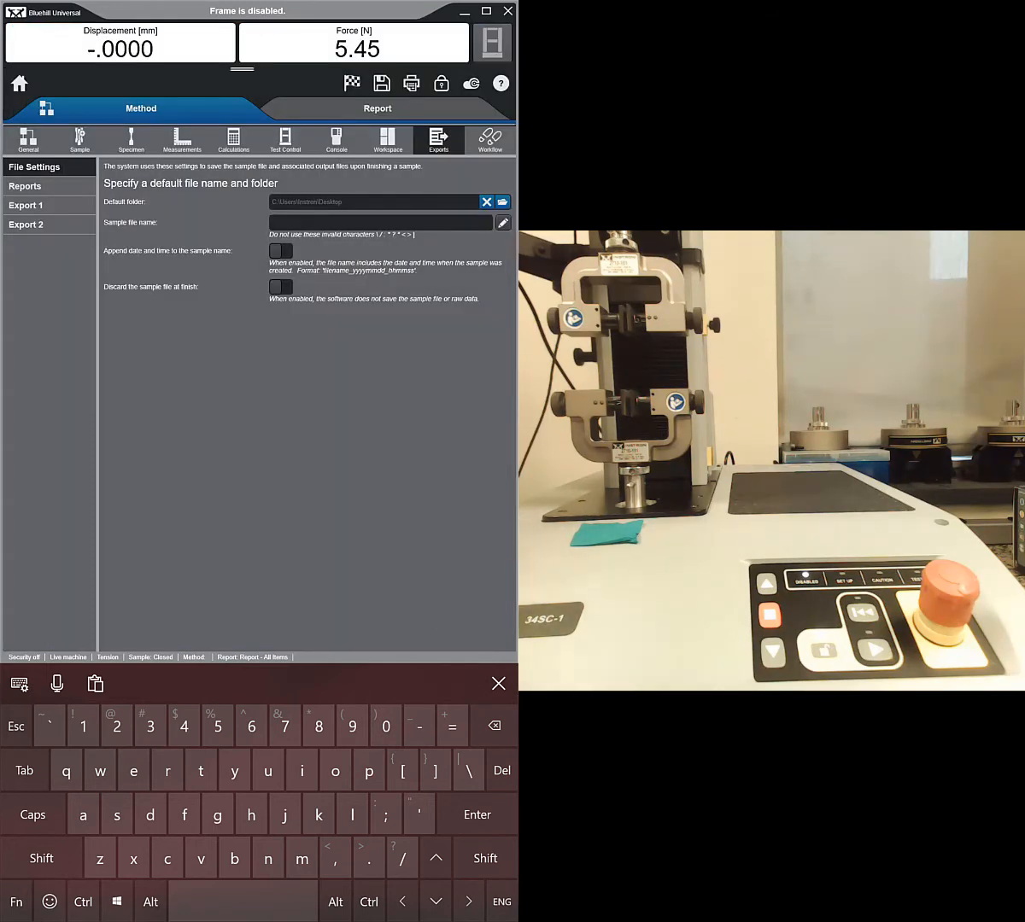
{"action": "left_click", "coordinate": [25, 186]}
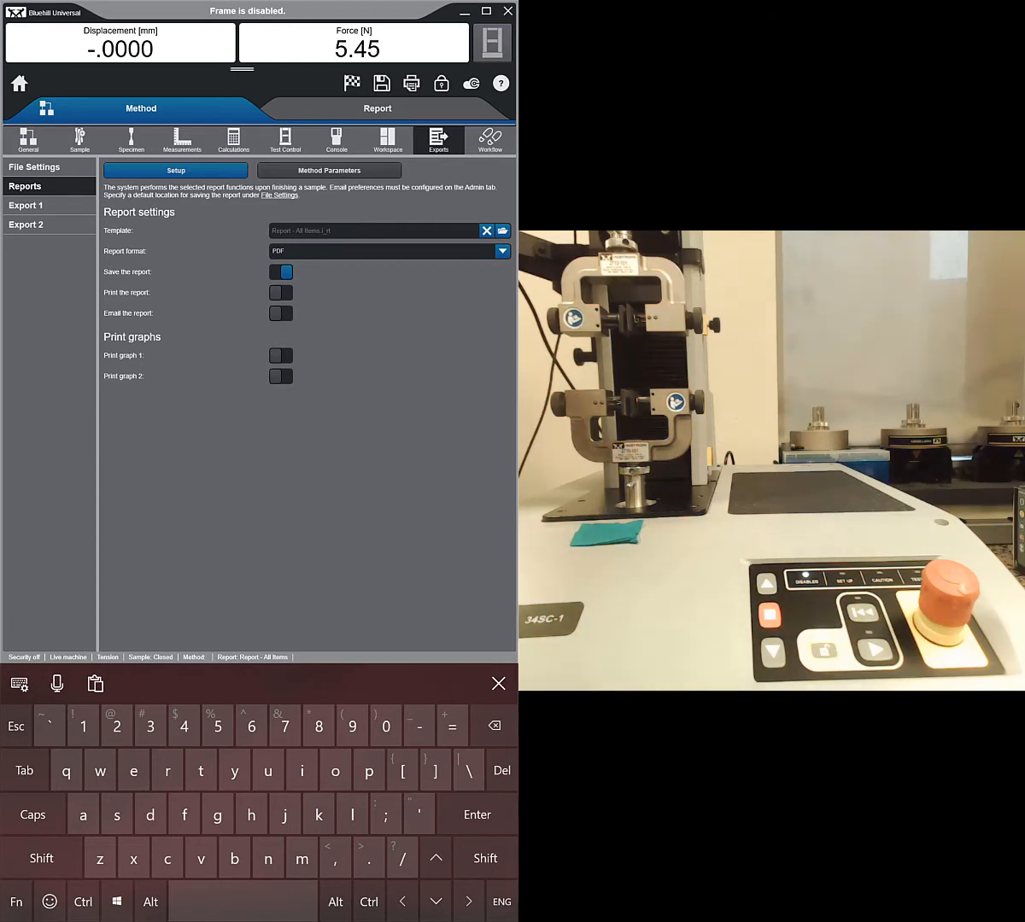
{"action": "left_click", "coordinate": [281, 272]}
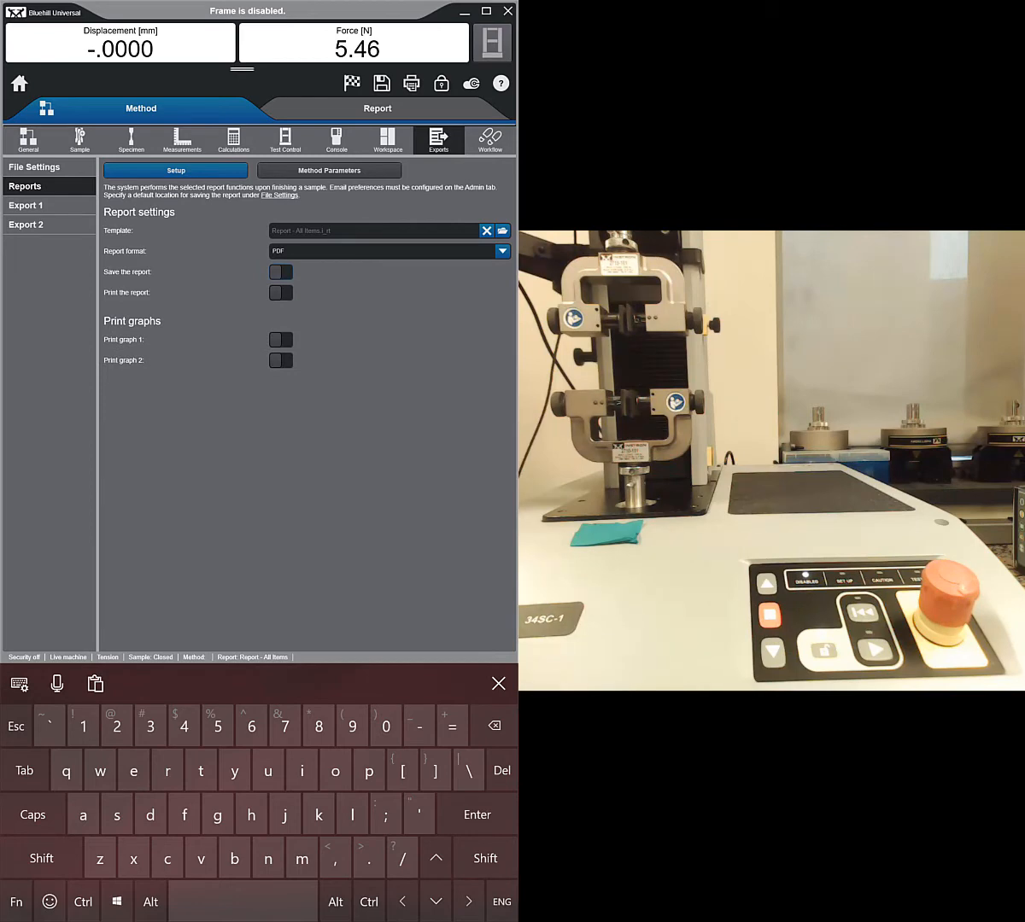
Make Export 1 run after each test with raw data only, excluding results tables.
{"action": "left_click", "coordinate": [26, 206]}
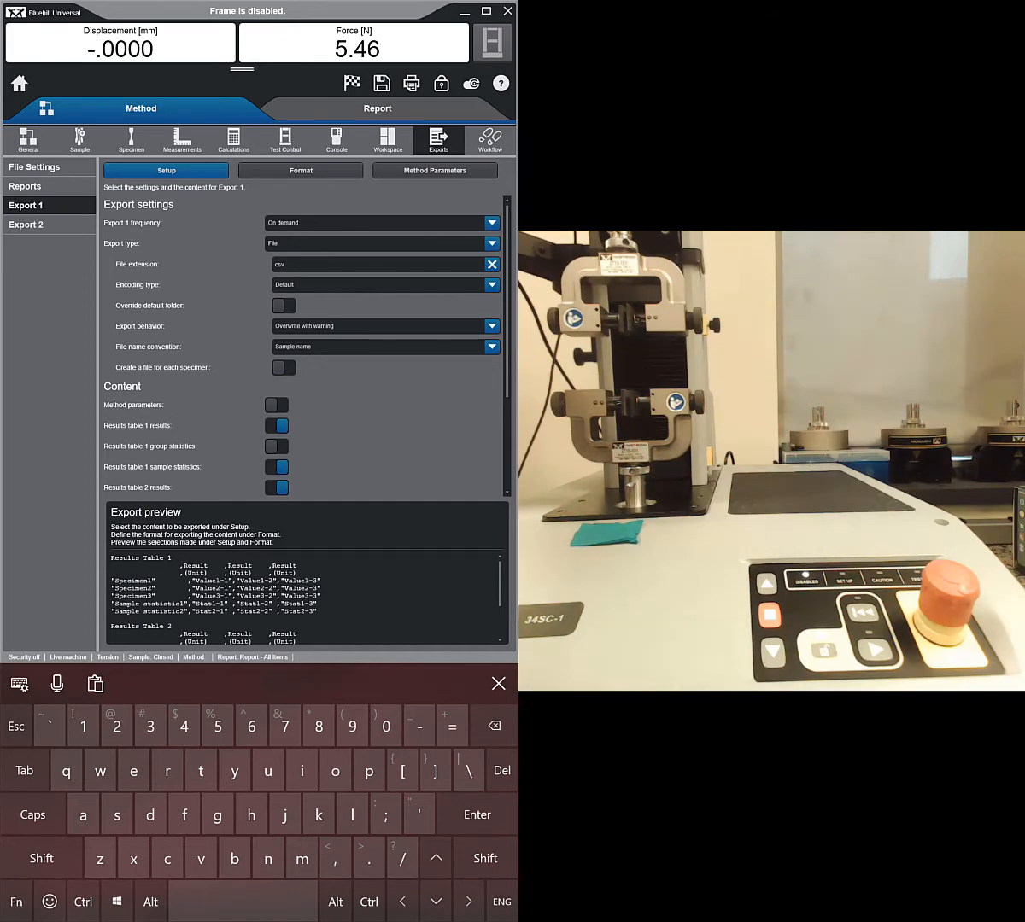
{"action": "left_click", "coordinate": [492, 223]}
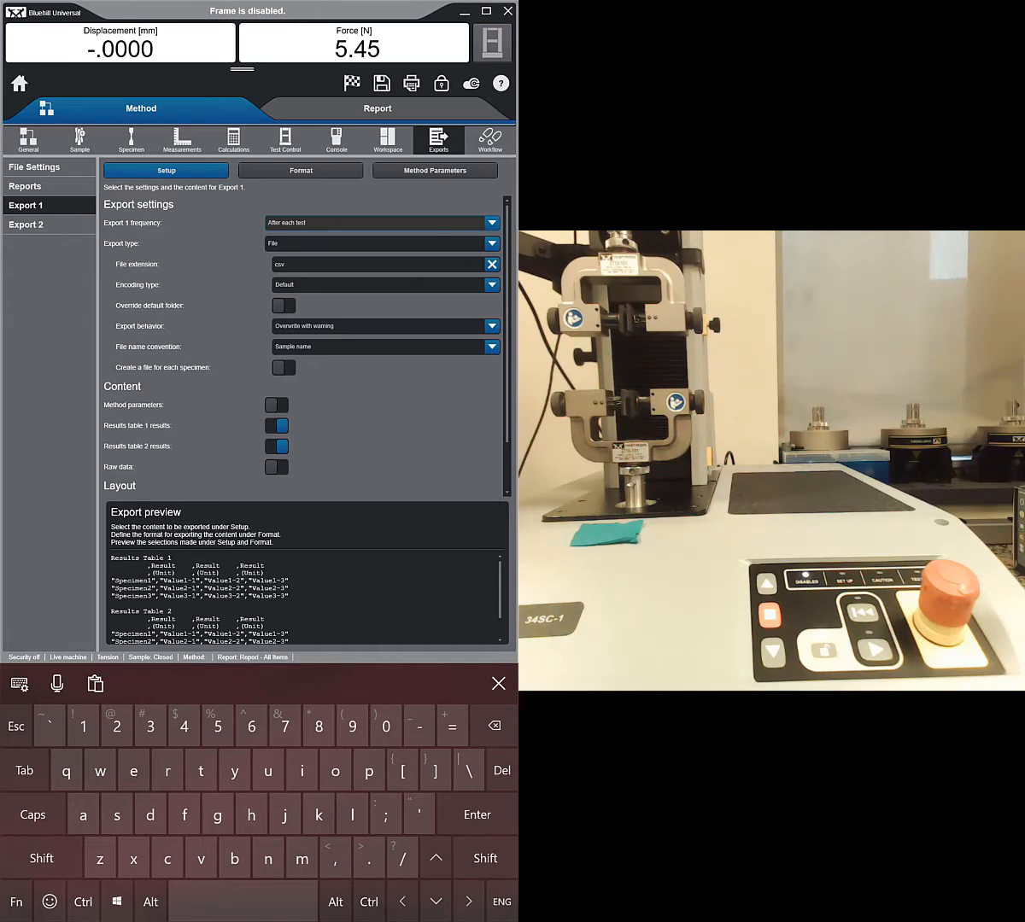
{"action": "left_click", "coordinate": [277, 446]}
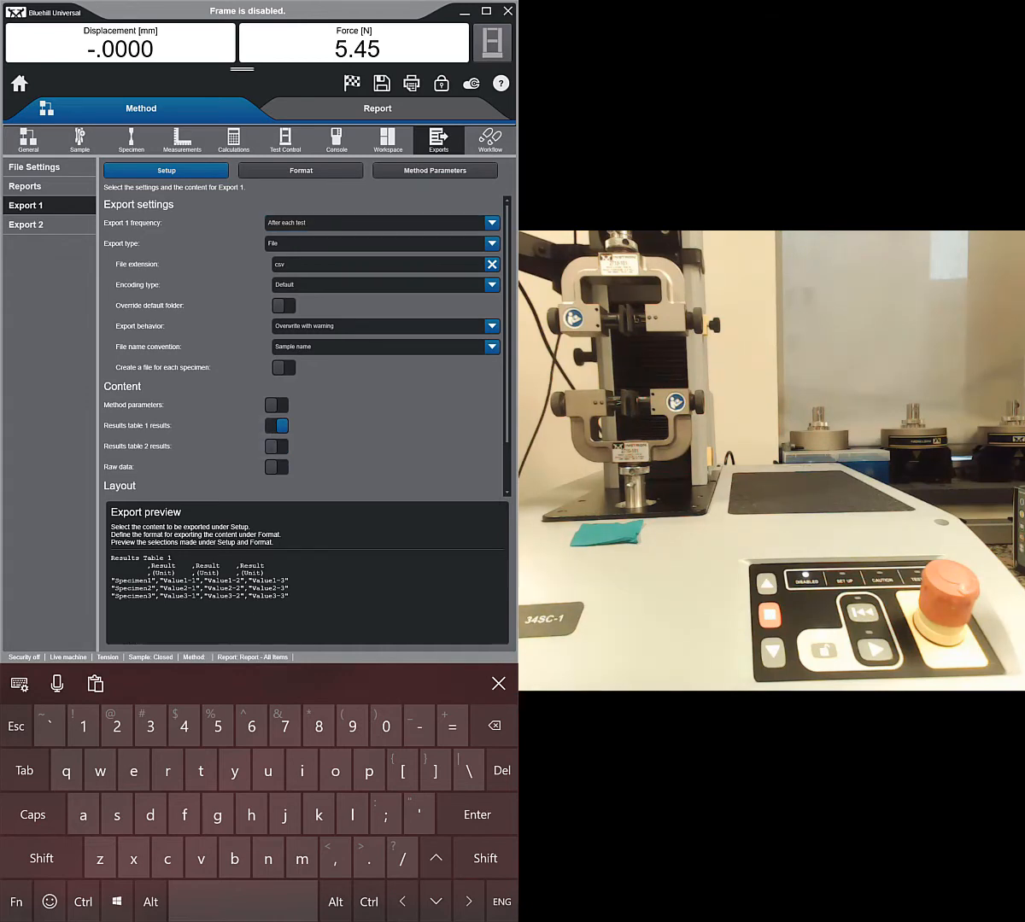
{"action": "left_click", "coordinate": [276, 426]}
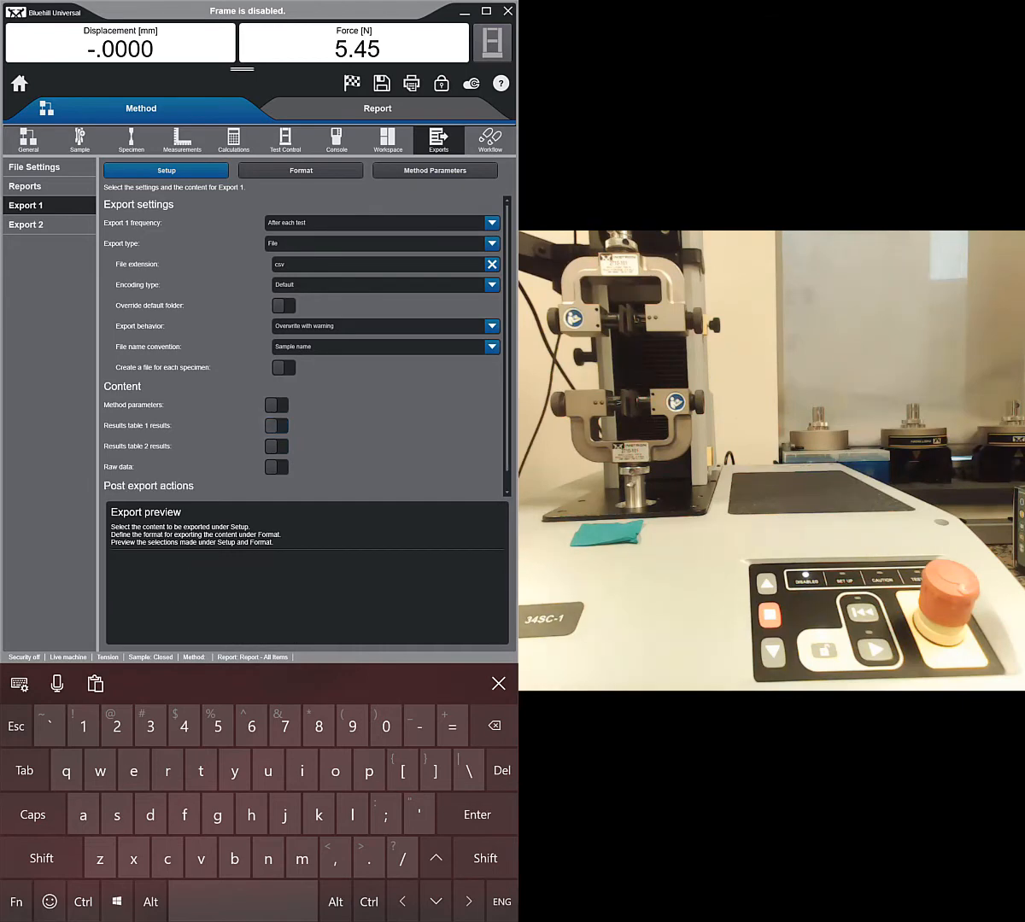
{"action": "left_click", "coordinate": [276, 467]}
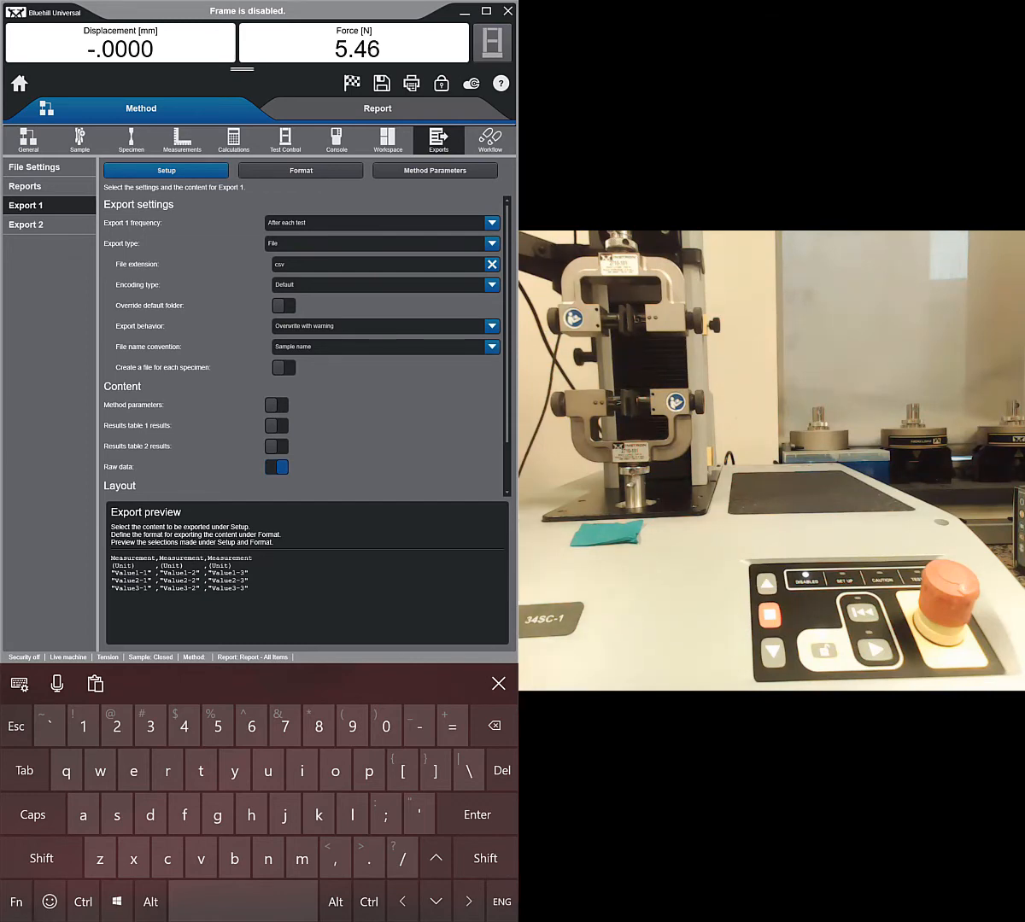
{"action": "left_click", "coordinate": [25, 225]}
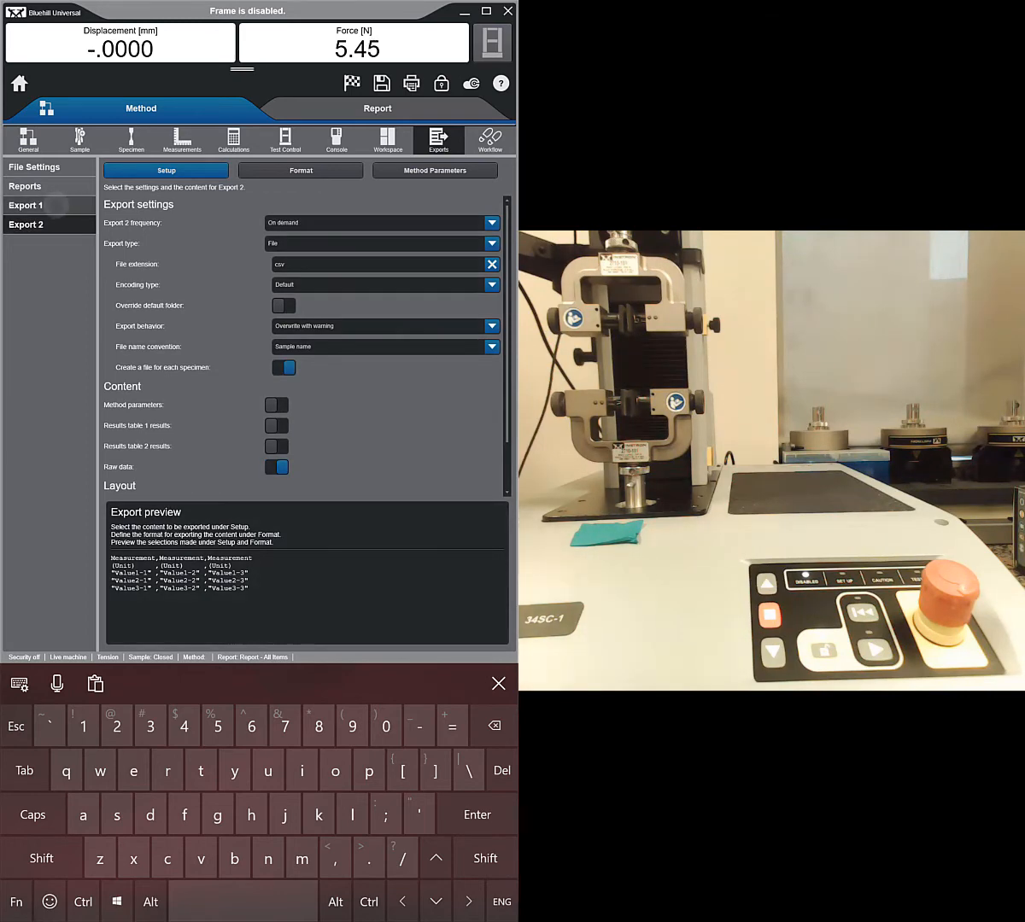
{"action": "left_click", "coordinate": [26, 205]}
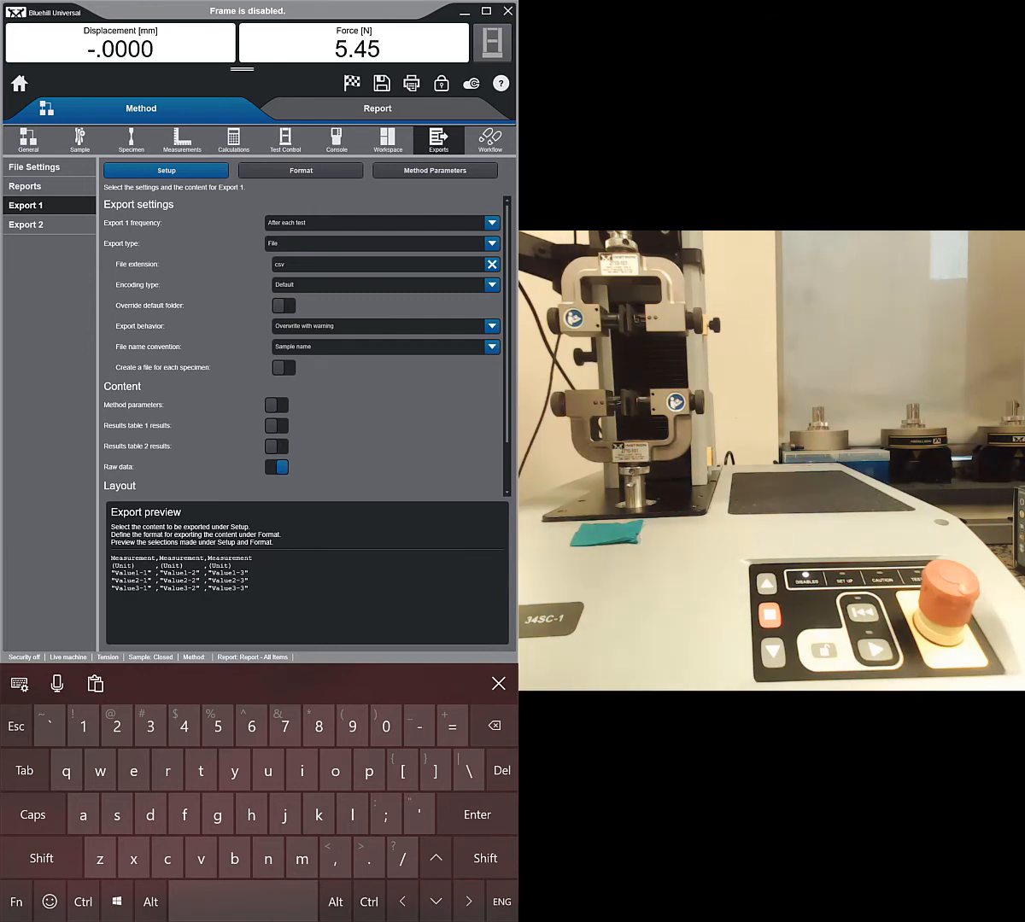
{"action": "left_click", "coordinate": [285, 139]}
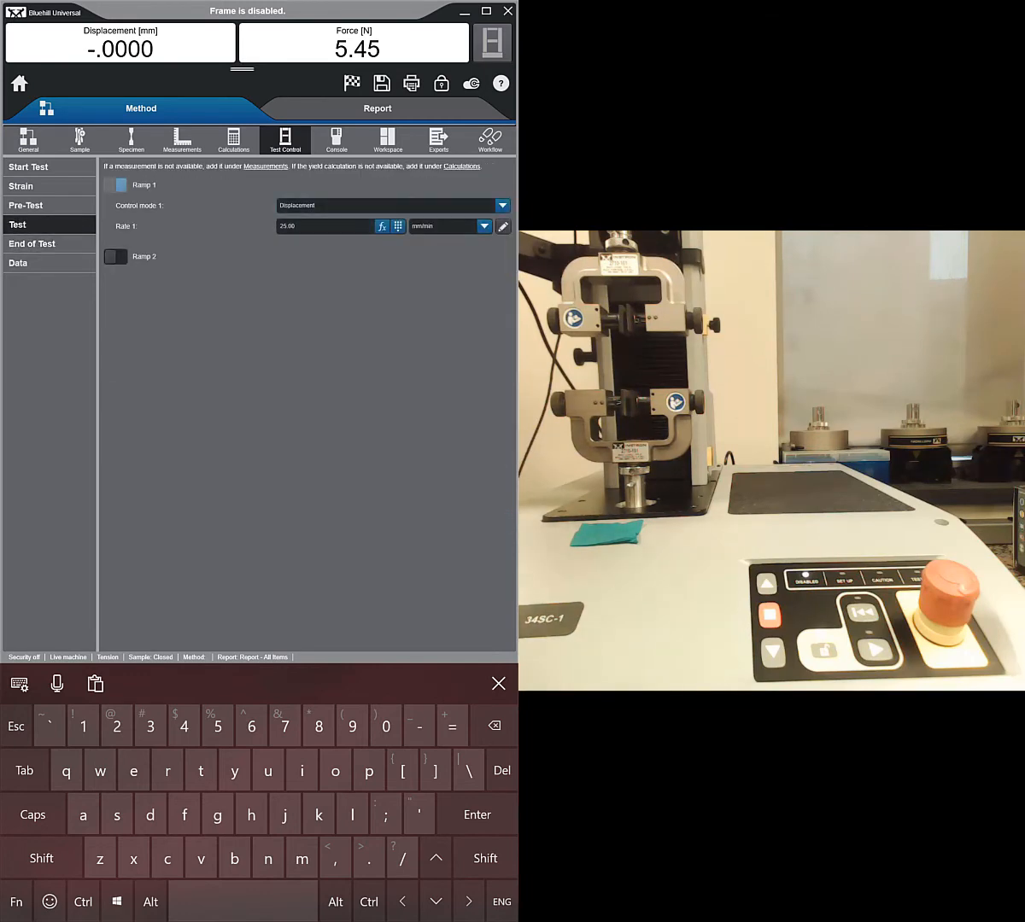
{"action": "left_click", "coordinate": [387, 139]}
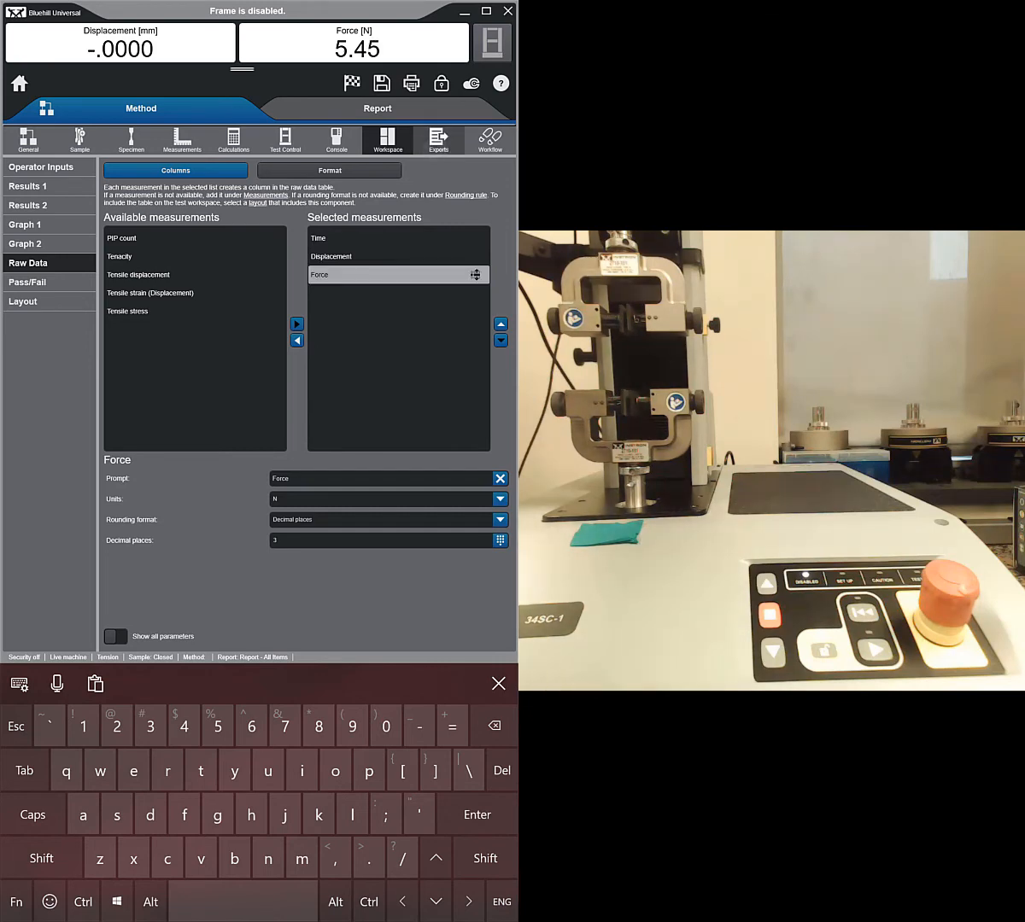
{"action": "left_click", "coordinate": [438, 139]}
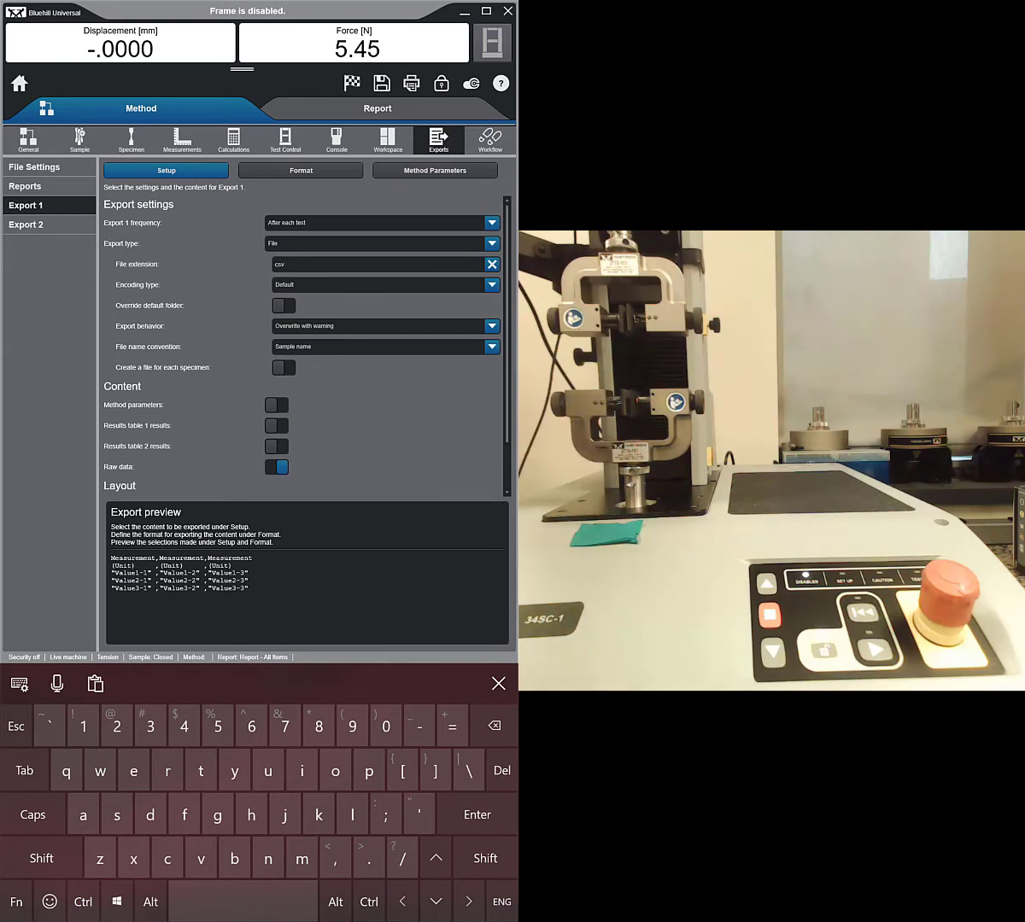
Save the method as a new file named 'tesn' on the Desktop.
{"action": "left_click", "coordinate": [381, 82]}
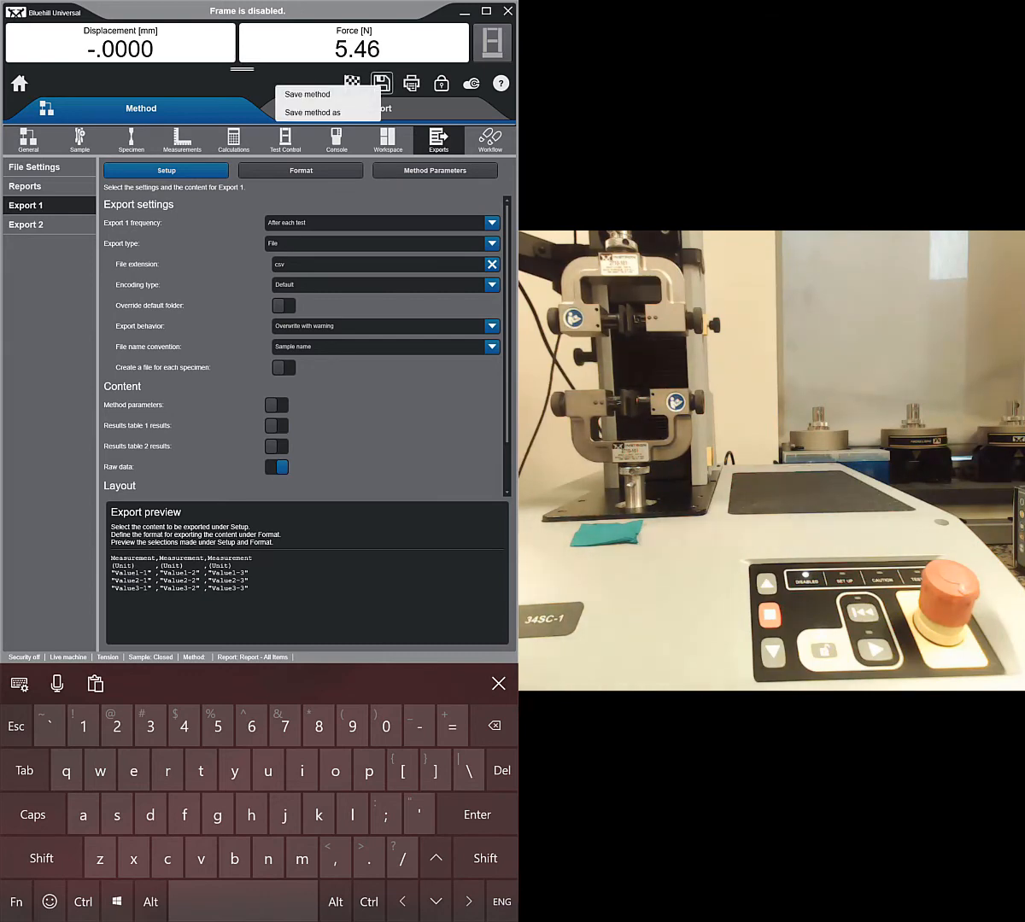
{"action": "left_click", "coordinate": [313, 112]}
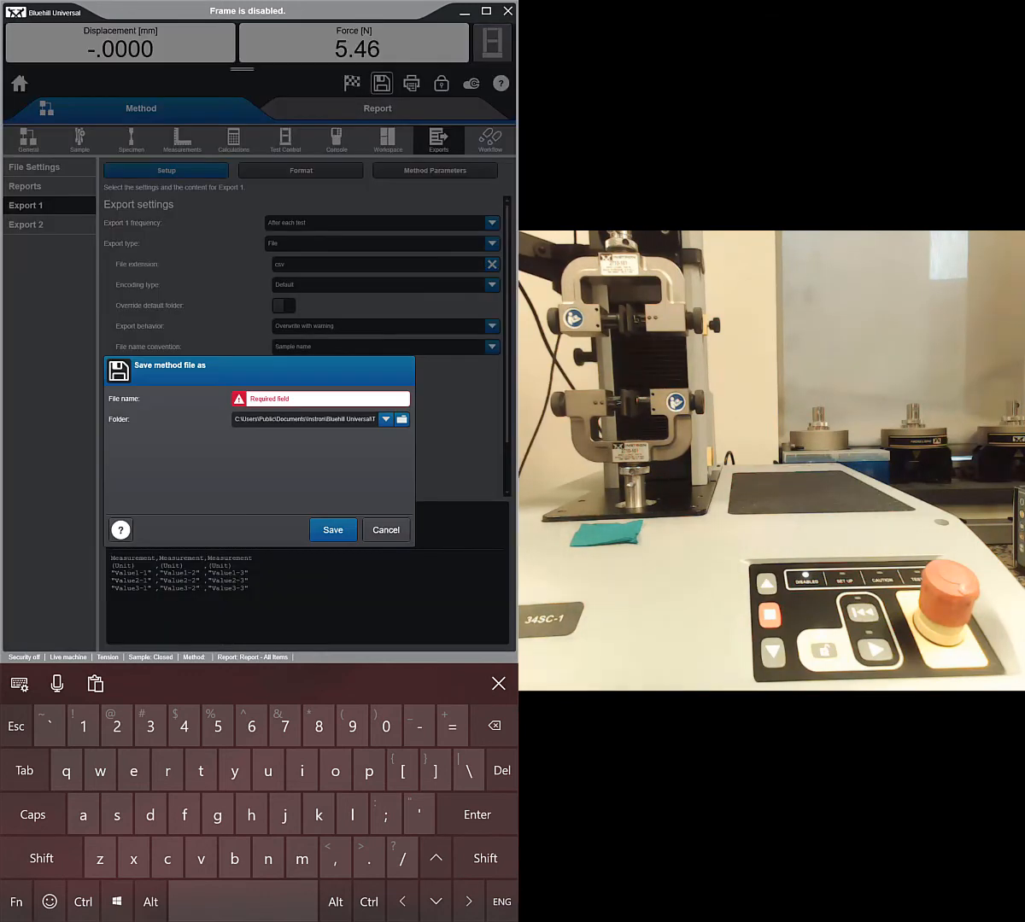
{"action": "left_click", "coordinate": [385, 419]}
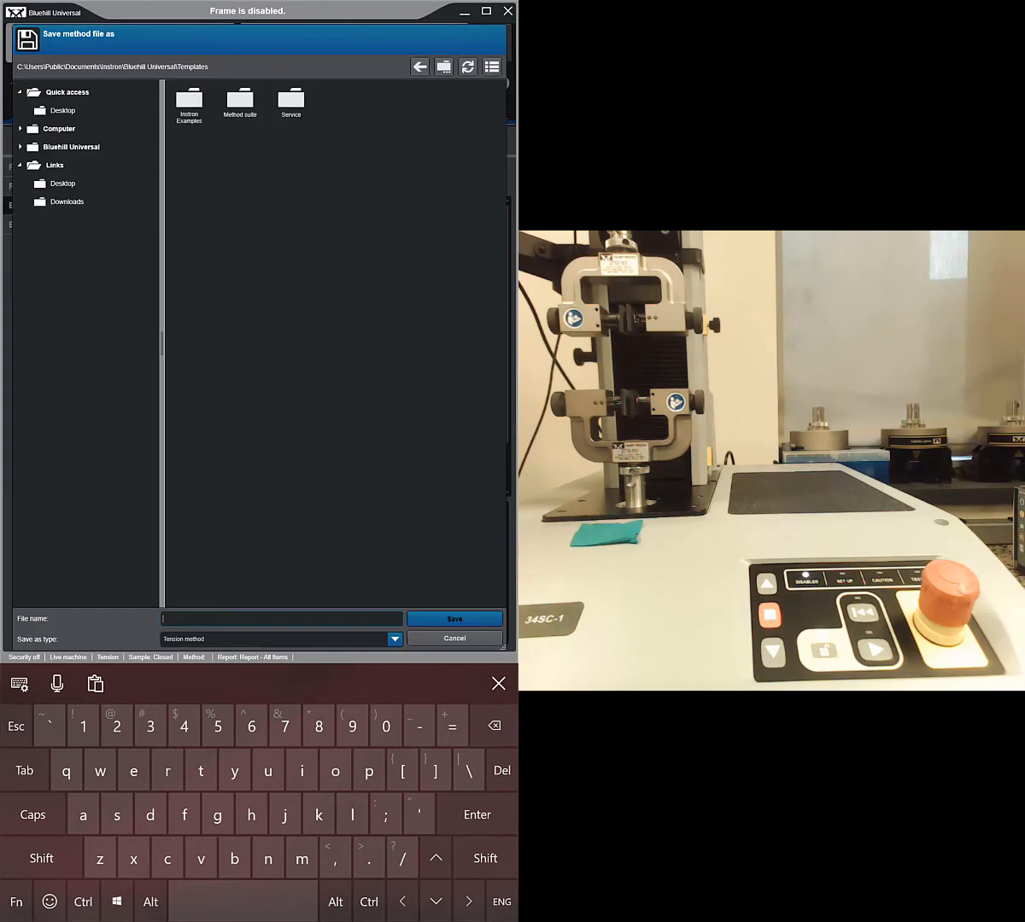
{"action": "left_click", "coordinate": [66, 111]}
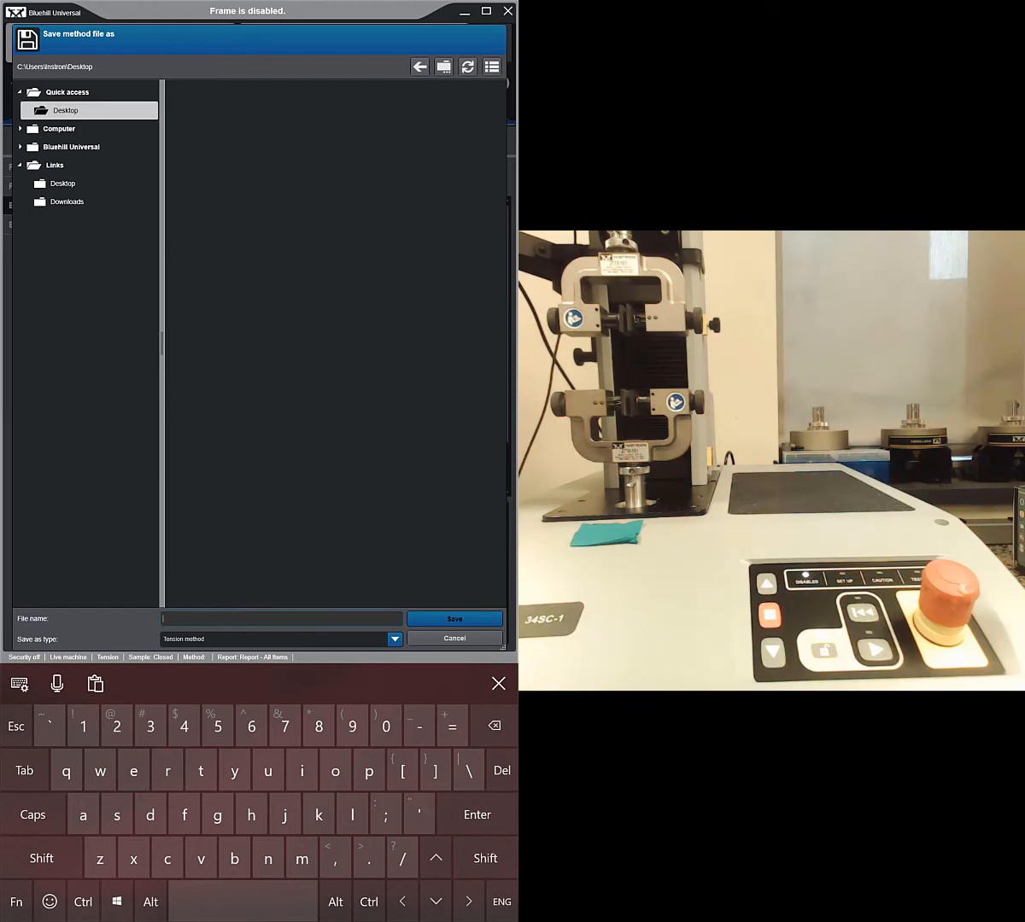
{"action": "type", "text": "test"}
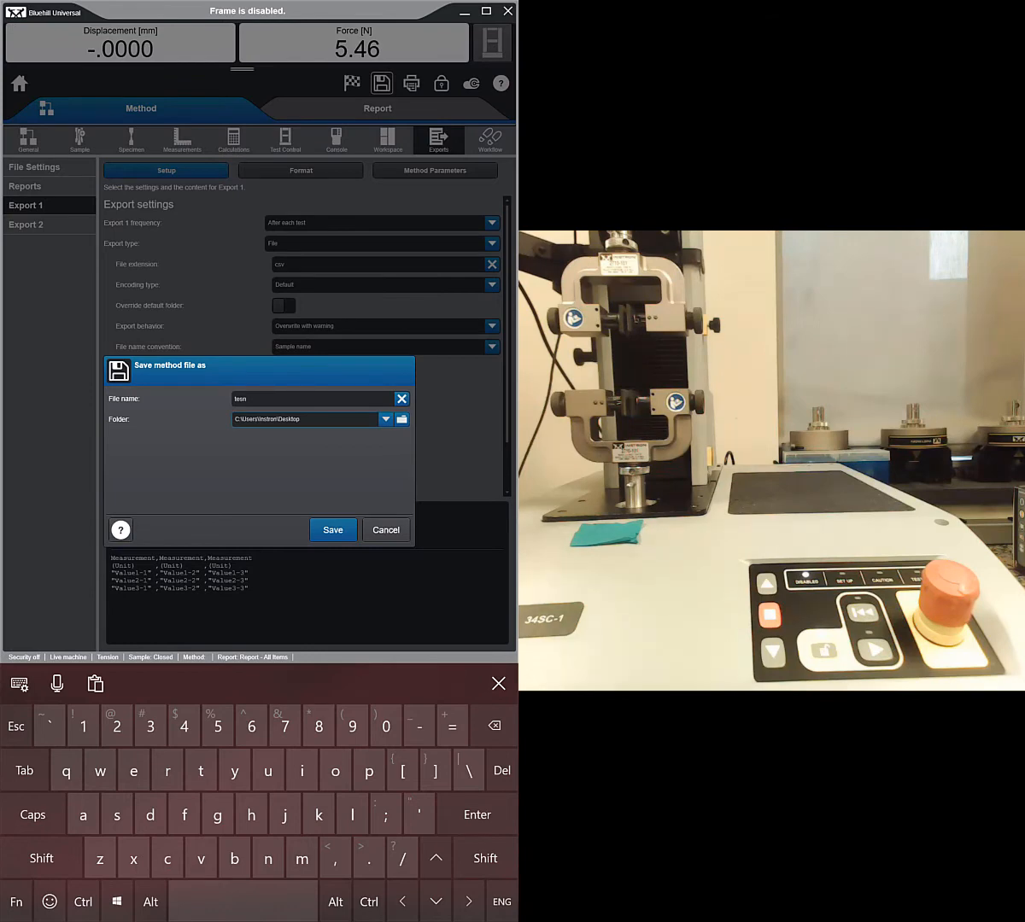
{"action": "left_click", "coordinate": [333, 530]}
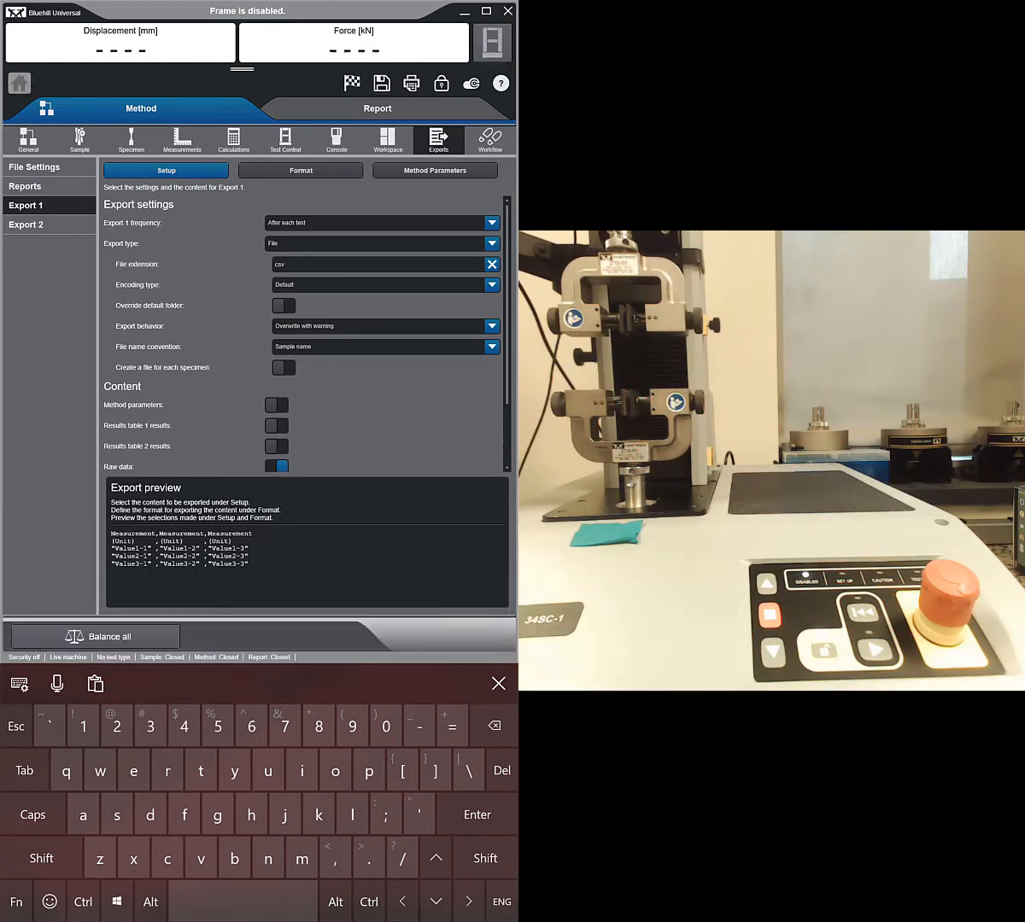
Start a test session with the saved tesn method.
{"action": "left_click", "coordinate": [19, 83]}
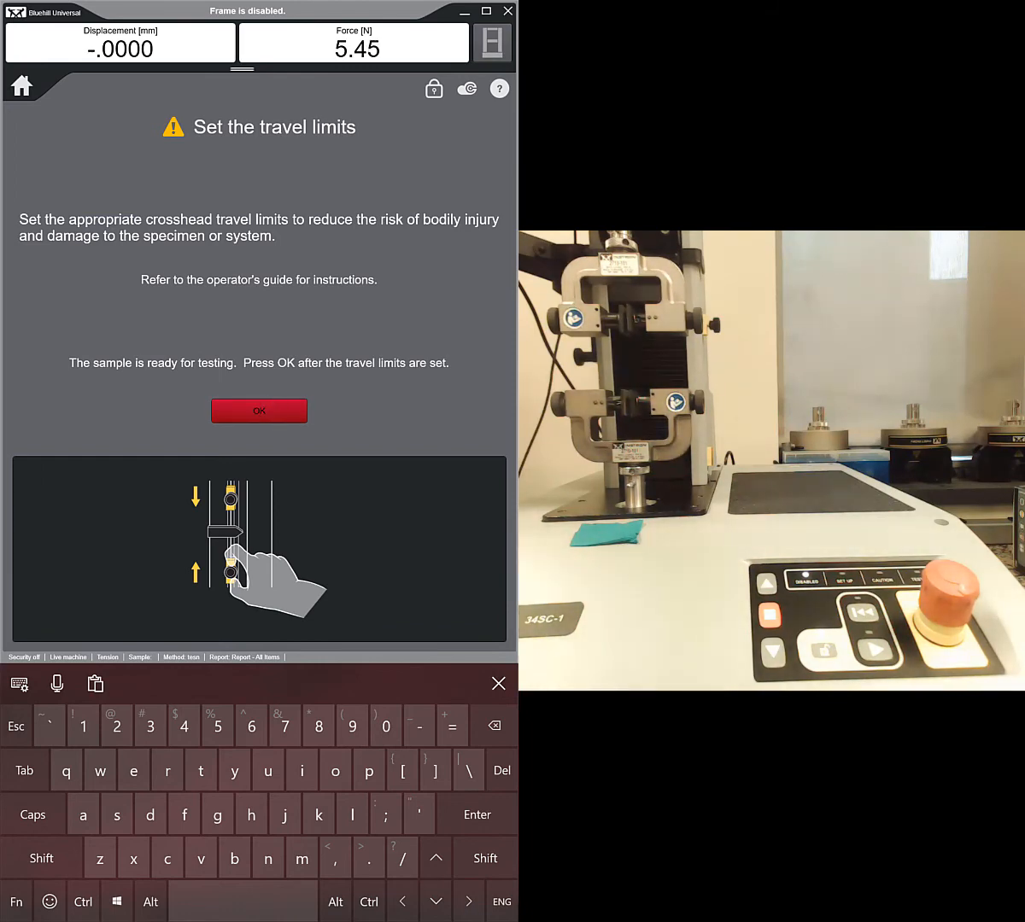
Confirm the travel limits are set to reach the test screen.
{"action": "left_click", "coordinate": [259, 411]}
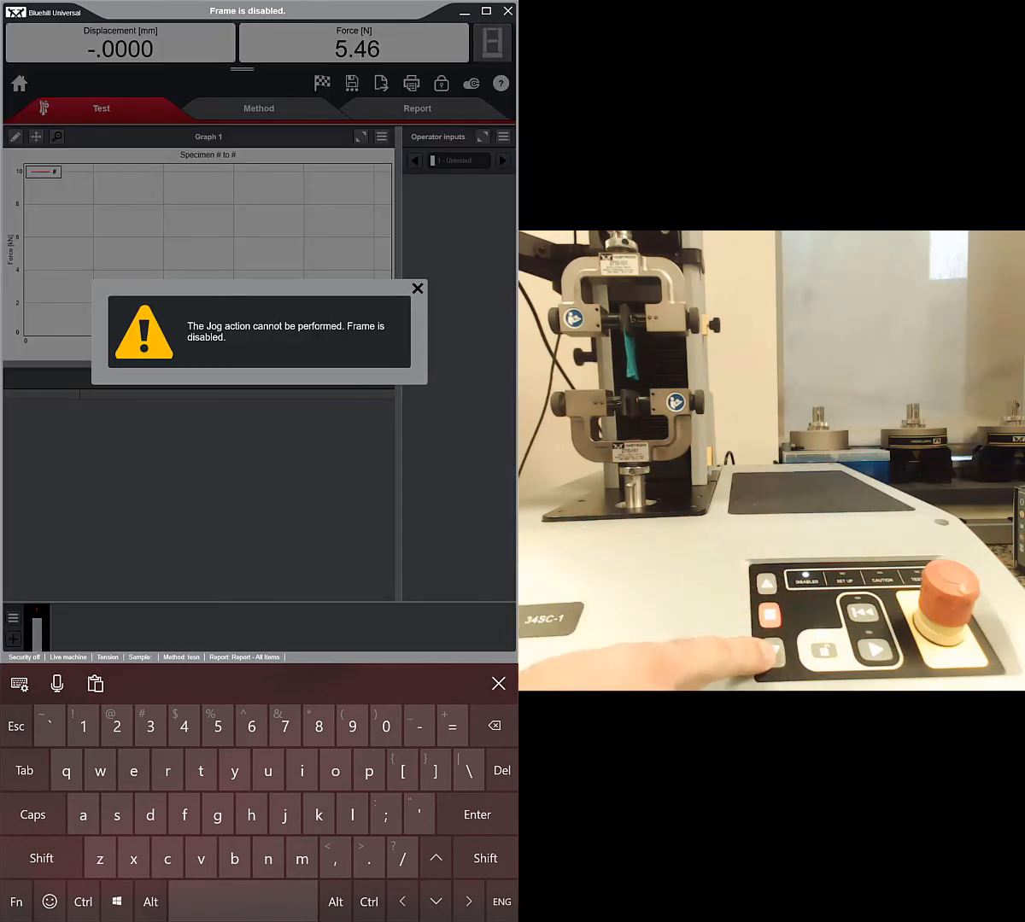
Dismiss the 'Jog action cannot be performed' message so the frame is ready for setup.
{"action": "left_click", "coordinate": [418, 289]}
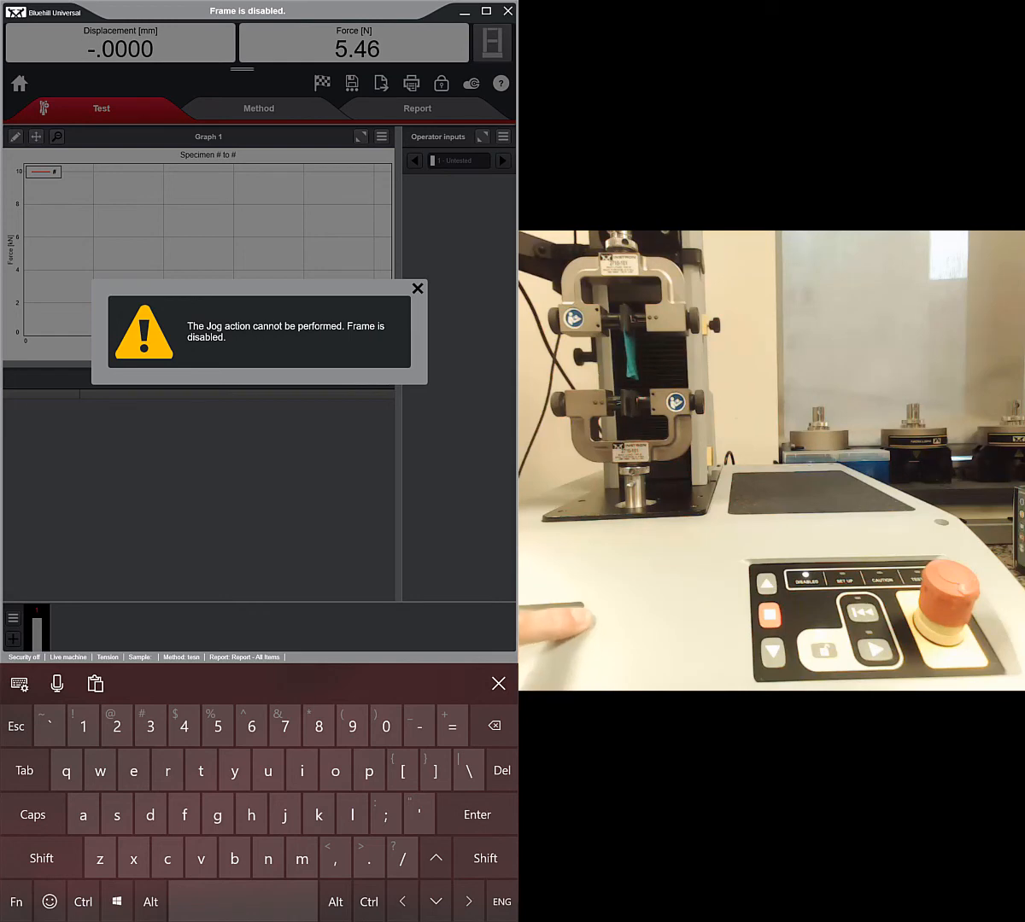
{"action": "left_click", "coordinate": [418, 288]}
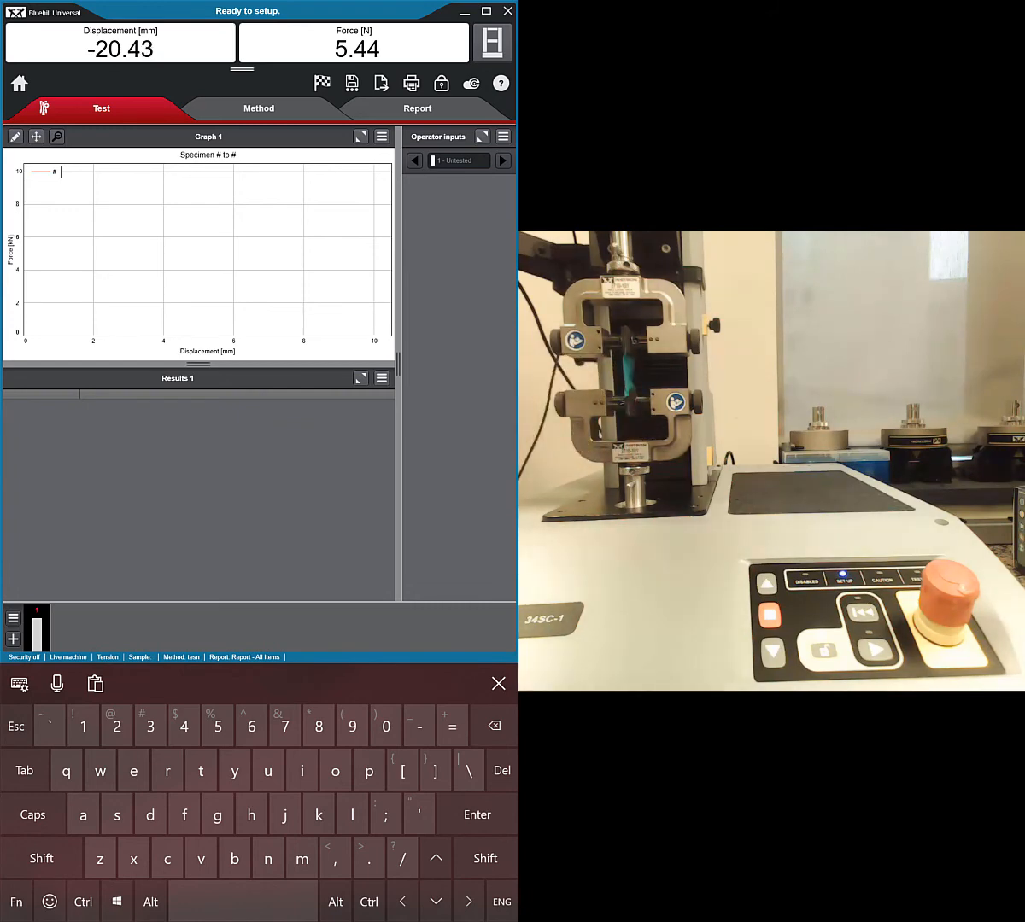
Balance the Force meter to zero twice, then reset the Displacement meter to zero.
{"action": "left_click", "coordinate": [354, 43]}
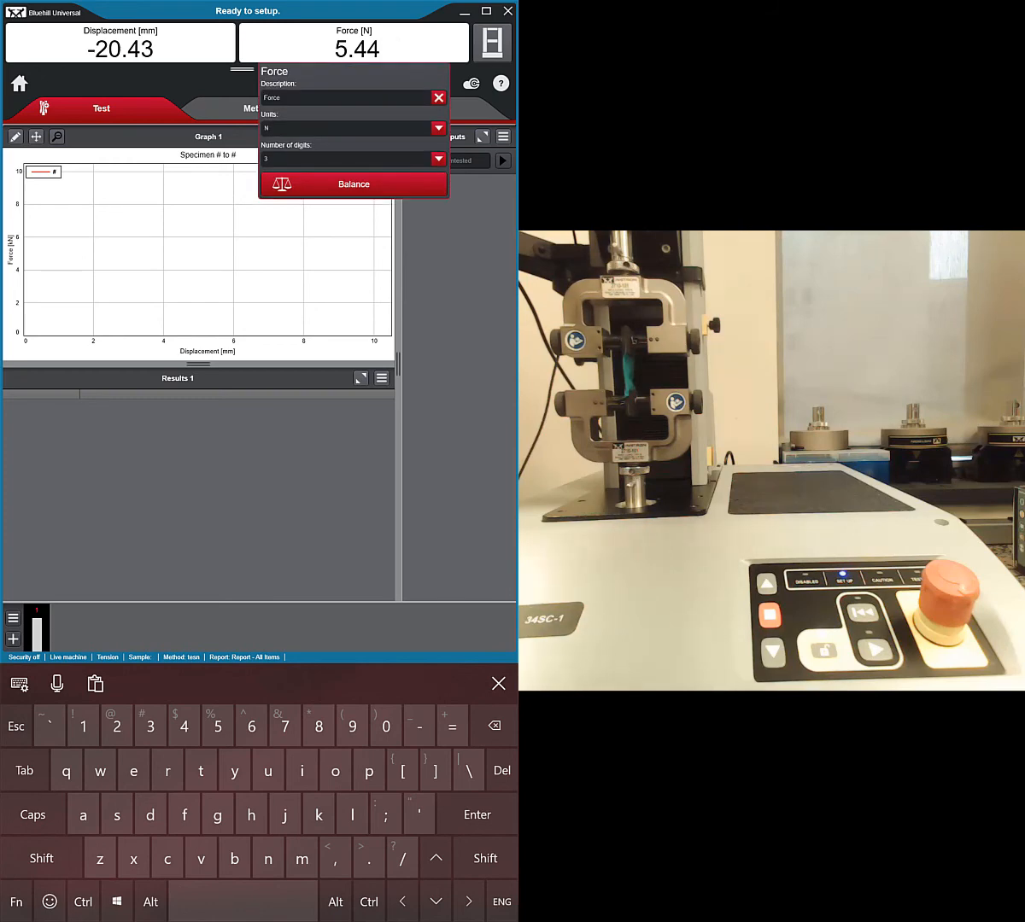
{"action": "left_click", "coordinate": [353, 183]}
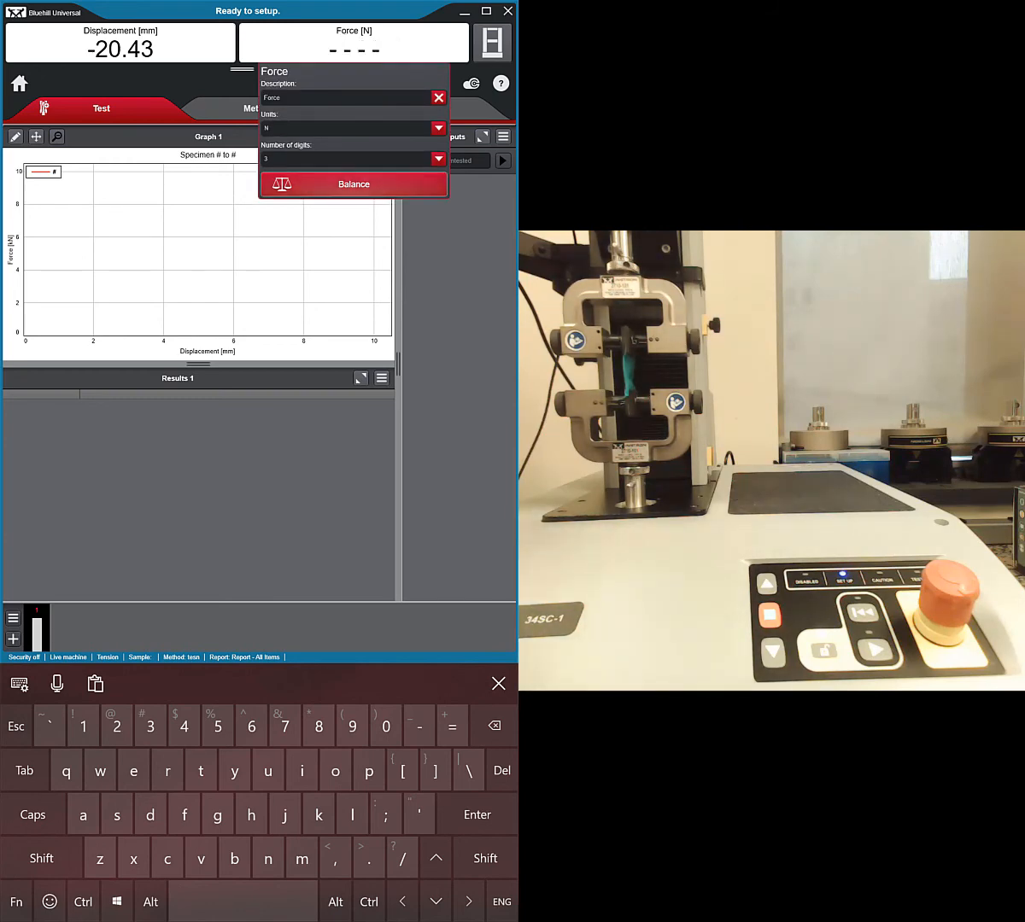
{"action": "left_click", "coordinate": [353, 184]}
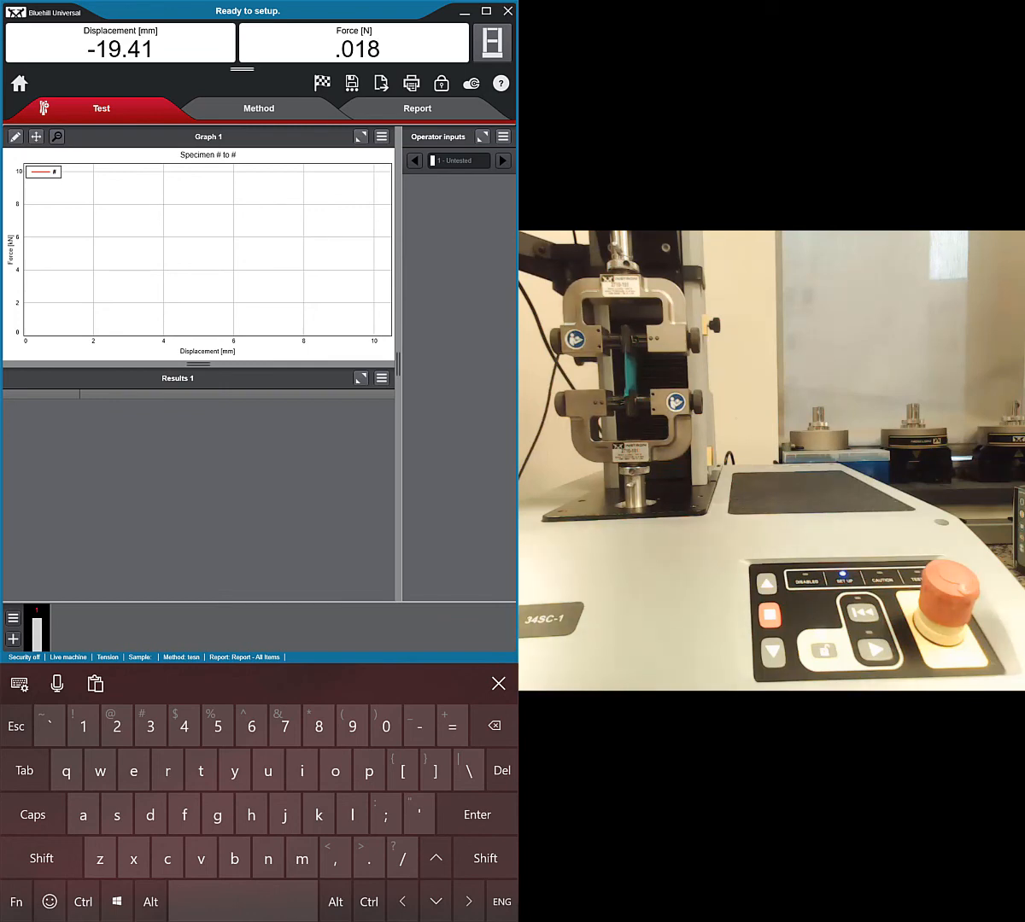
{"action": "left_click", "coordinate": [353, 42]}
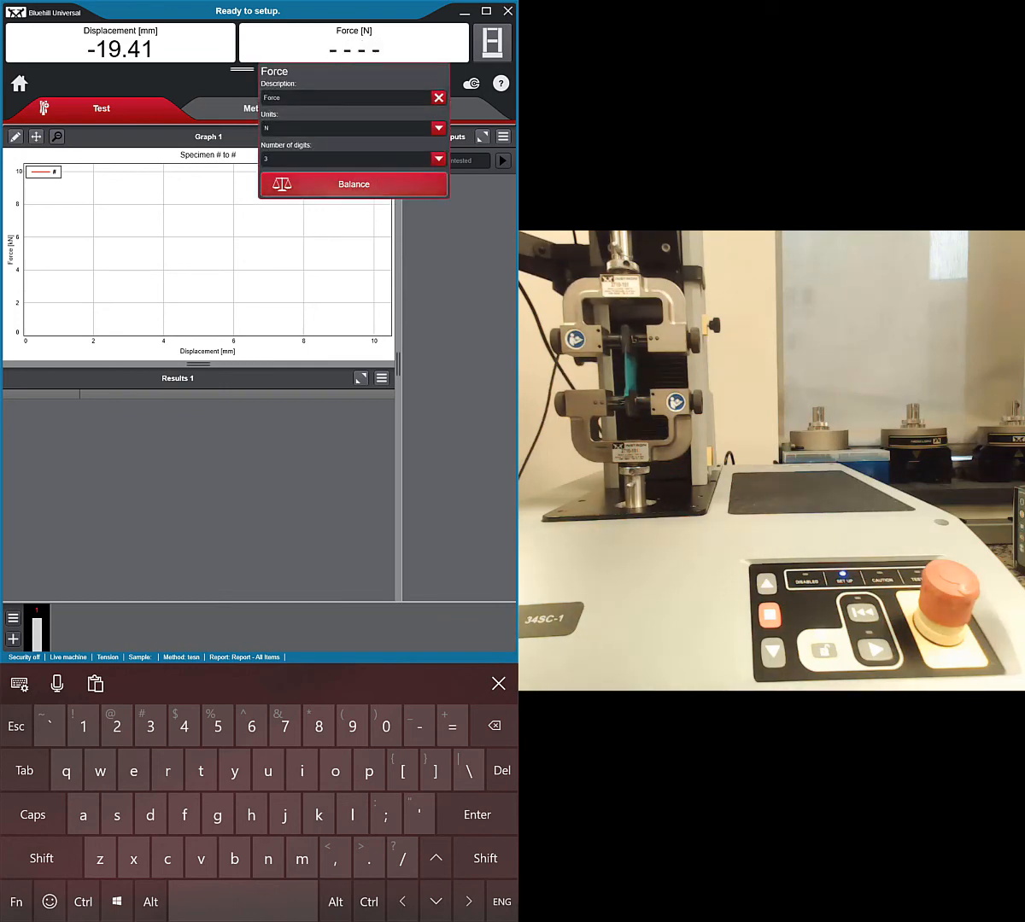
{"action": "left_click", "coordinate": [439, 97]}
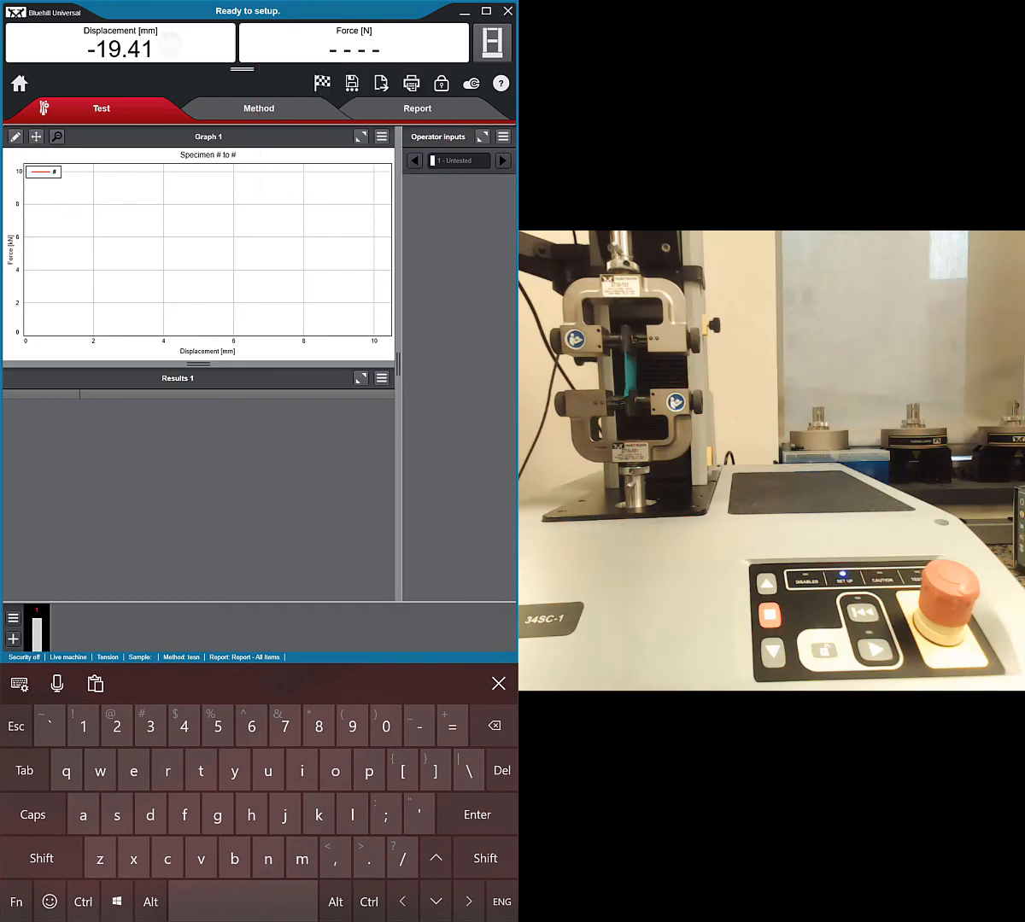
{"action": "left_click", "coordinate": [120, 42]}
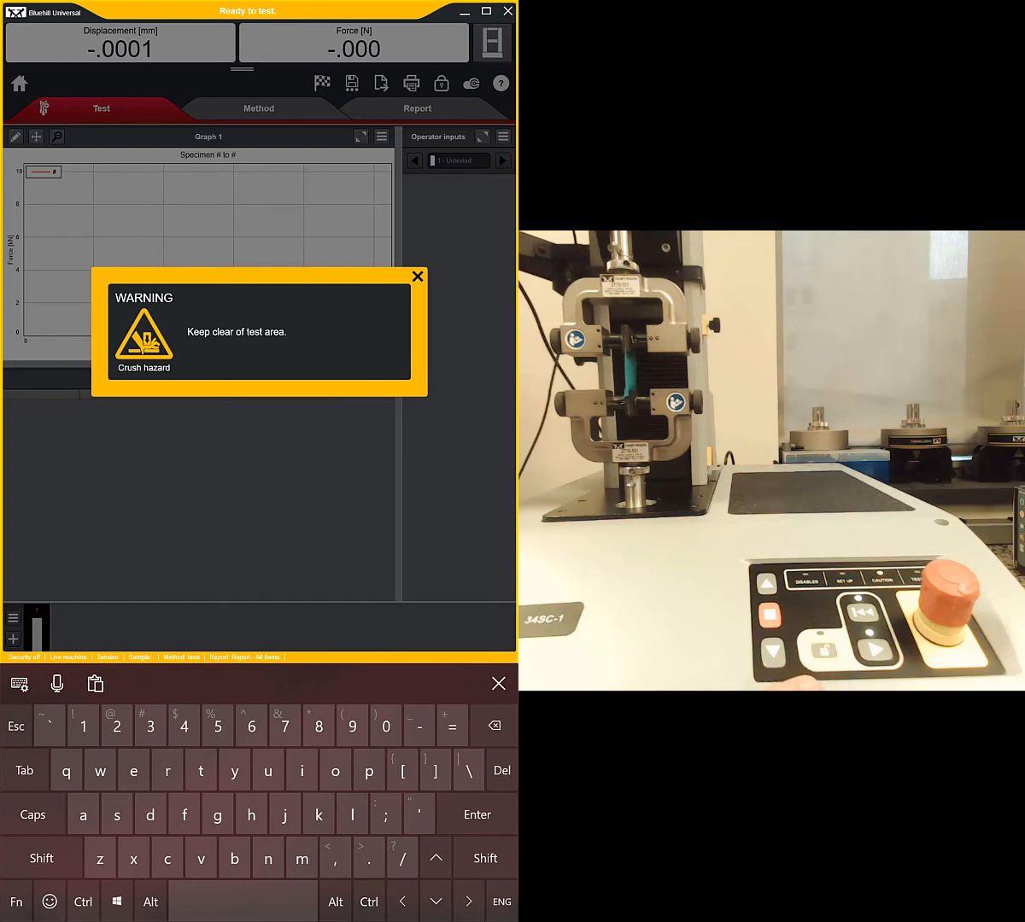
Start the tension test, clear the crush hazard warning, and stop specimen 1 at 12.50 mm.
{"action": "left_click", "coordinate": [418, 277]}
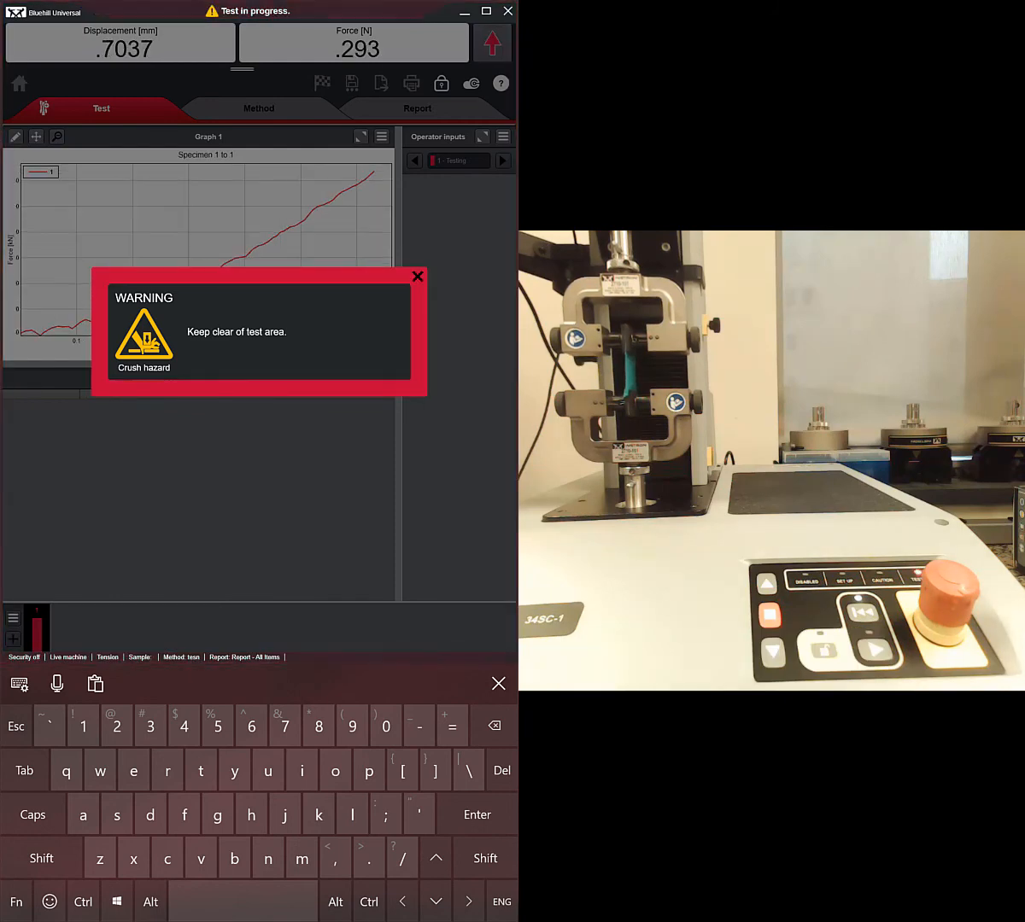
{"action": "left_click", "coordinate": [418, 276]}
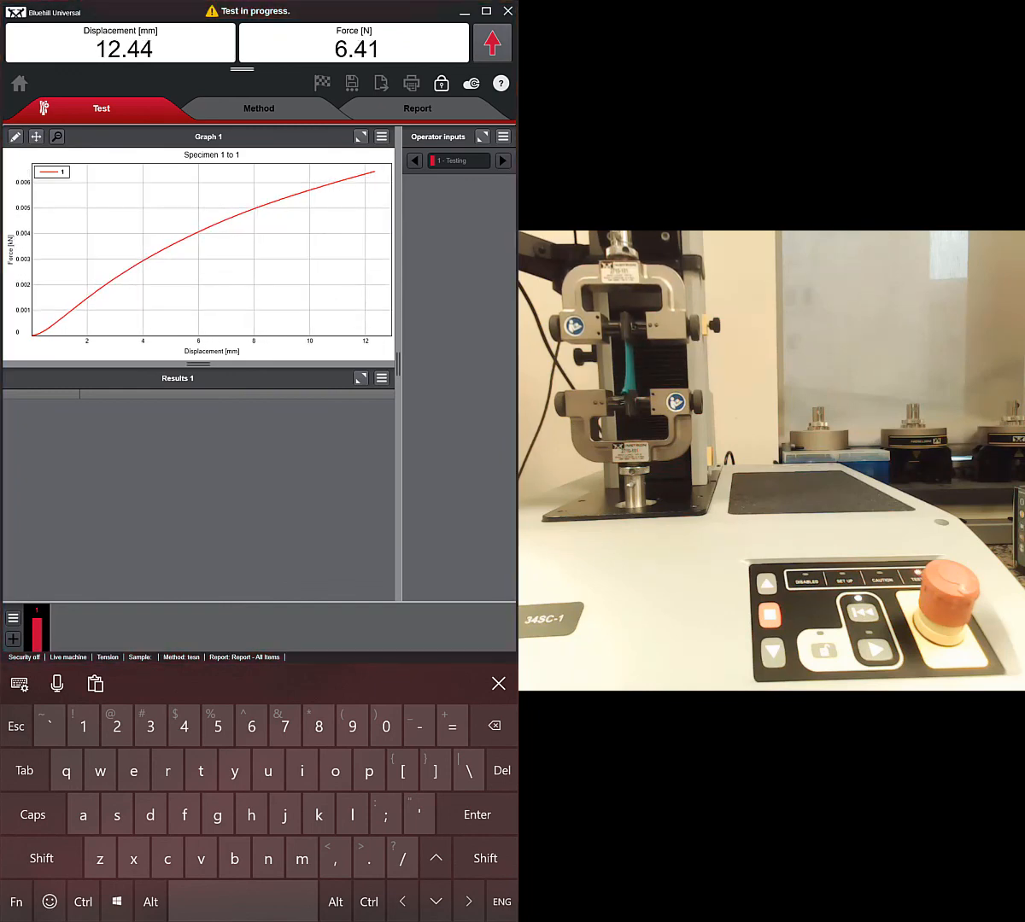
{"action": "left_click", "coordinate": [492, 42]}
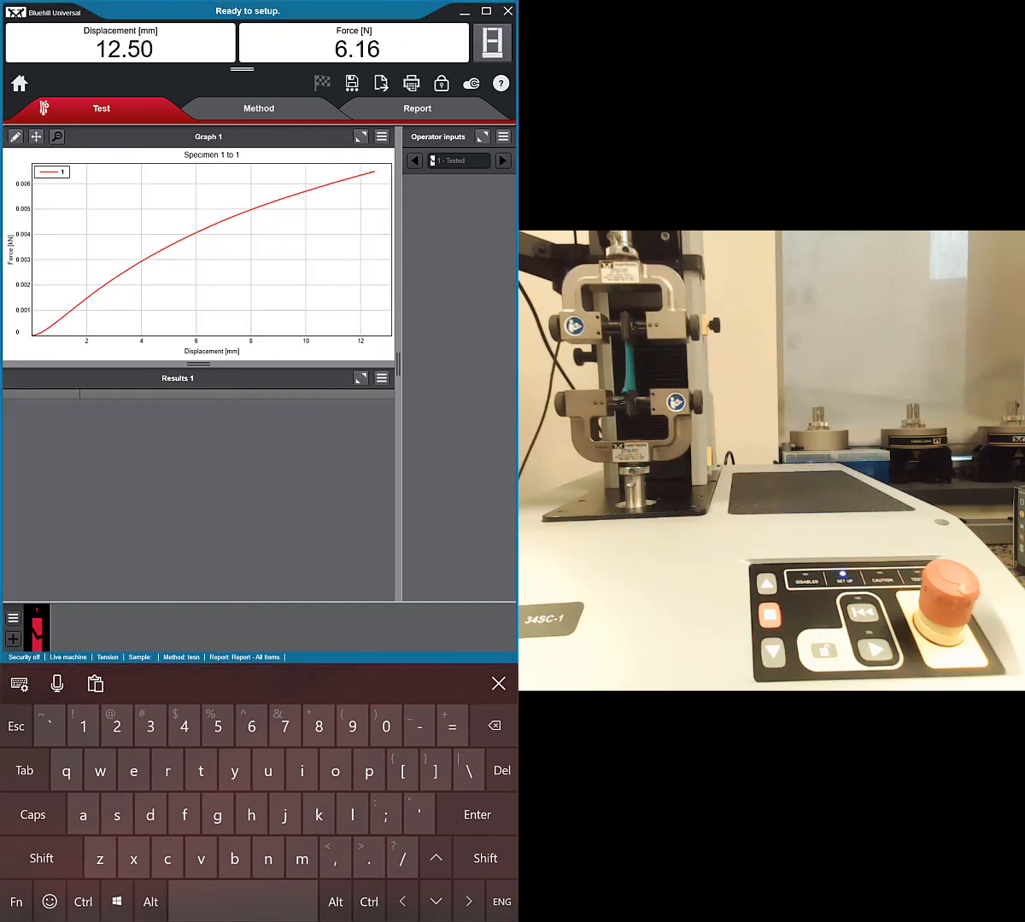
Save the tested sample as samp1, a Tension sample file on the Desktop.
{"action": "left_click", "coordinate": [351, 83]}
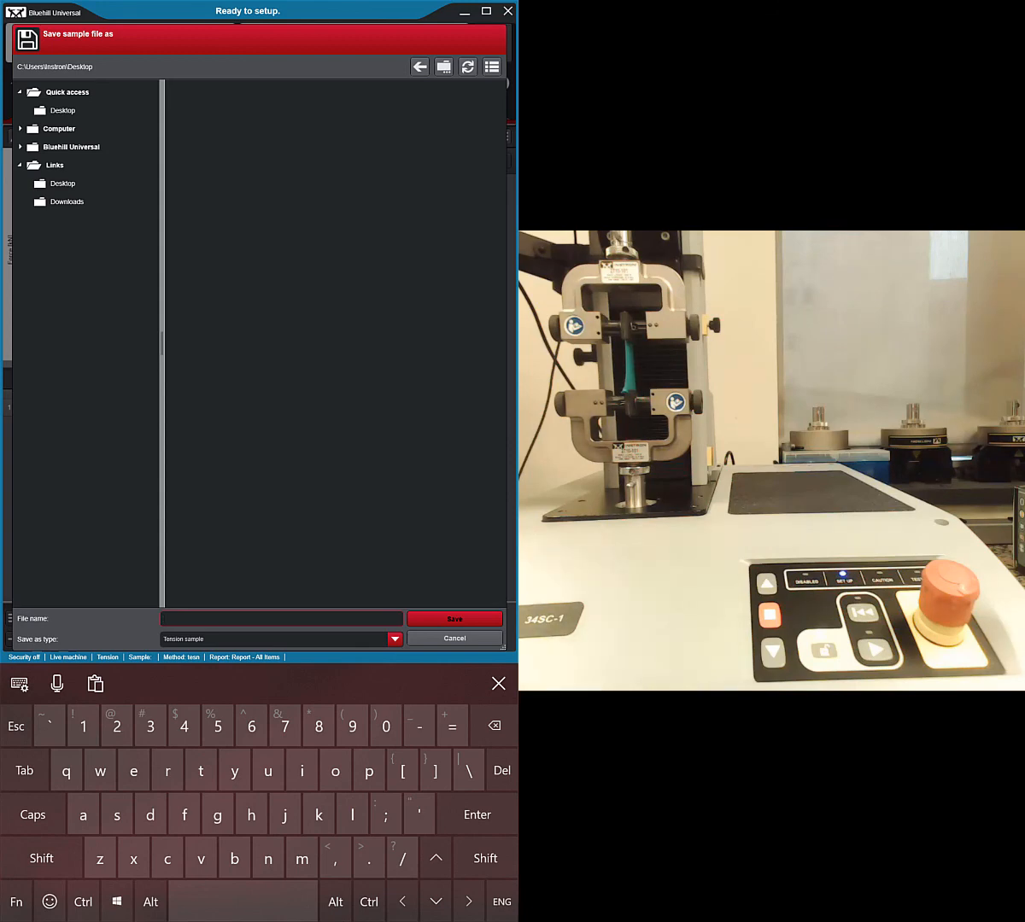
{"action": "left_click", "coordinate": [454, 618]}
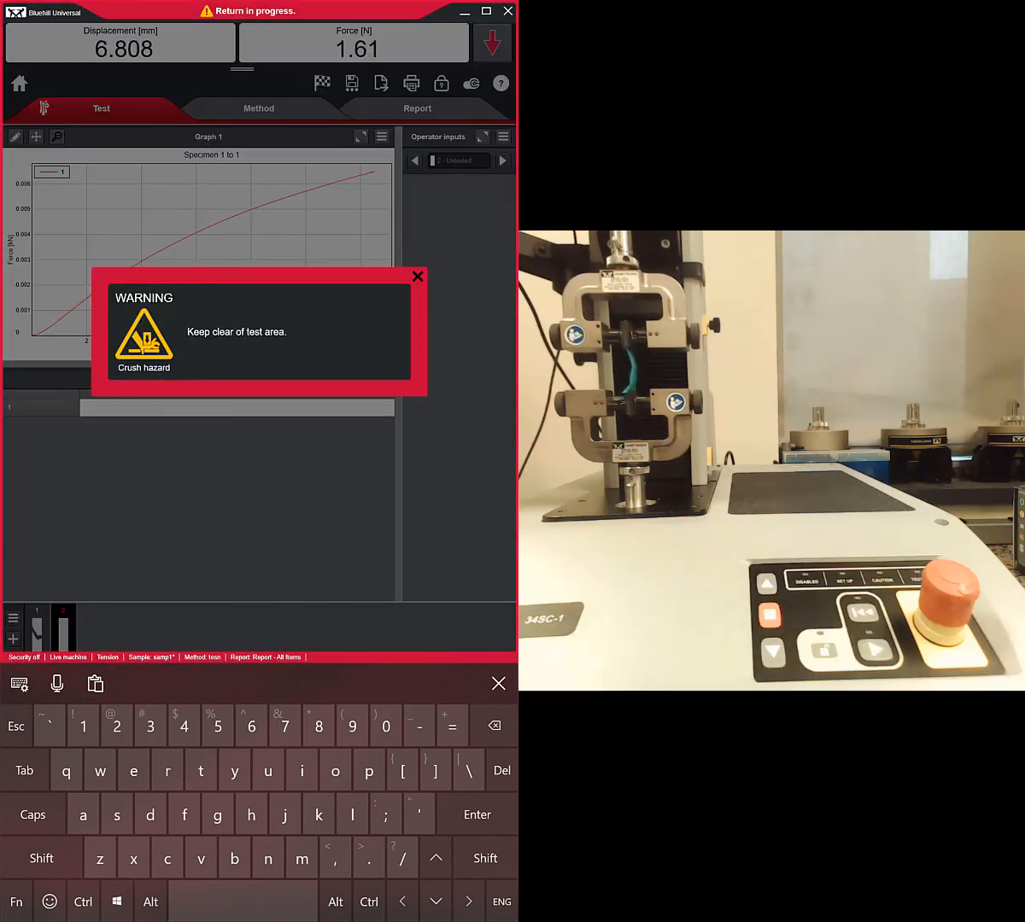
Dismiss the 'Keep clear of test area' warning while the crosshead returns.
{"action": "left_click", "coordinate": [418, 277]}
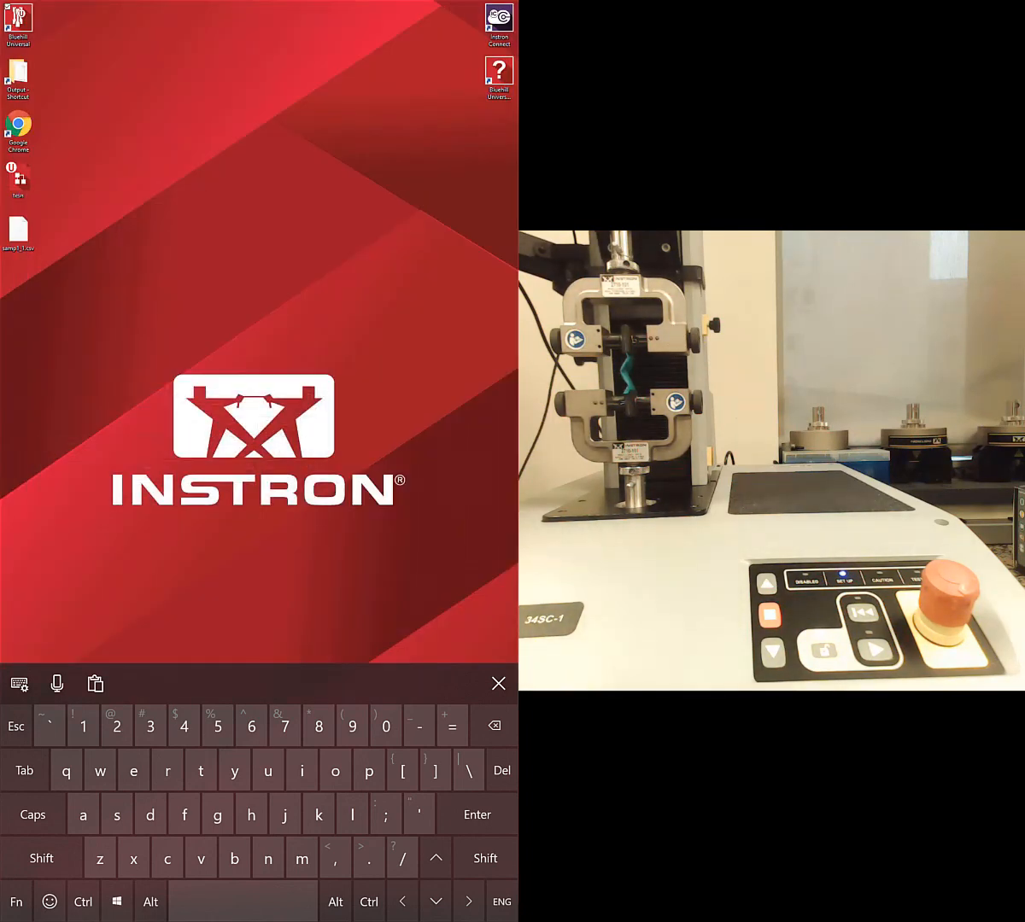
Open samp1_1.csv from the desktop with Notepad.
{"action": "double_click", "coordinate": [17, 231]}
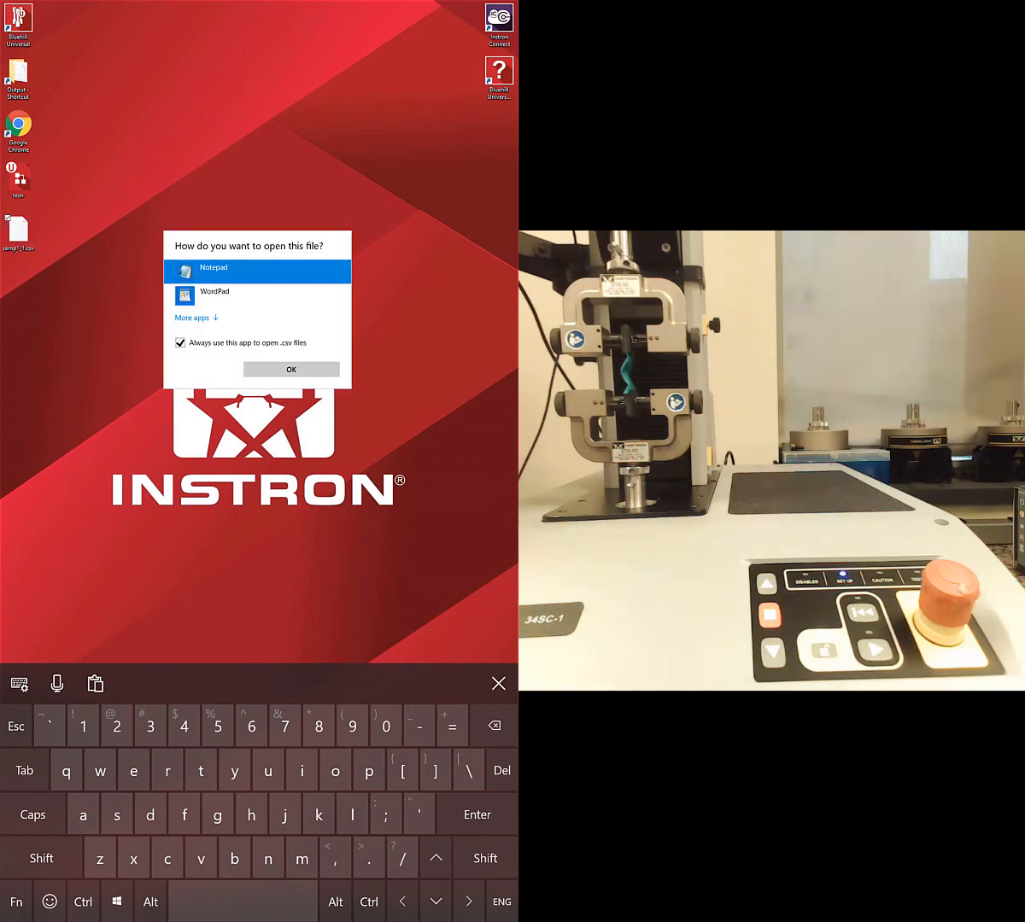
{"action": "left_click", "coordinate": [290, 369]}
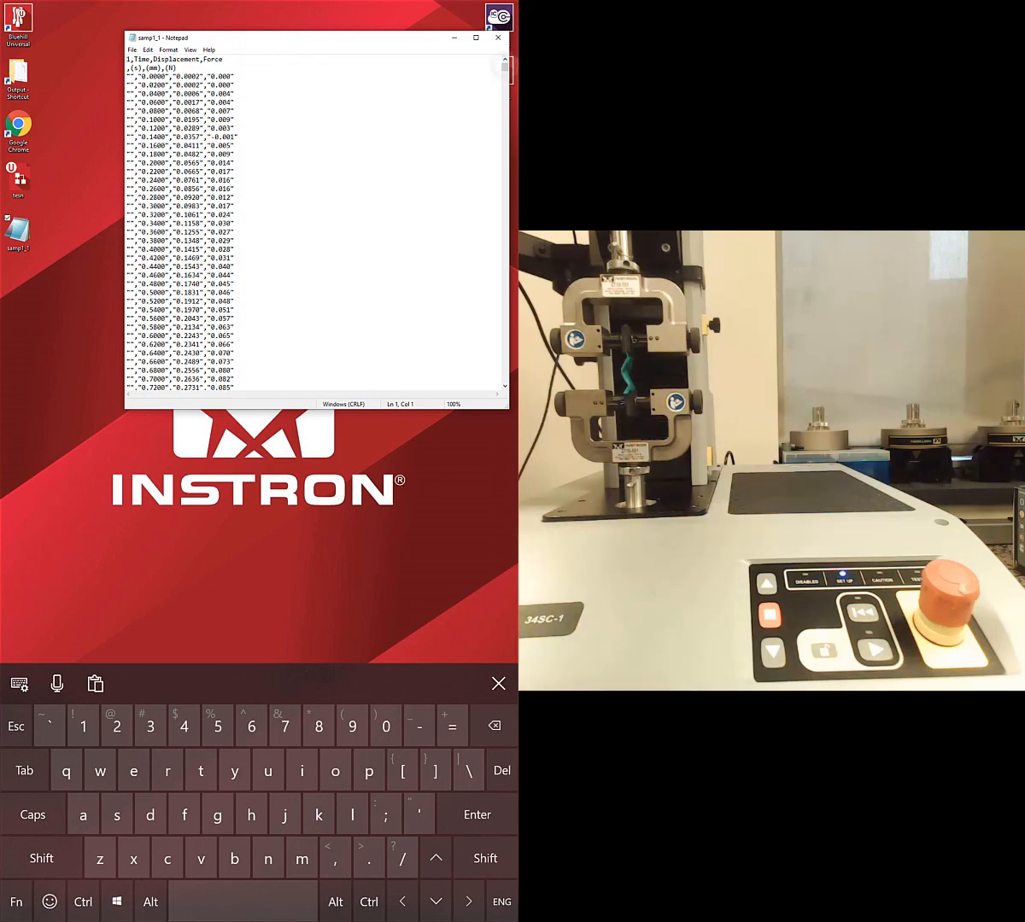
Scroll through the samp1_1 time, displacement and force readings, then close Notepad.
{"action": "scroll", "scroll_direction": "down", "scroll_amount": 3}
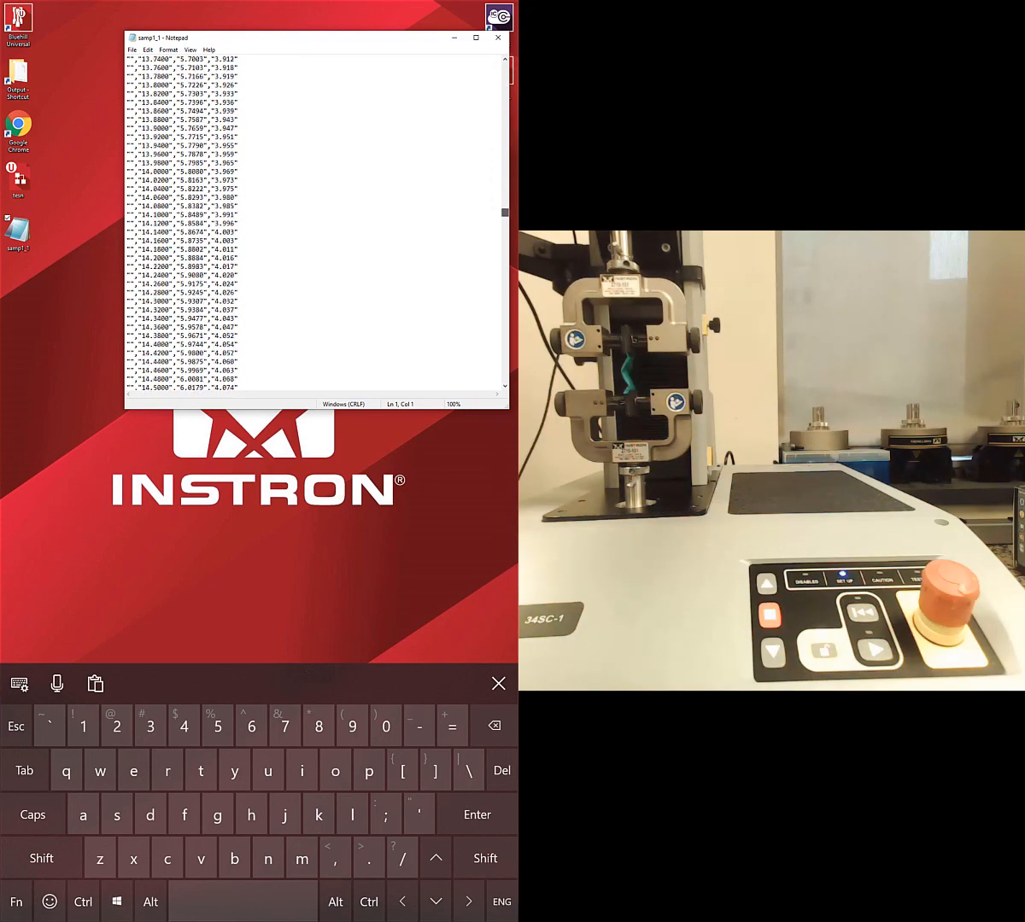
{"action": "scroll", "scroll_direction": "down", "scroll_amount": 3}
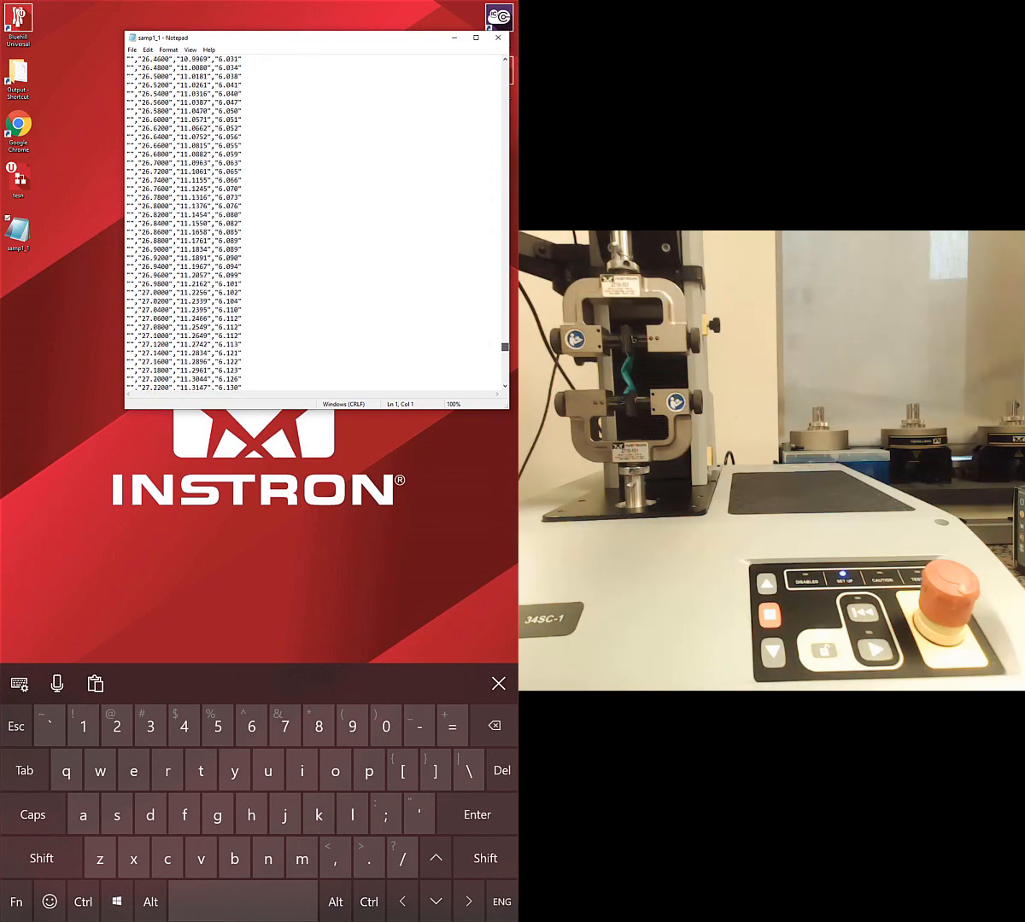
{"action": "scroll", "scroll_direction": "up", "scroll_amount": 3}
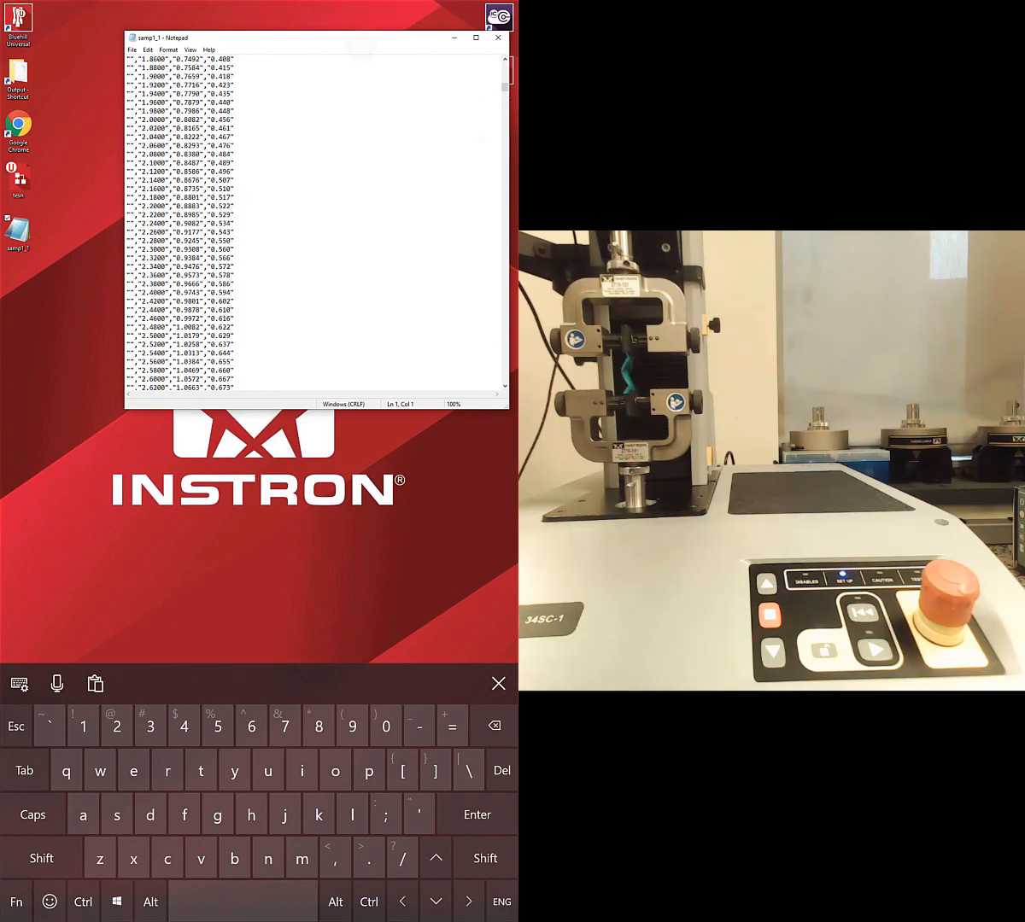
{"action": "left_click", "coordinate": [497, 38]}
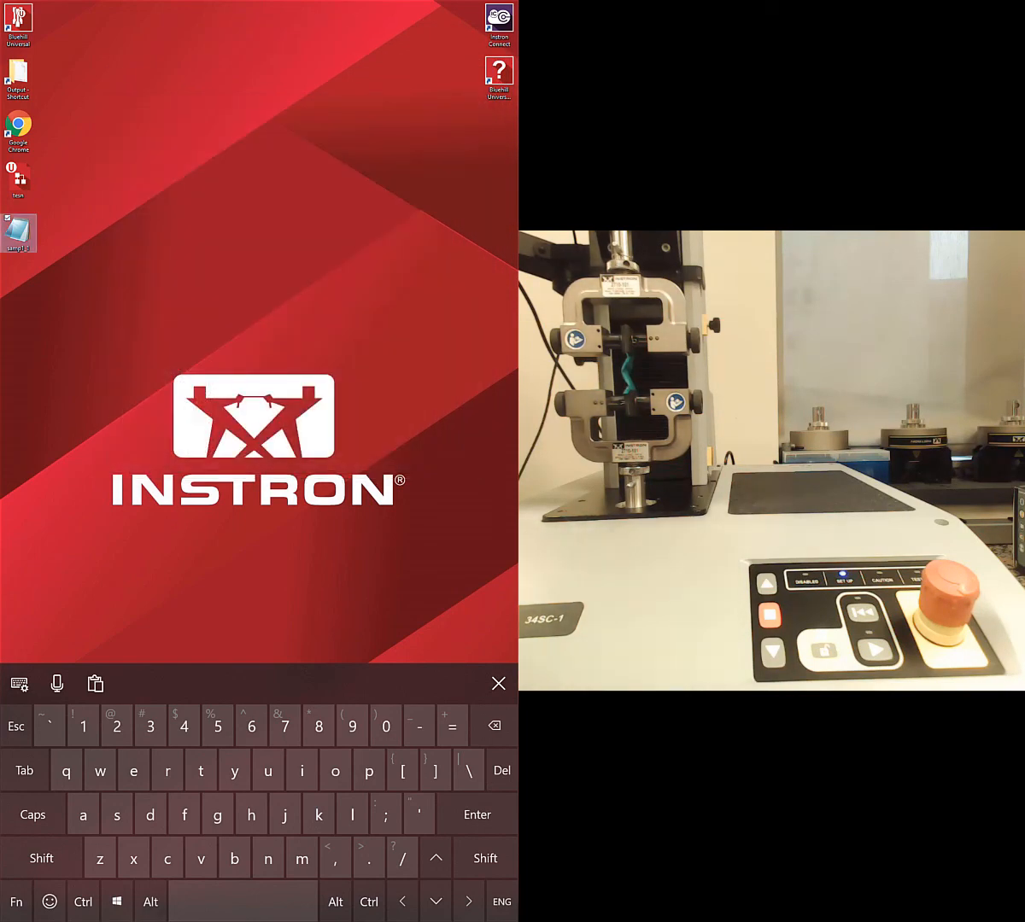